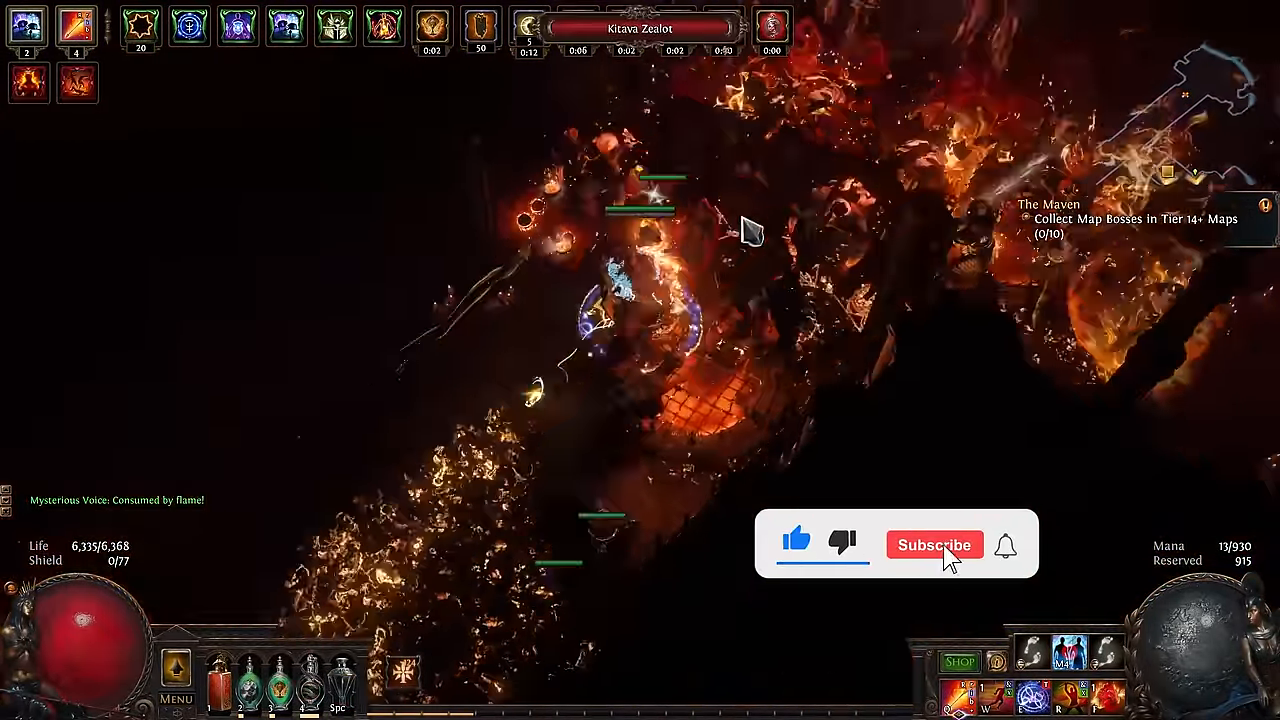
Show the Level 28-38 skill set with its Infernal Cry socket group selected
{"action": "left_click", "coordinate": [934, 544]}
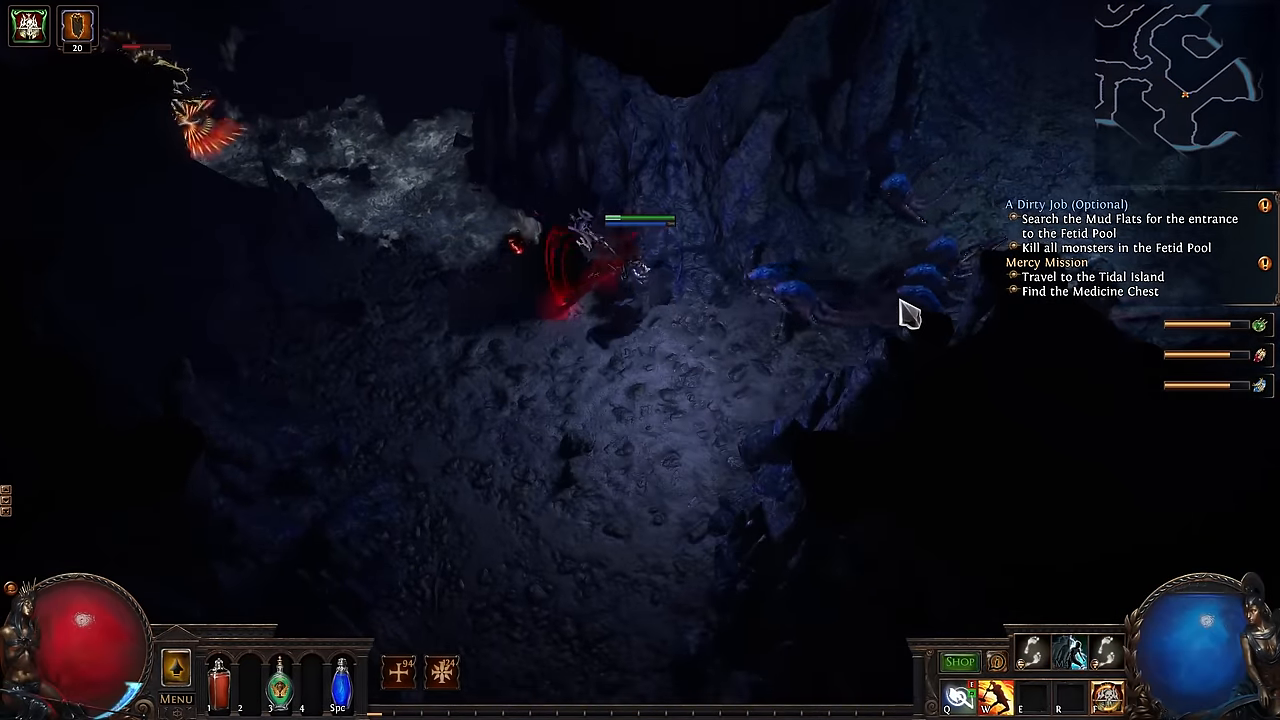
{"action": "left_click", "coordinate": [630, 550]}
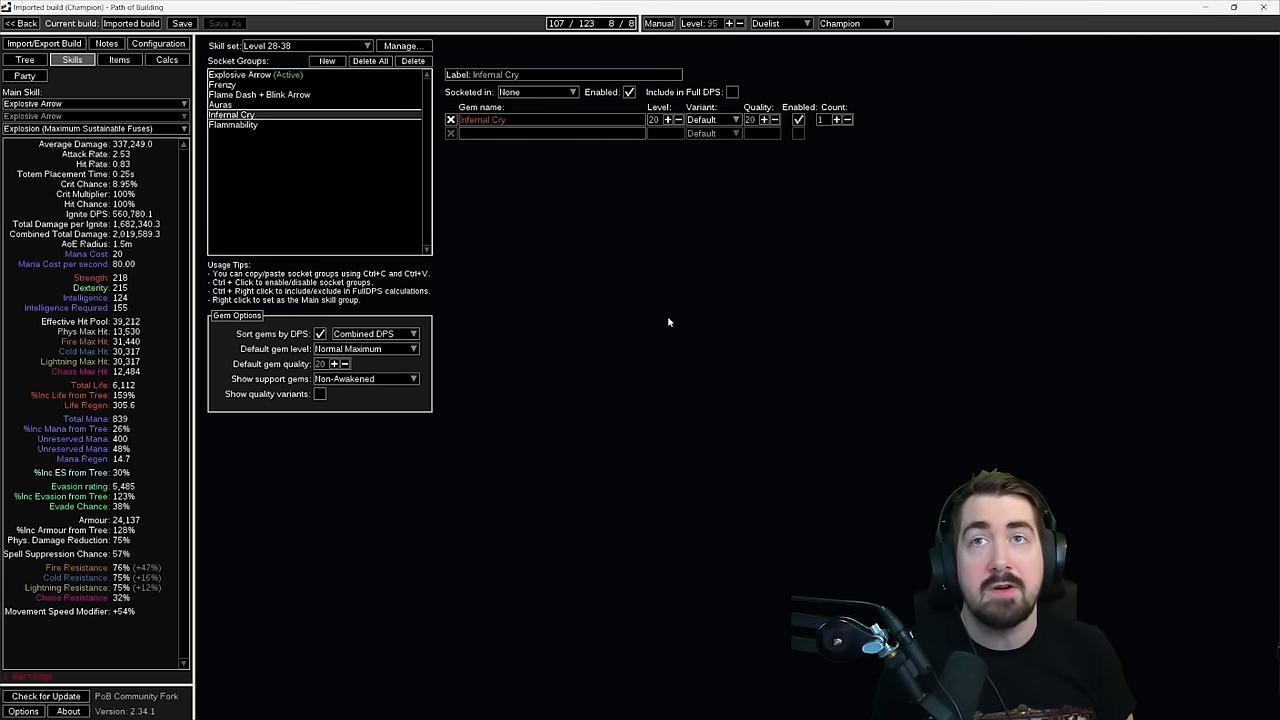
{"action": "mouse_move", "coordinate": [663, 322]}
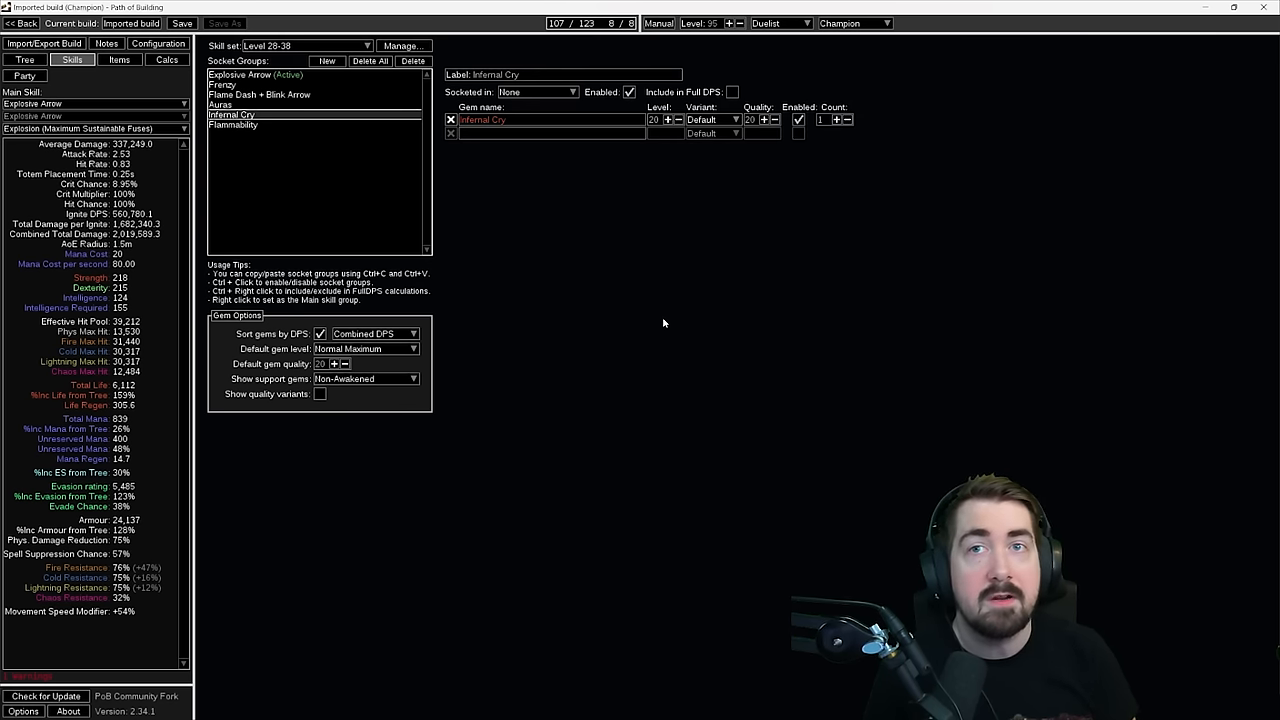
Display the Endgame passive tree at 121 of 123 points and scroll over it
{"action": "left_click", "coordinate": [233, 125]}
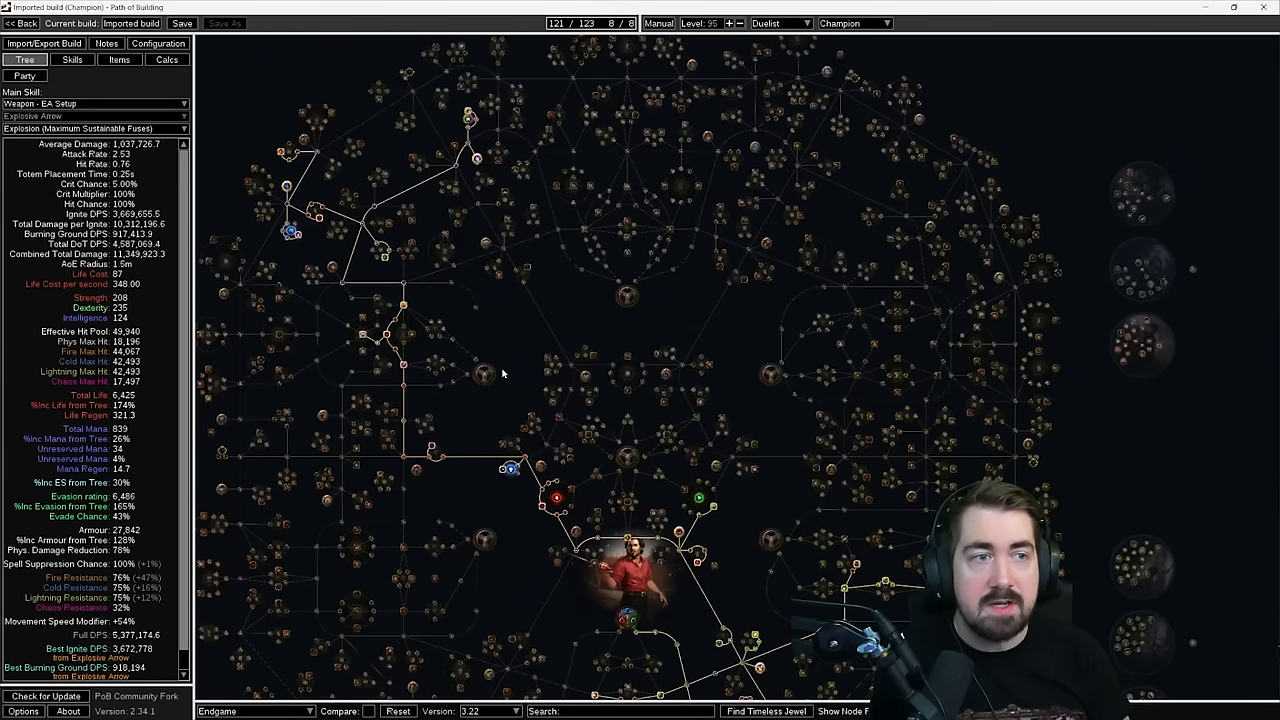
{"action": "scroll", "scroll_direction": "down", "scroll_amount": 3}
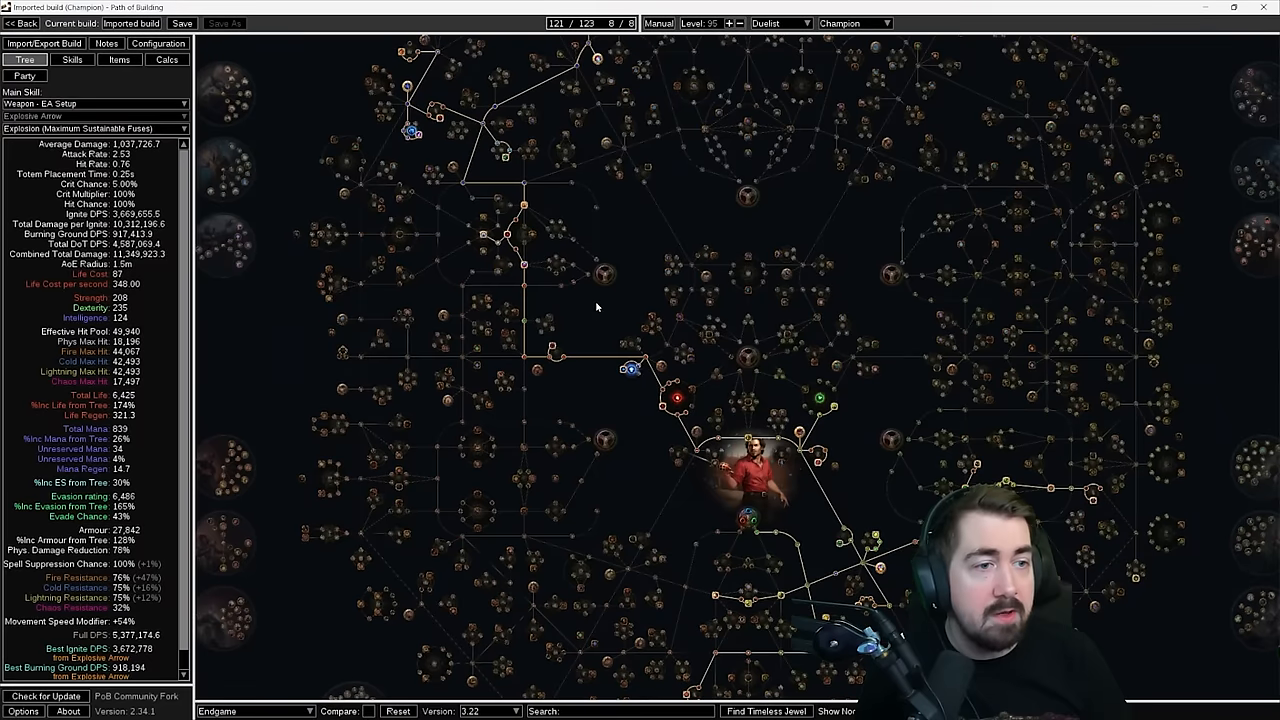
{"action": "mouse_move", "coordinate": [593, 303]}
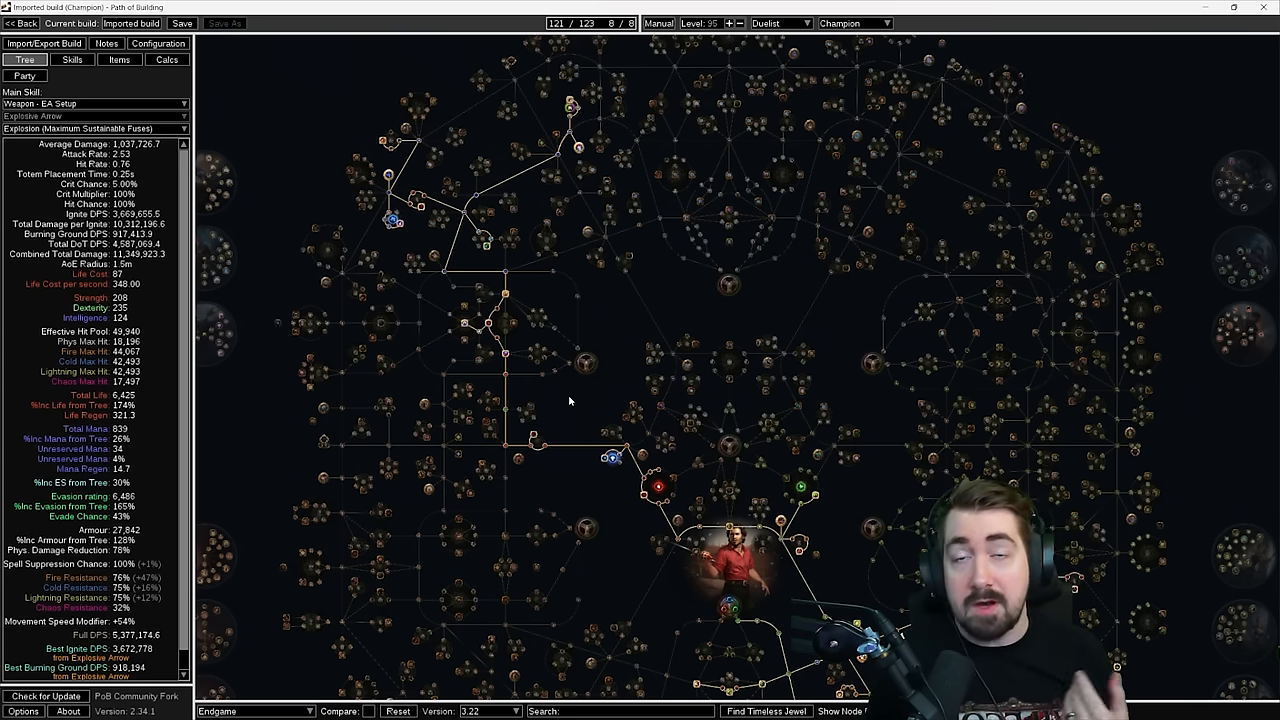
Show the Weapon - EA Setup gems and calculate Explosion damage at 22 fuses
{"action": "left_click", "coordinate": [72, 60]}
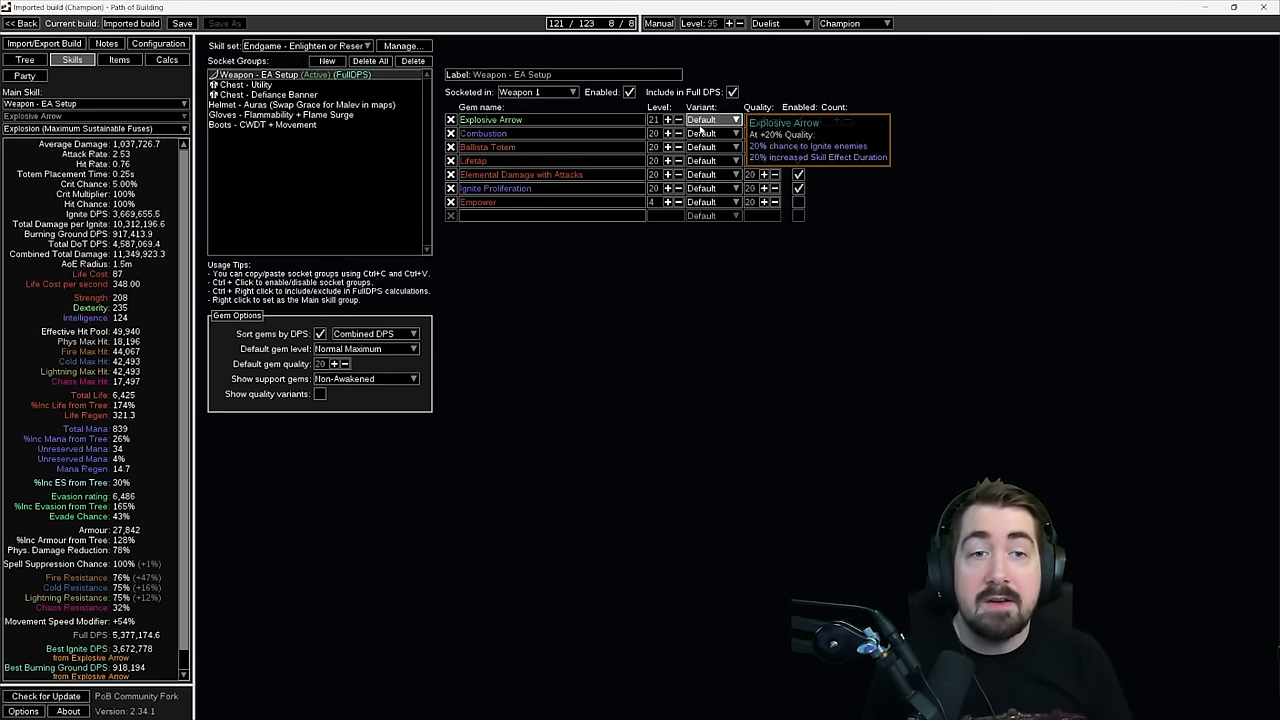
{"action": "left_click", "coordinate": [90, 128]}
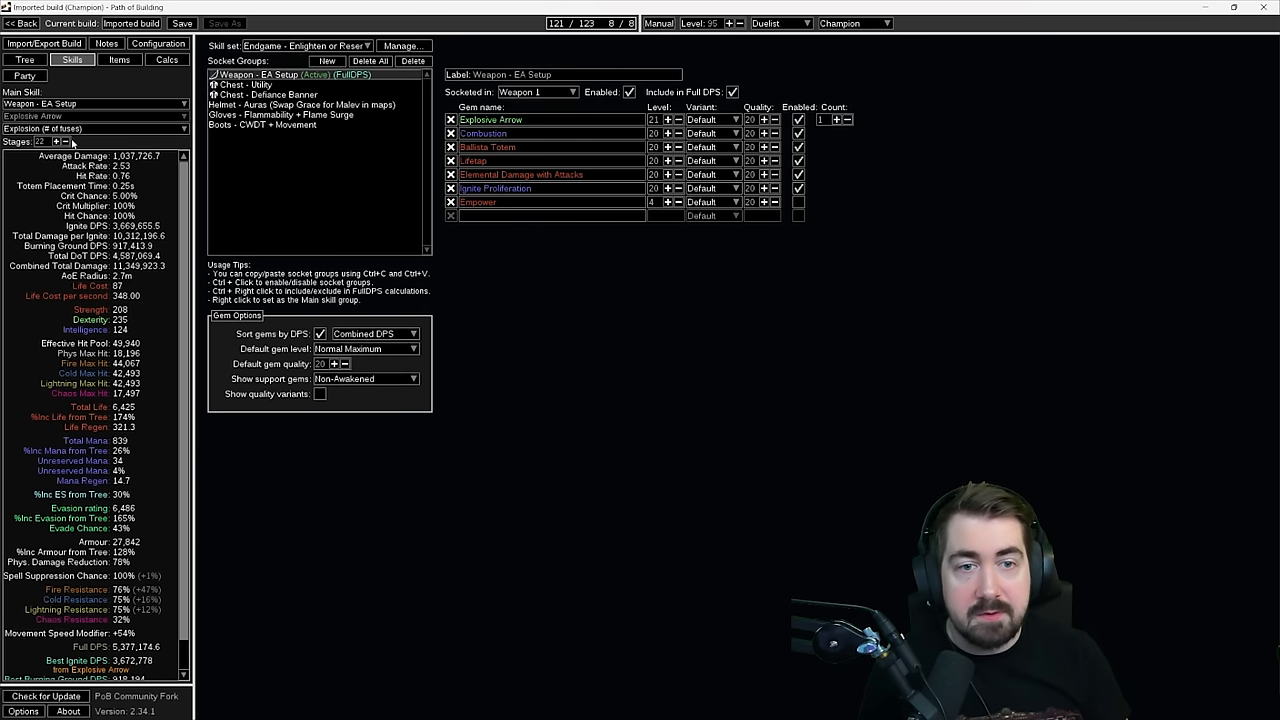
{"action": "mouse_move", "coordinate": [636, 384]}
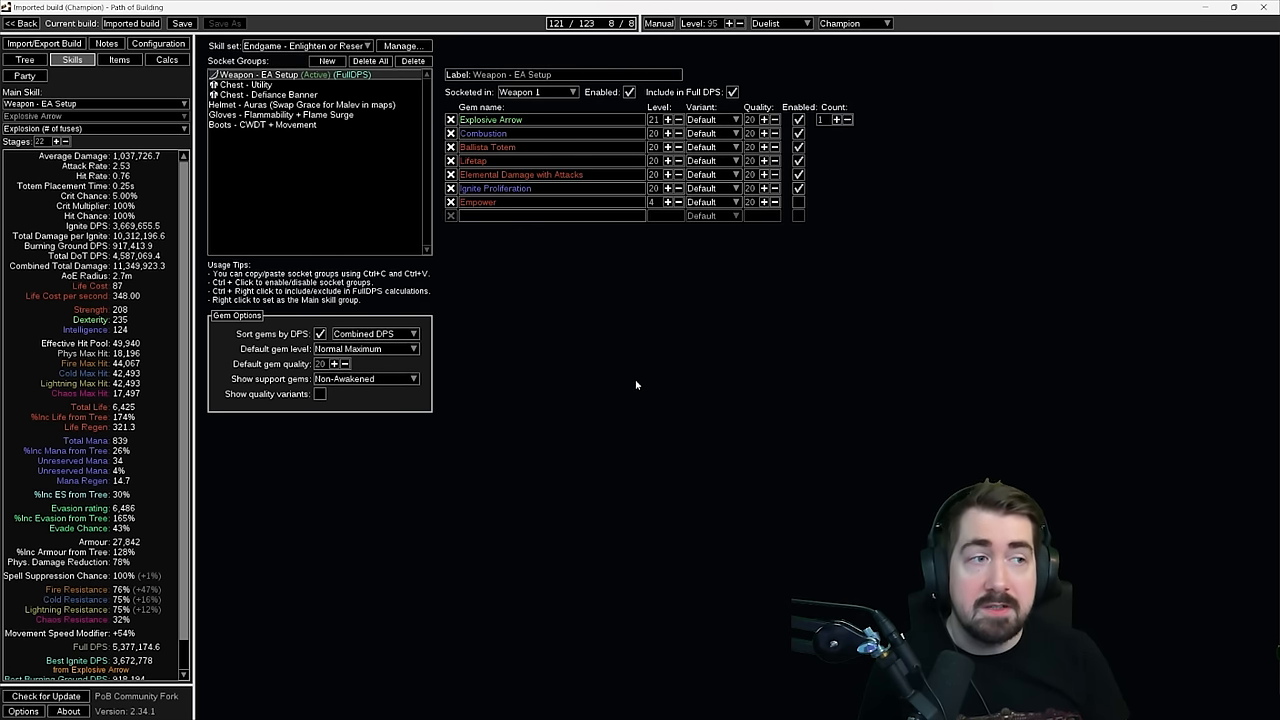
{"action": "mouse_move", "coordinate": [619, 384]}
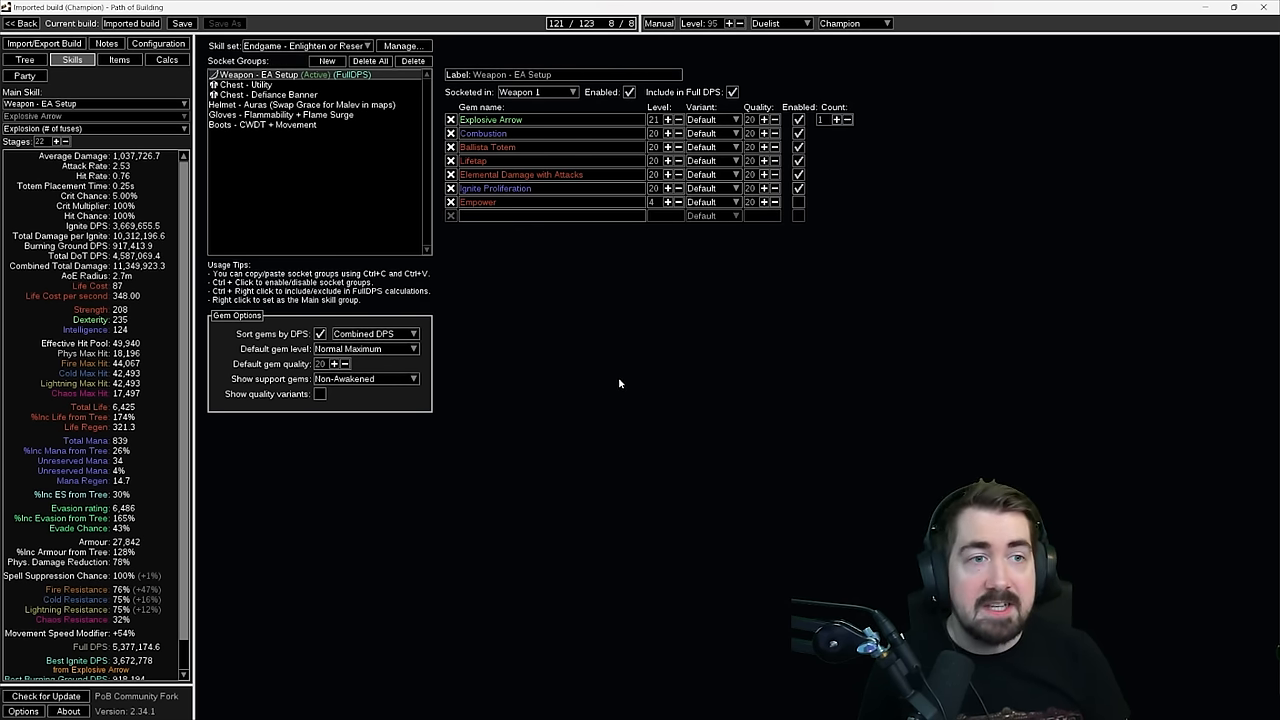
{"action": "mouse_move", "coordinate": [573, 369]}
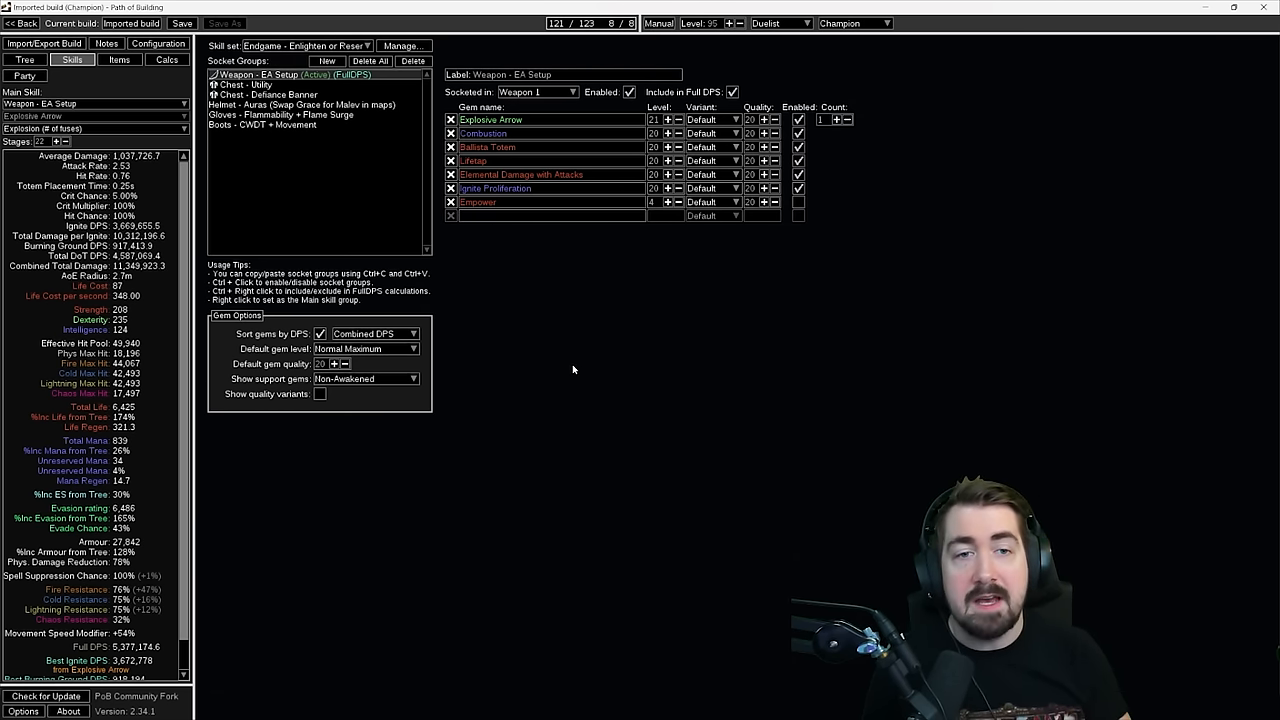
Return to the Endgame passive tree, still 121 of 123 points allocated
{"action": "left_click", "coordinate": [25, 59]}
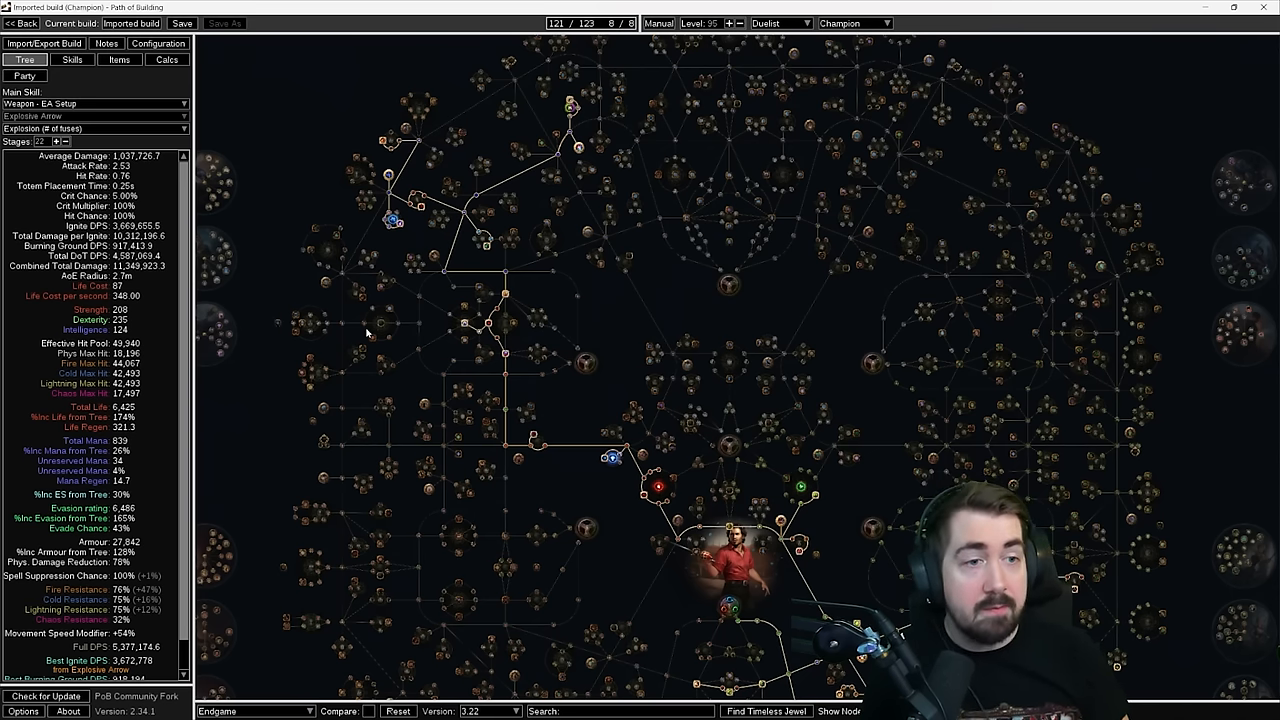
{"action": "mouse_move", "coordinate": [442, 396]}
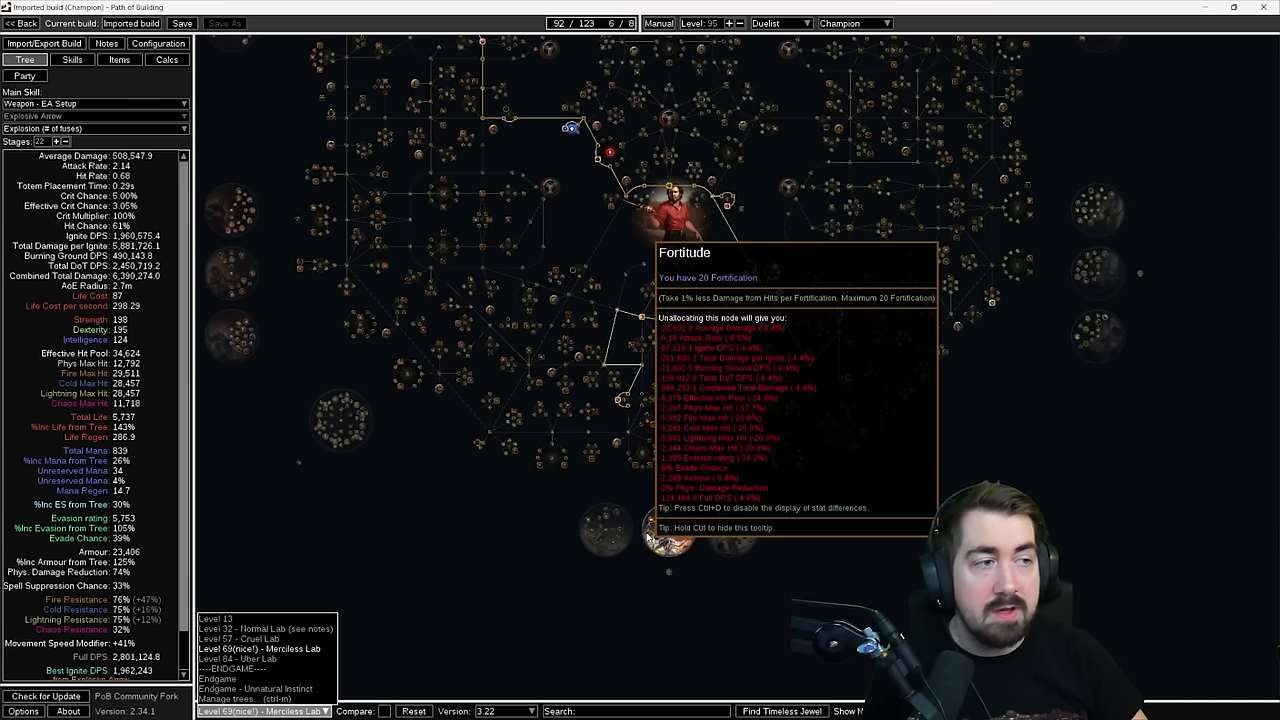
{"action": "mouse_move", "coordinate": [521, 517]}
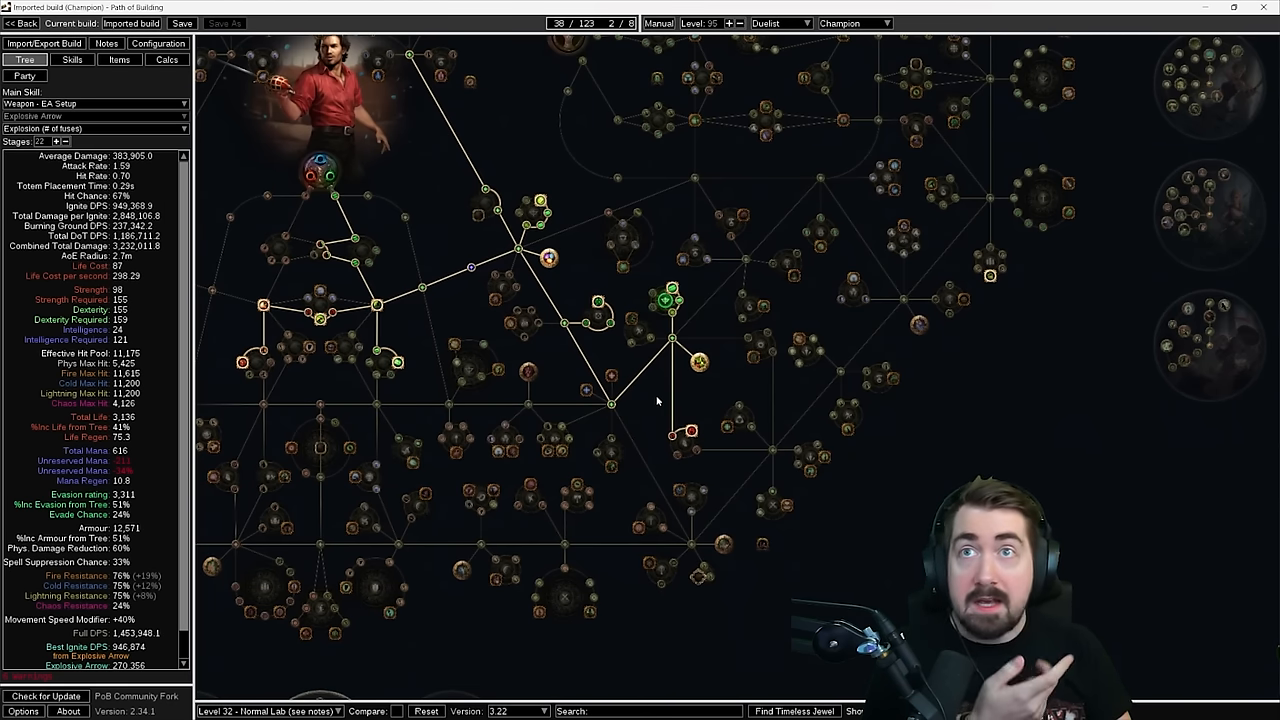
{"action": "mouse_move", "coordinate": [670, 300]}
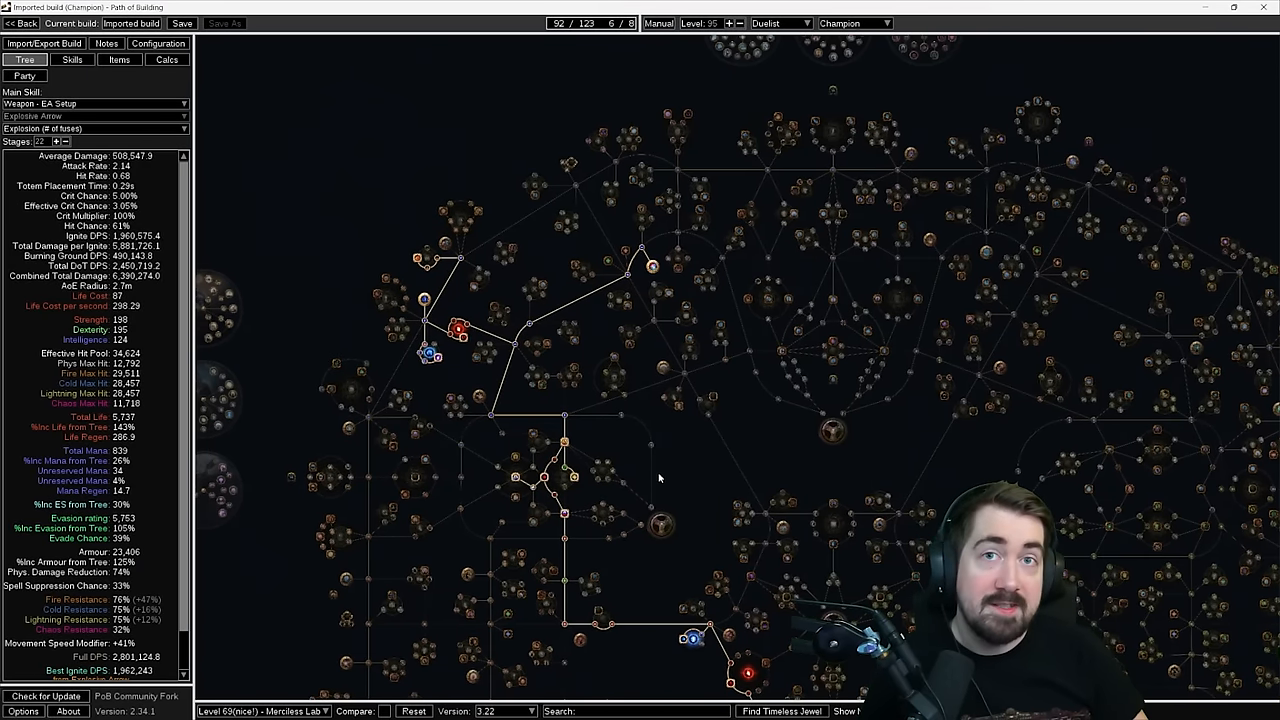
{"action": "mouse_move", "coordinate": [668, 448]}
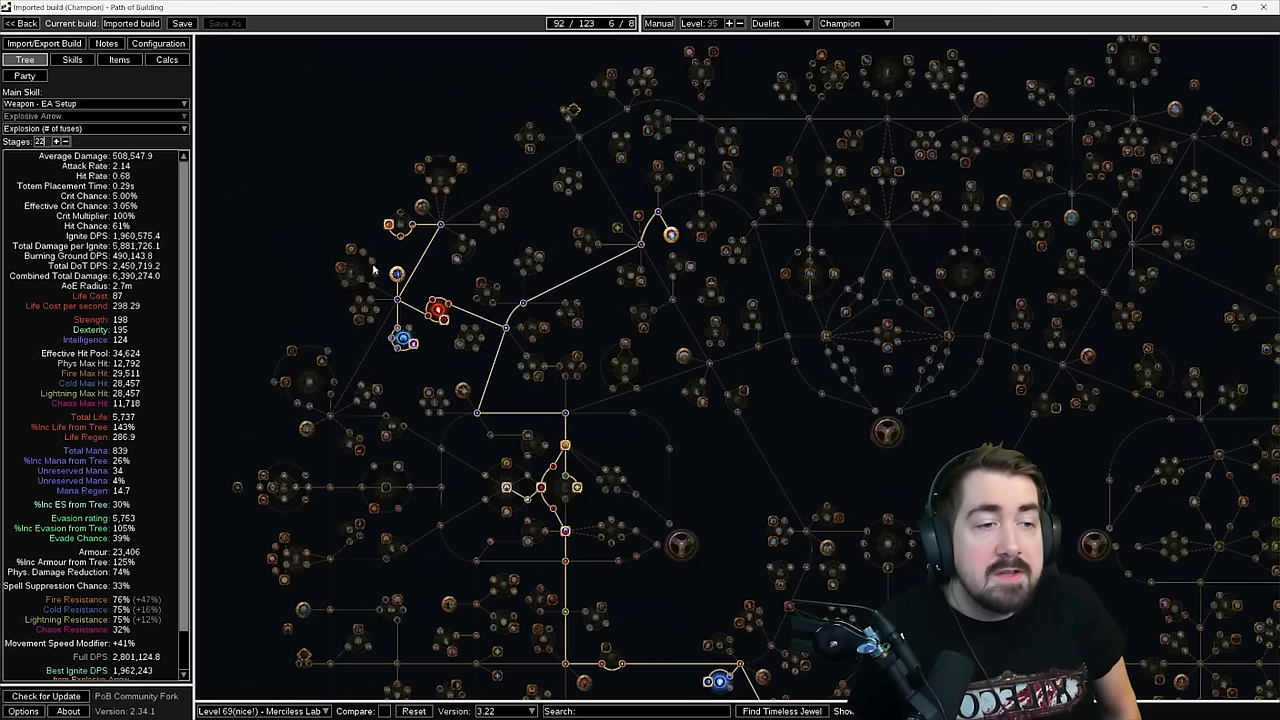
{"action": "mouse_move", "coordinate": [294, 141]}
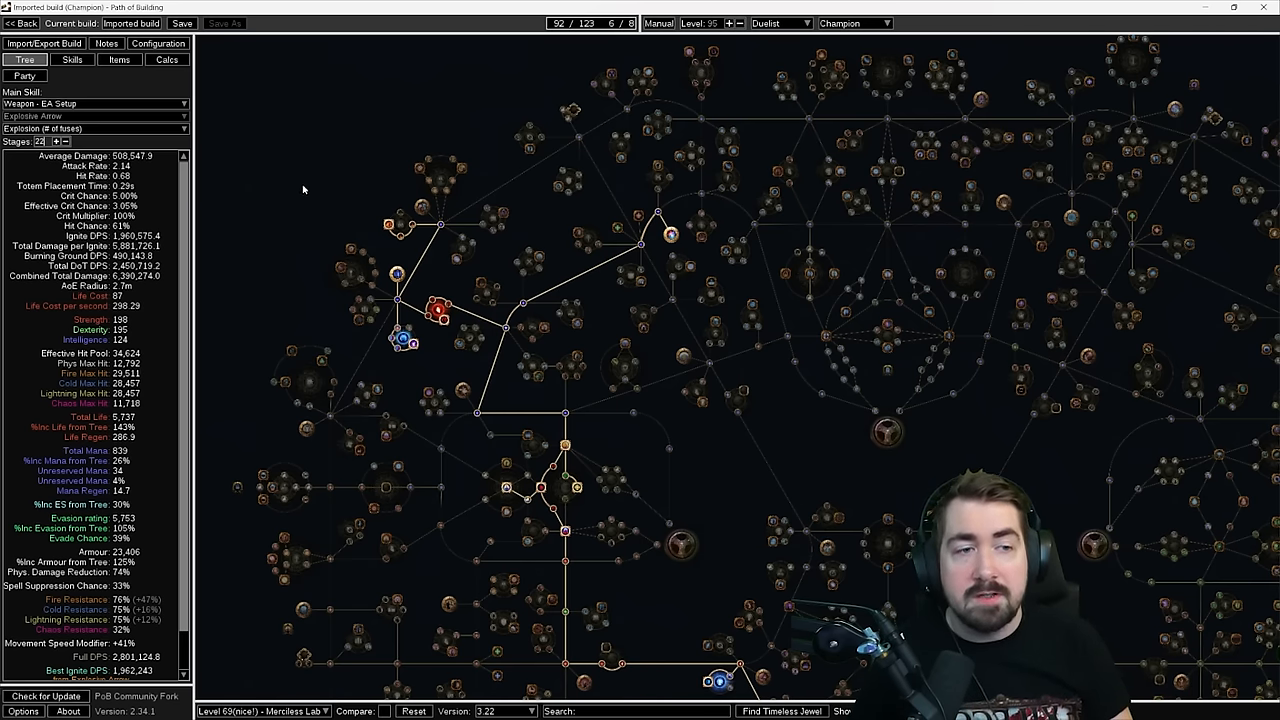
{"action": "mouse_move", "coordinate": [316, 179]}
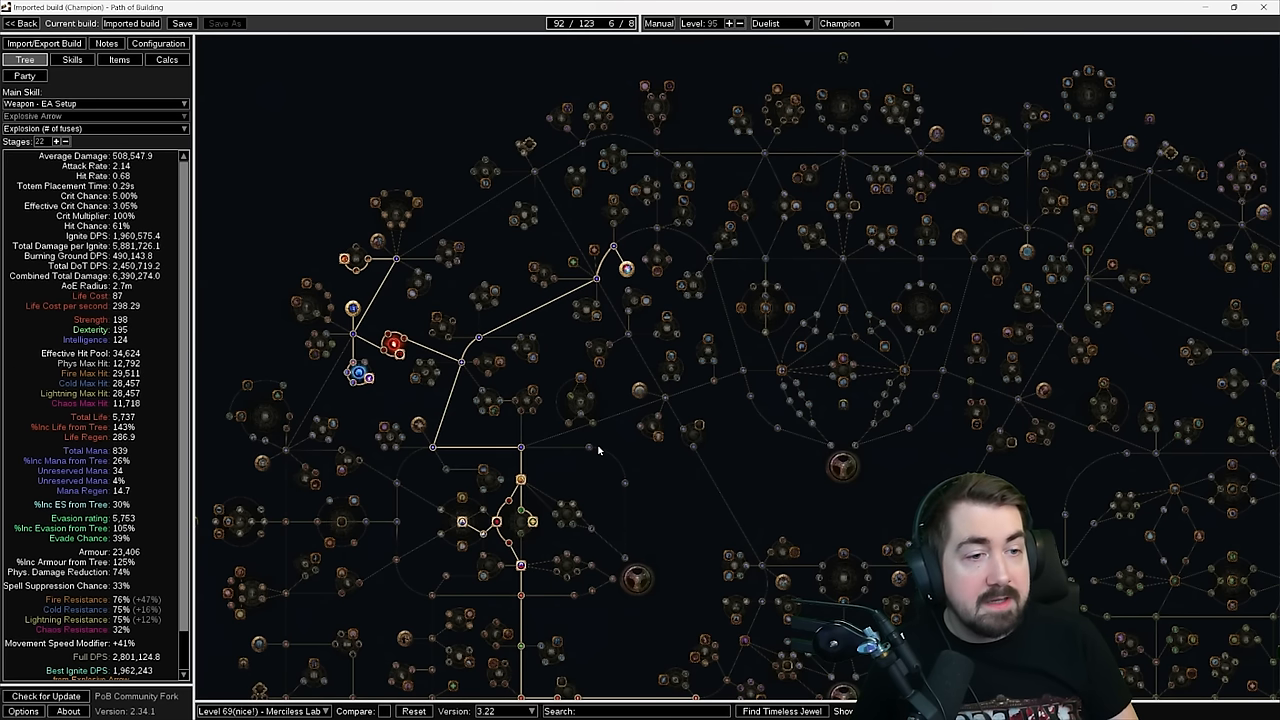
{"action": "mouse_move", "coordinate": [626, 270]}
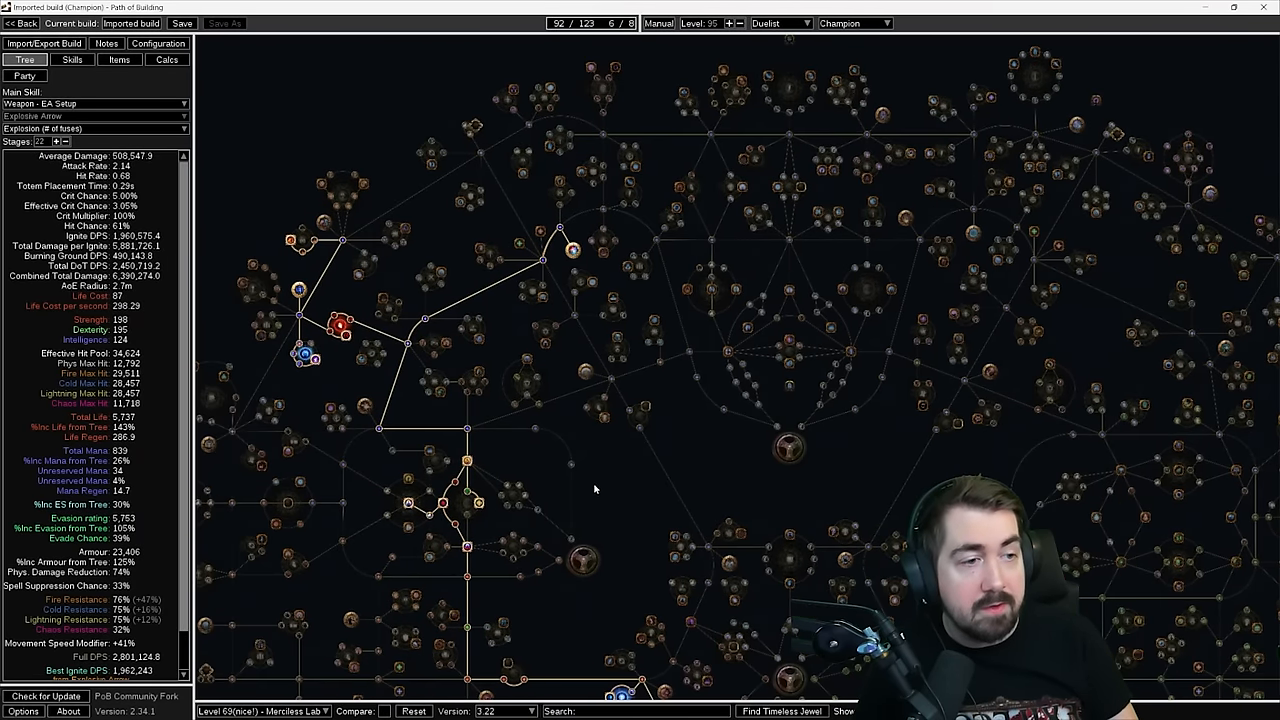
{"action": "mouse_move", "coordinate": [578, 248]}
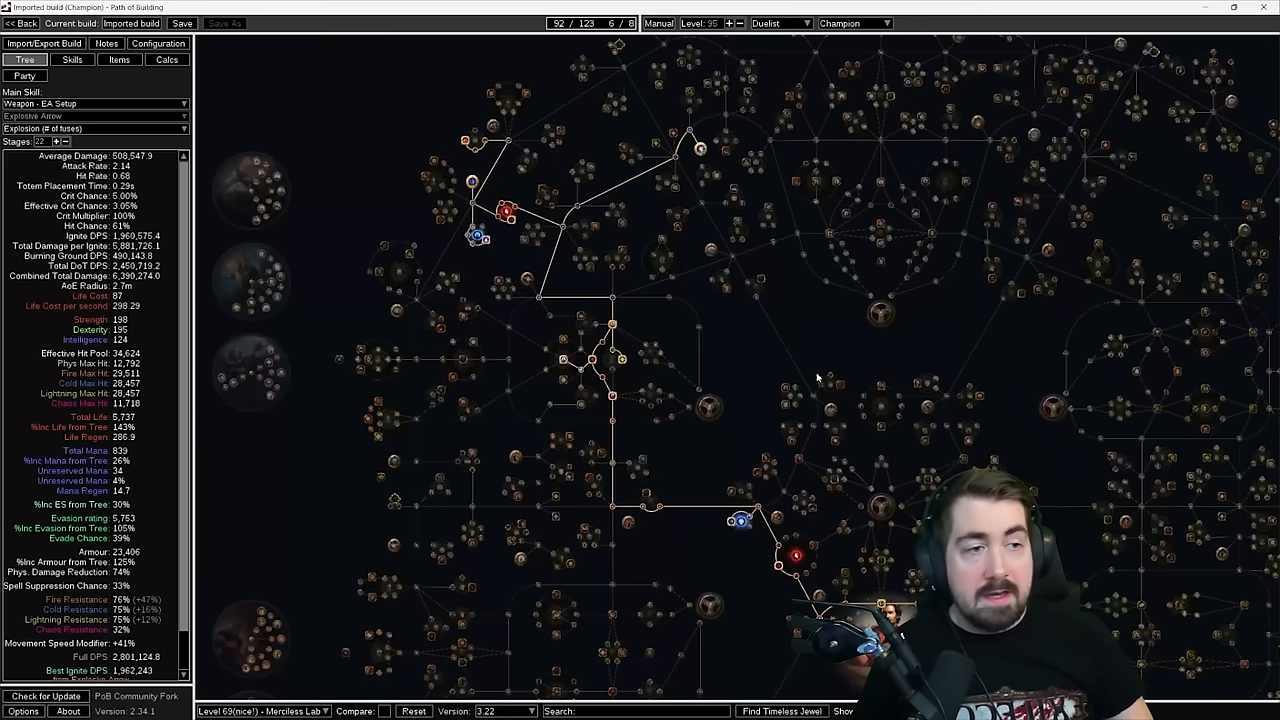
{"action": "mouse_move", "coordinate": [742, 379]}
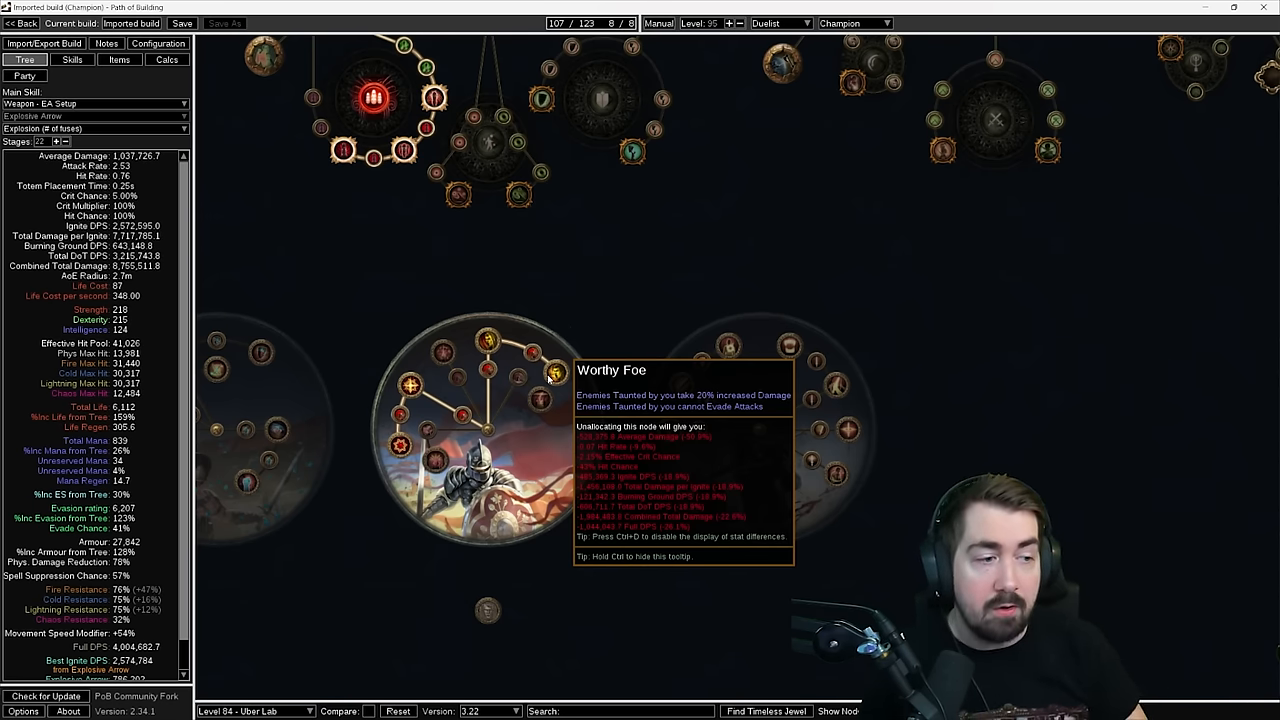
Review Explosive Arrow and its supports in the Weapon - EA Setup socket group
{"action": "left_click", "coordinate": [71, 59]}
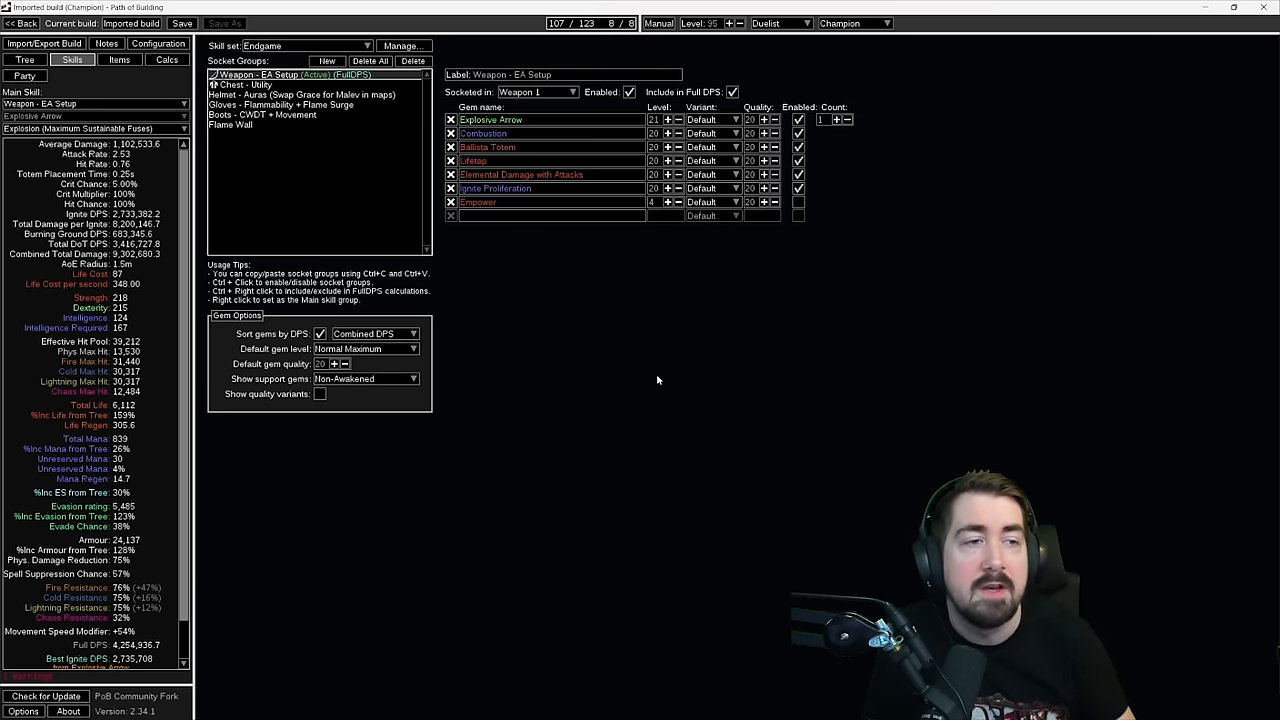
{"action": "mouse_move", "coordinate": [473, 160]}
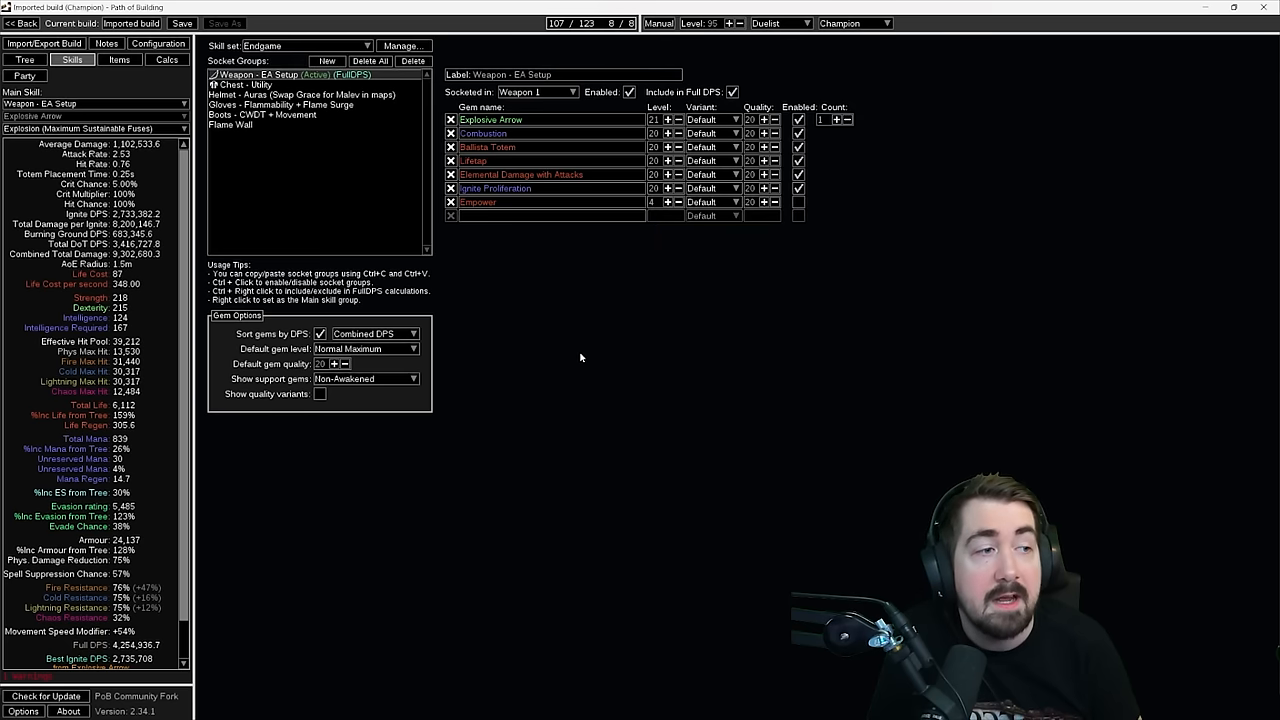
{"action": "mouse_move", "coordinate": [798, 202]}
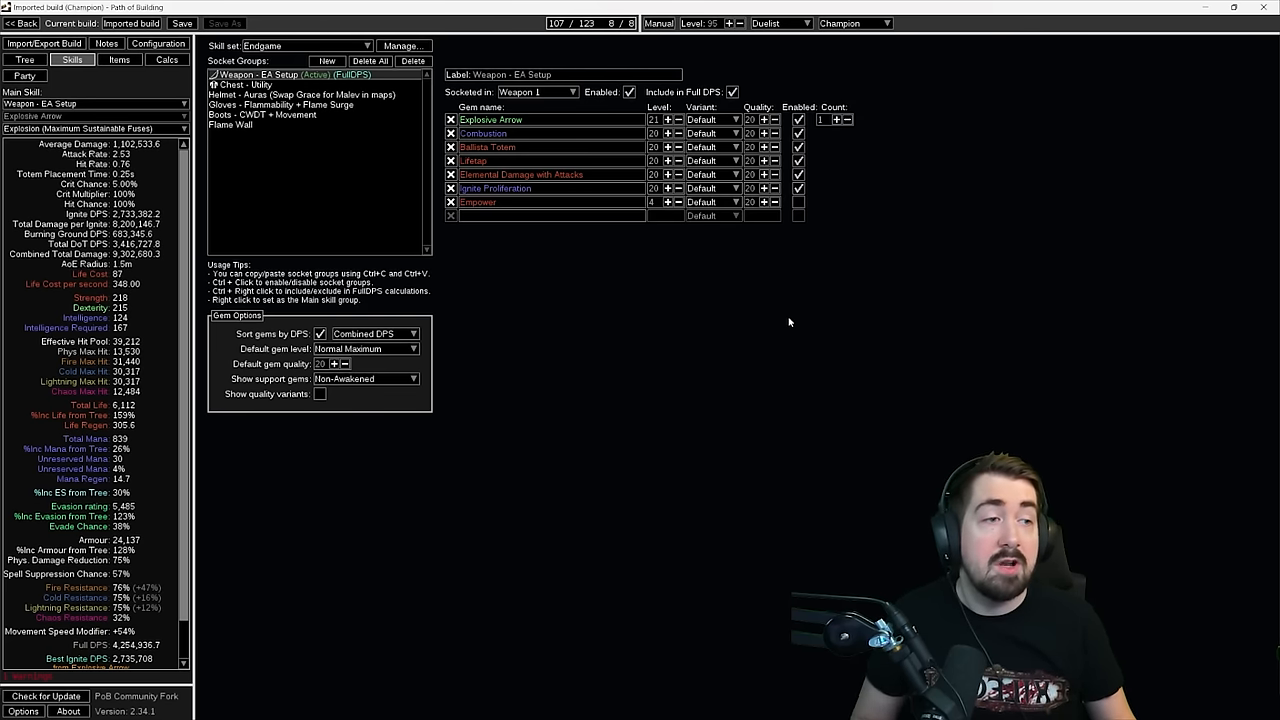
{"action": "mouse_move", "coordinate": [733, 291]}
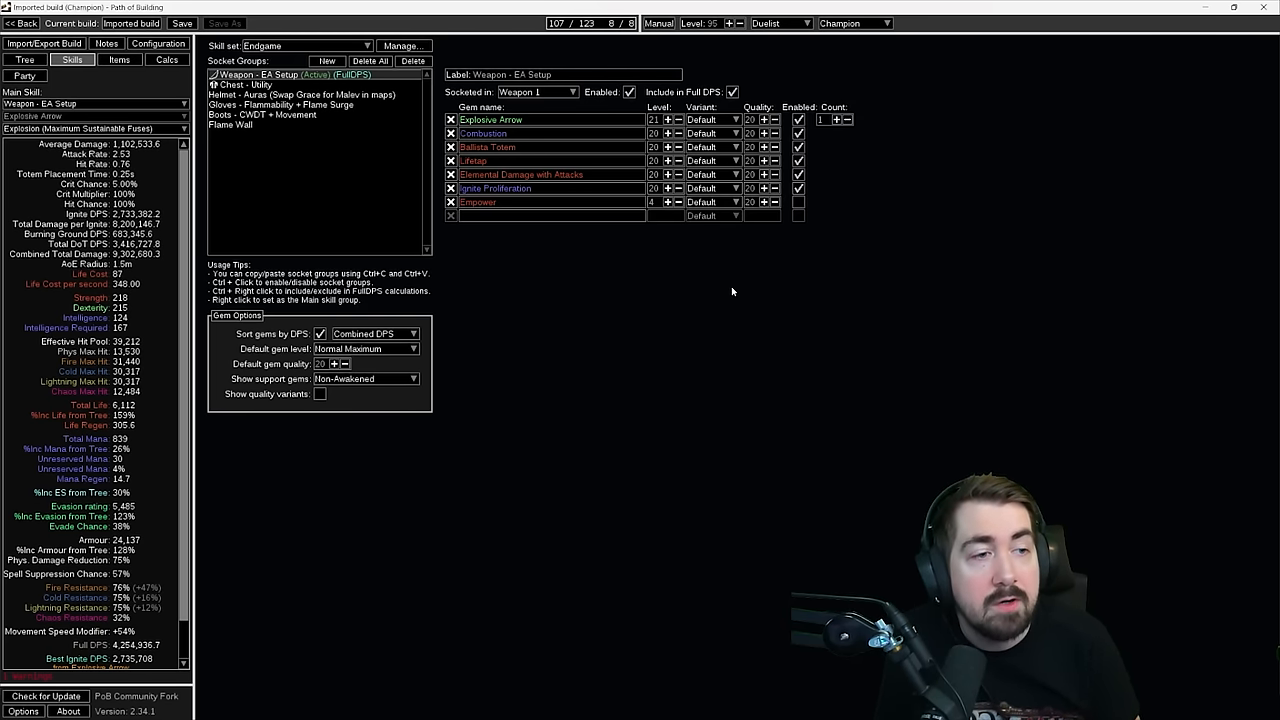
{"action": "mouse_move", "coordinate": [560, 244]}
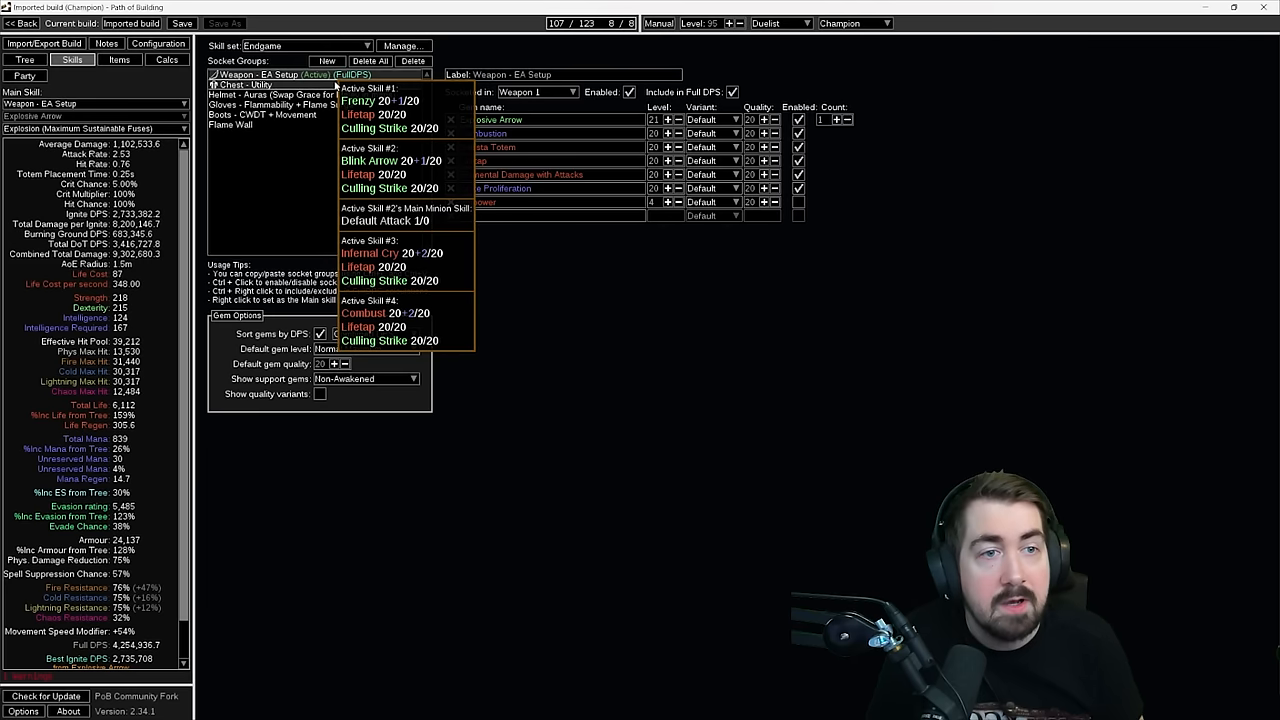
View the Chest - Utility gems: Frenzy, Lifetap, Blink Arrow, Culling Strike, Infernal Cry
{"action": "left_click", "coordinate": [245, 84]}
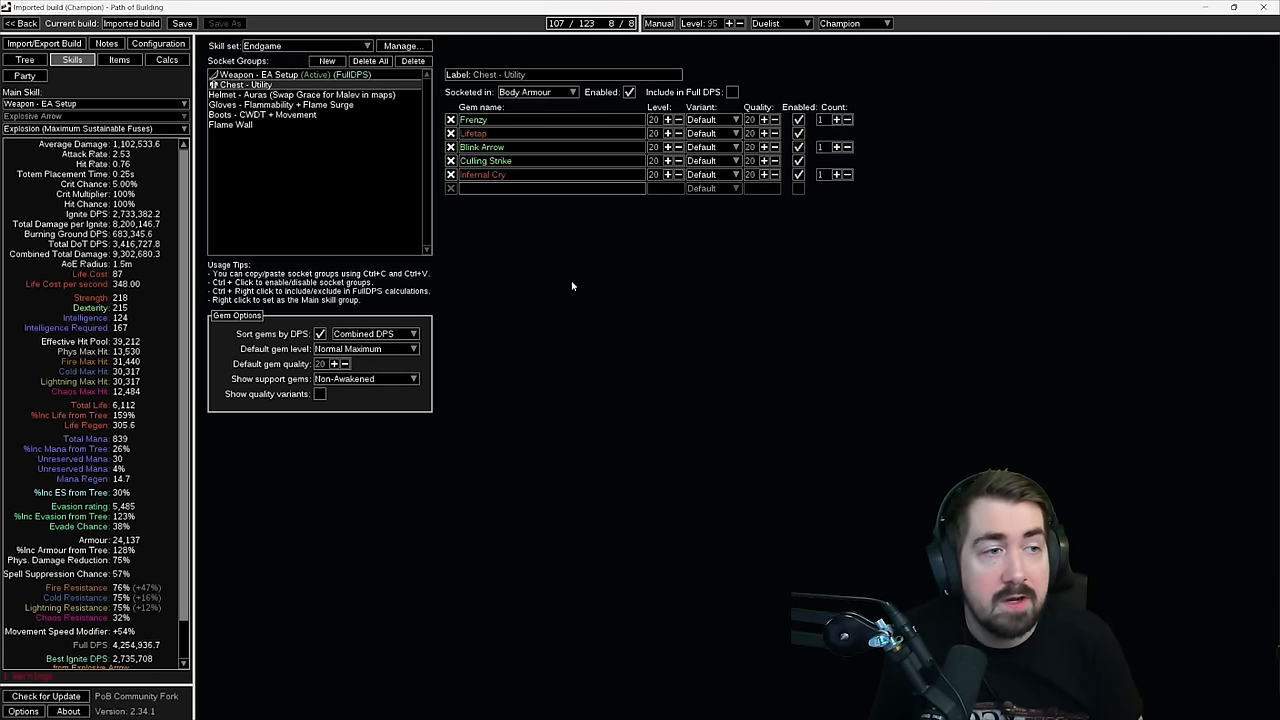
{"action": "mouse_move", "coordinate": [576, 258]}
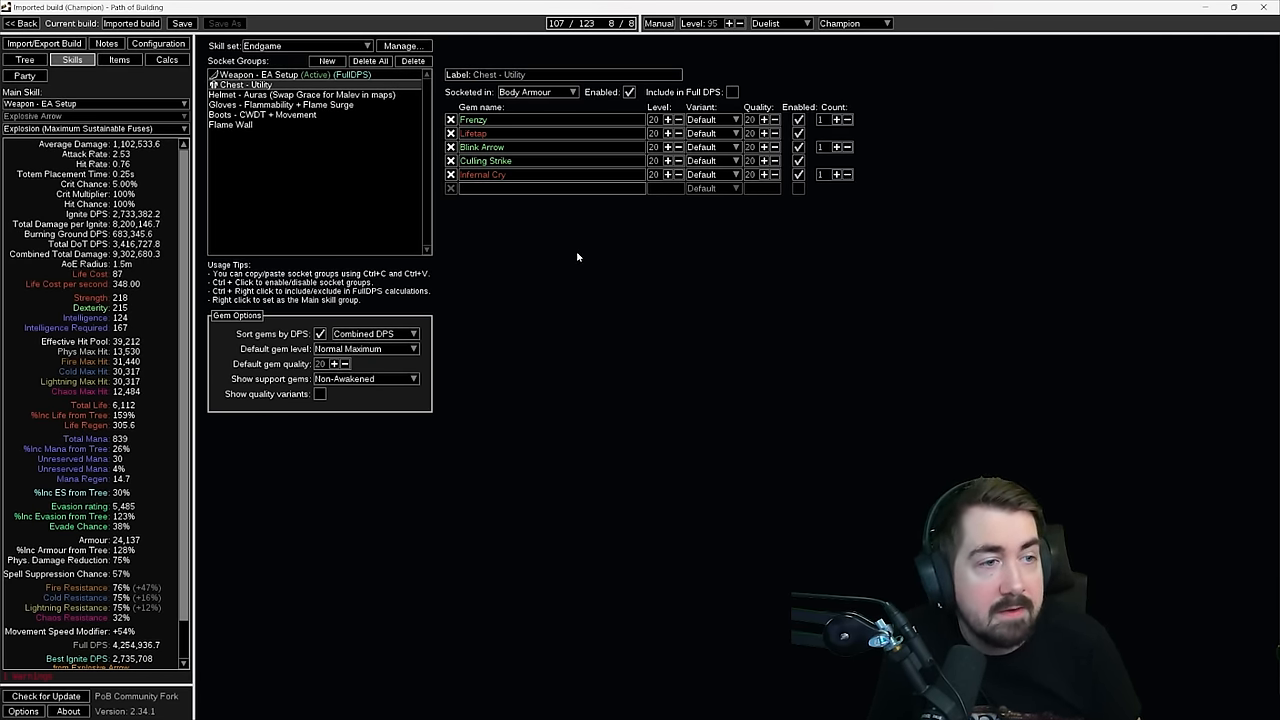
{"action": "mouse_move", "coordinate": [539, 231]}
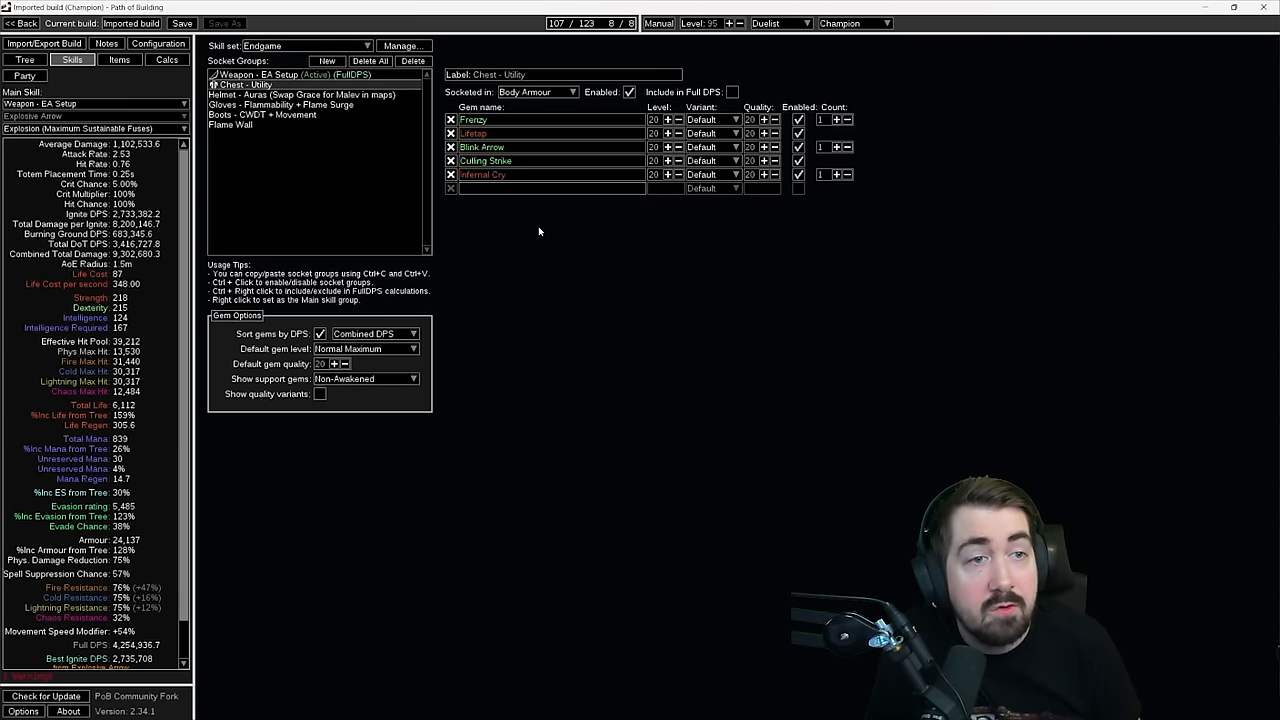
{"action": "mouse_move", "coordinate": [565, 161]}
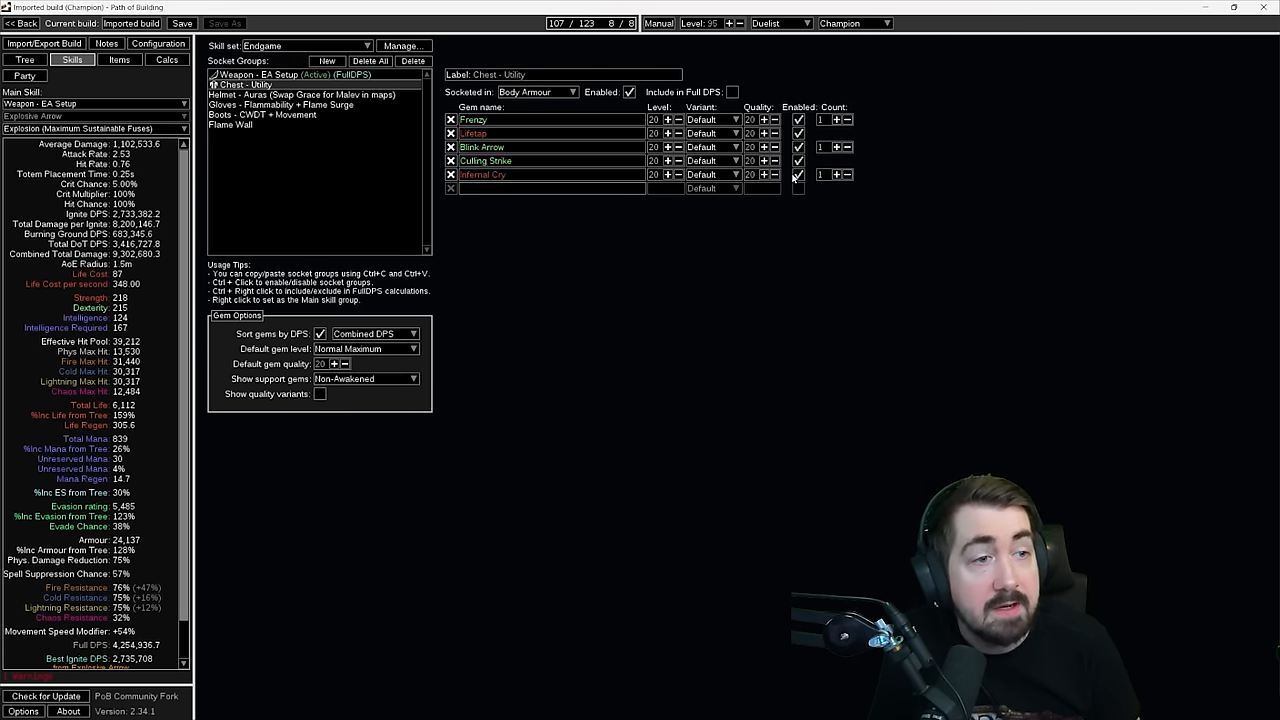
{"action": "mouse_move", "coordinate": [300, 94]}
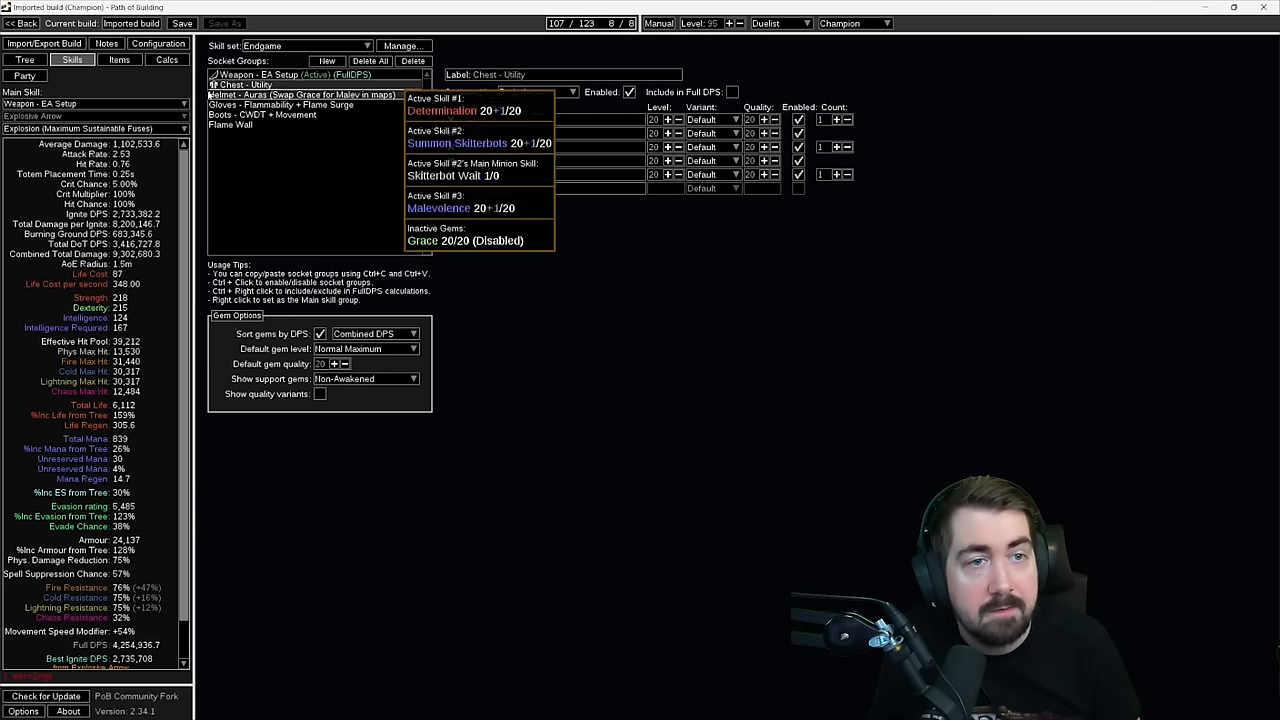
Review the Helmet - Auras gems: Determination, Grace, Summon Skitterbots and Malevolence
{"action": "left_click", "coordinate": [300, 94]}
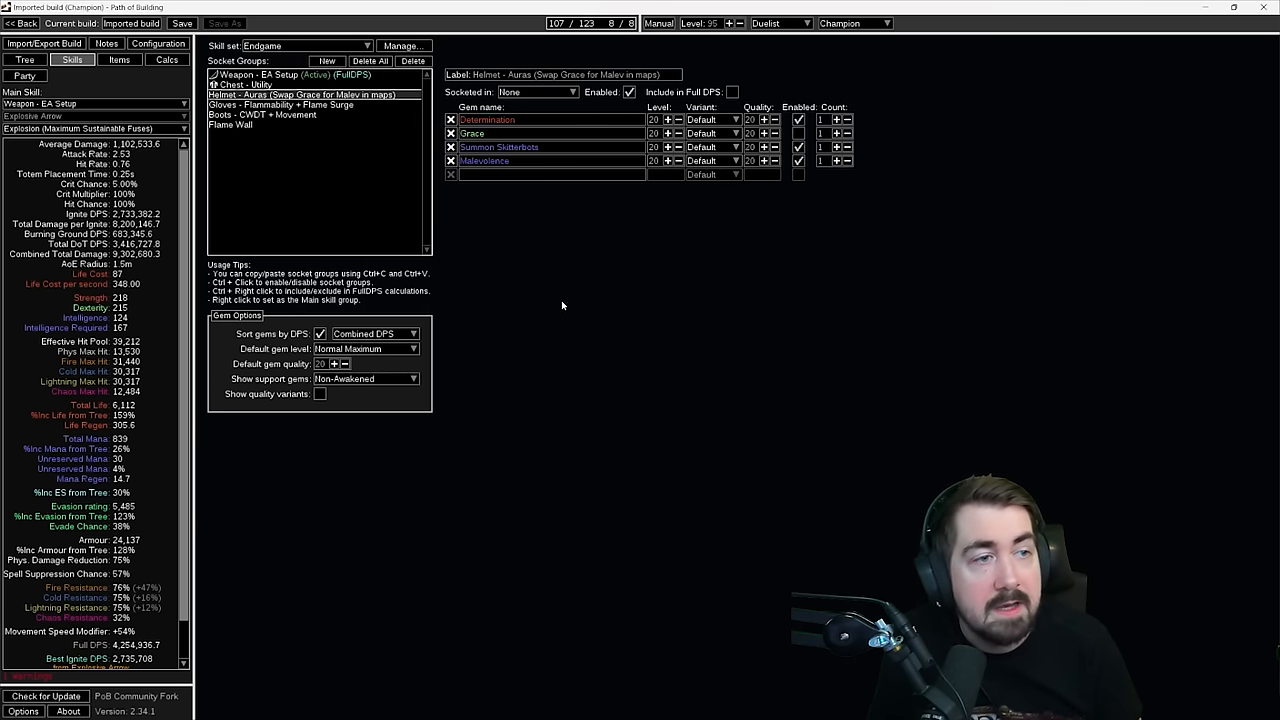
{"action": "mouse_move", "coordinate": [510, 236]}
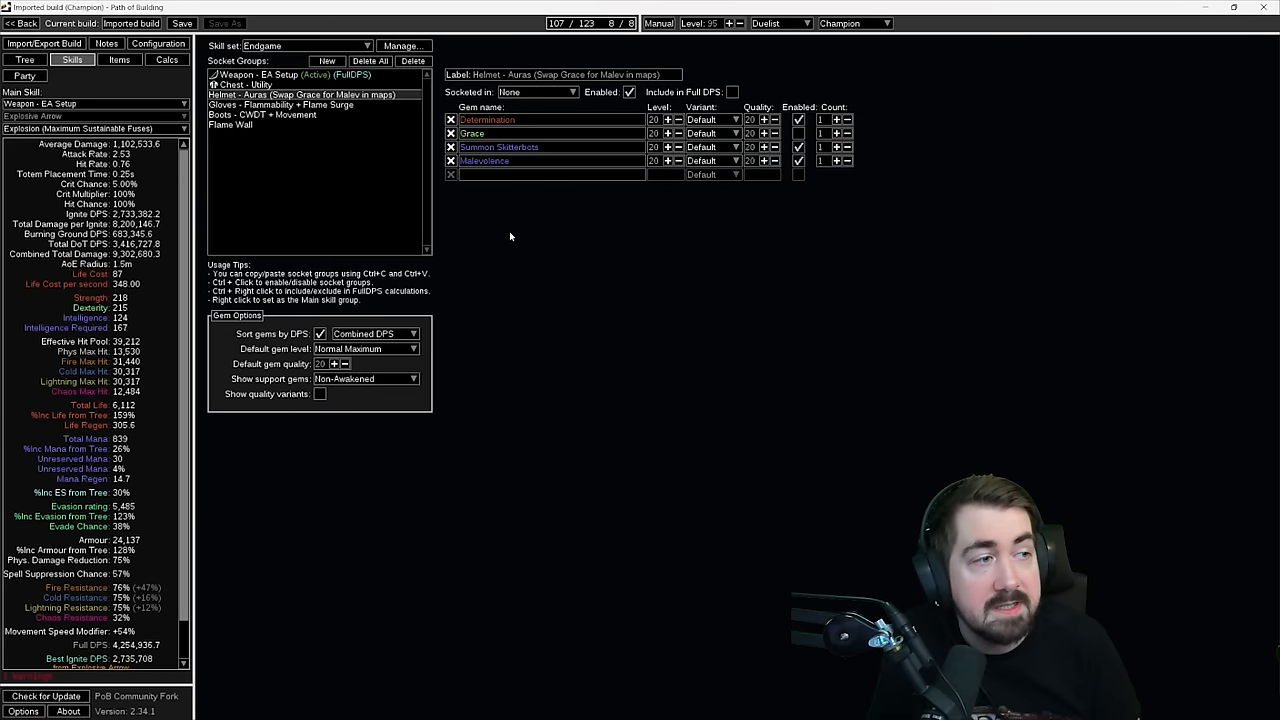
{"action": "mouse_move", "coordinate": [606, 364]}
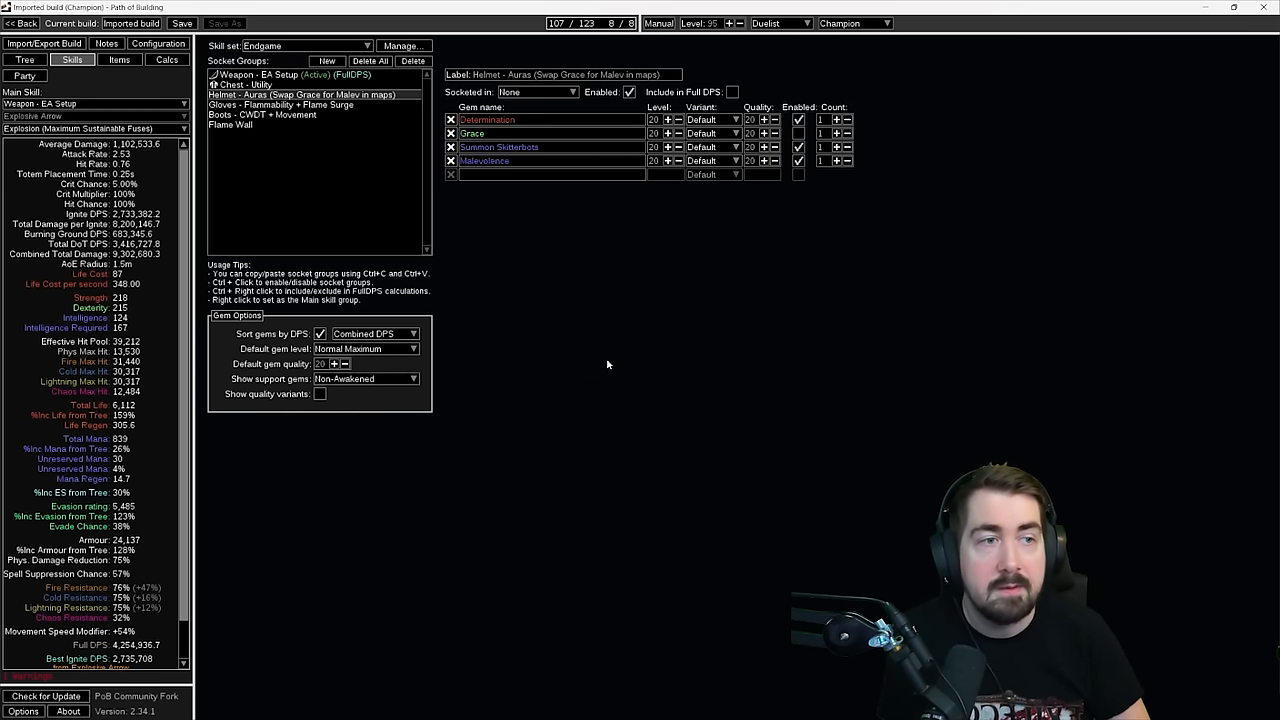
{"action": "left_click", "coordinate": [95, 128]}
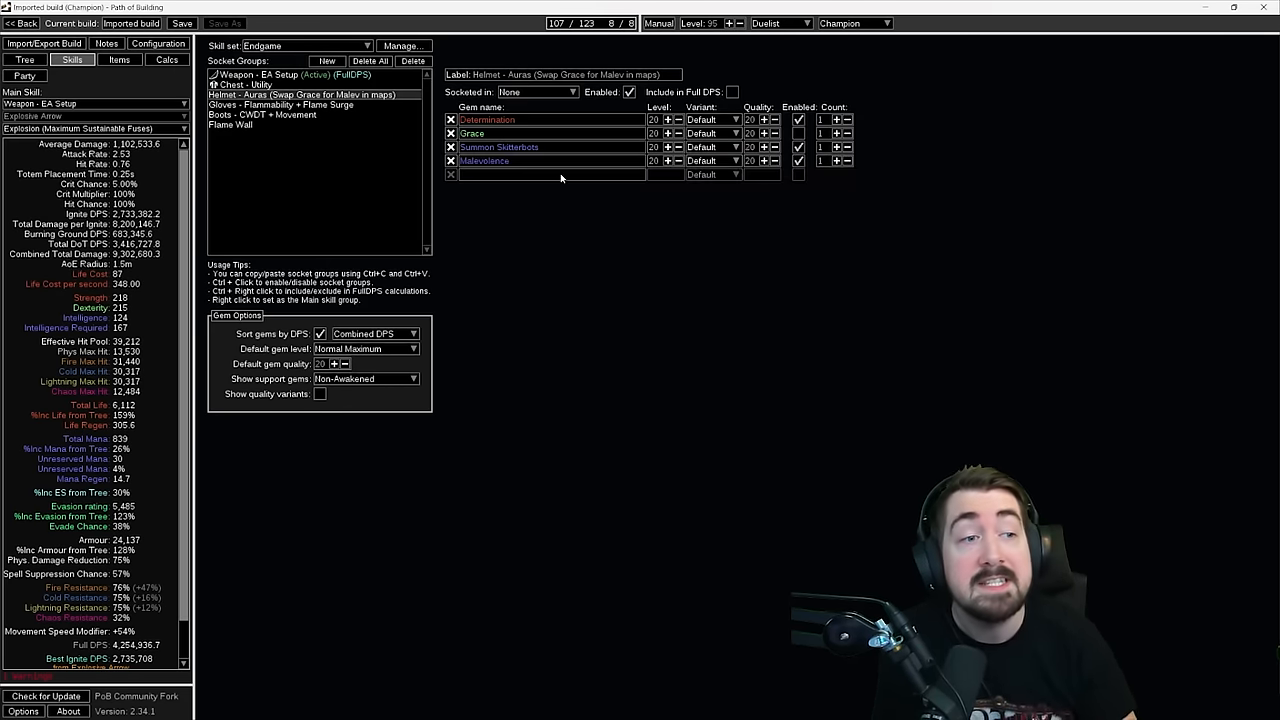
{"action": "mouse_move", "coordinate": [820, 331]}
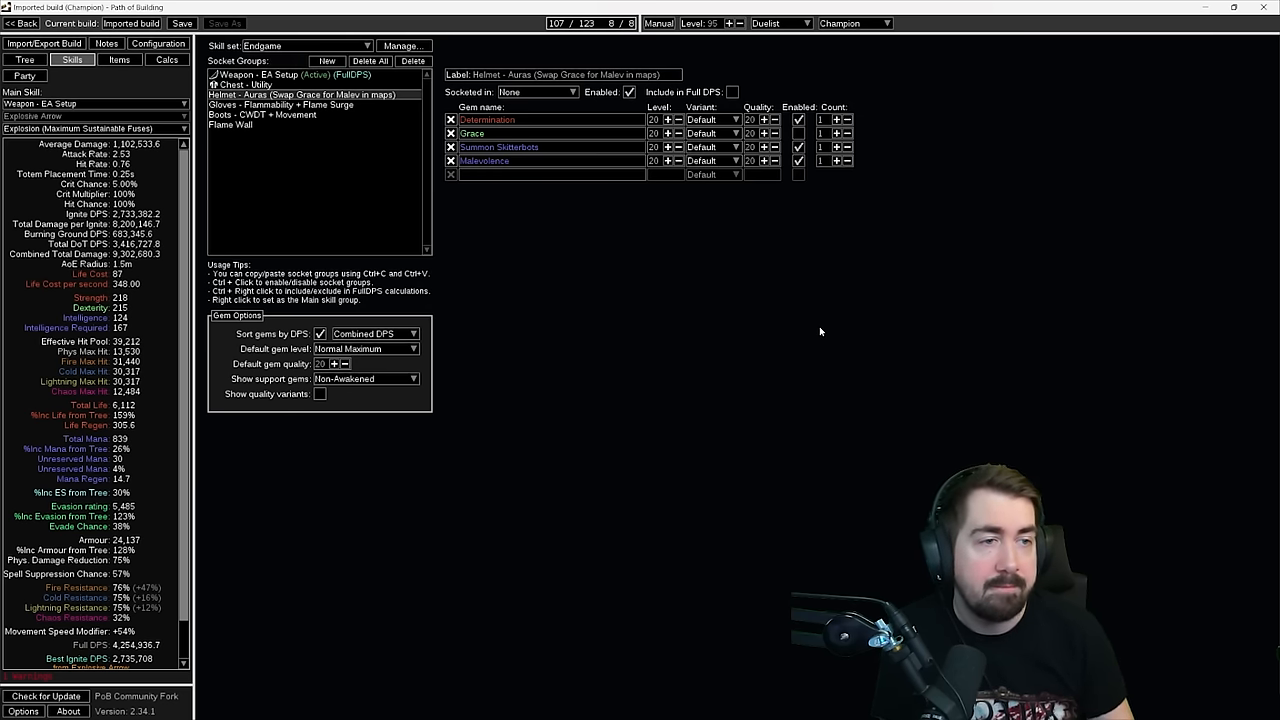
{"action": "mouse_move", "coordinate": [799, 161]}
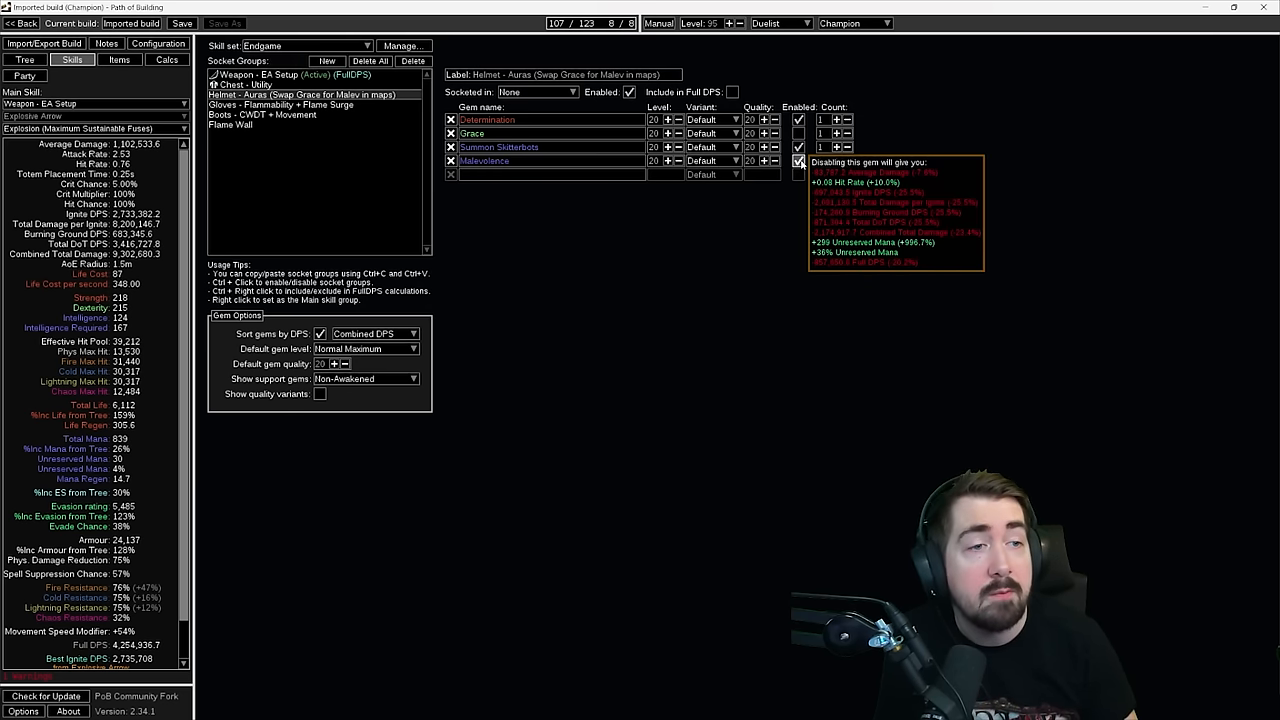
{"action": "mouse_move", "coordinate": [555, 255]}
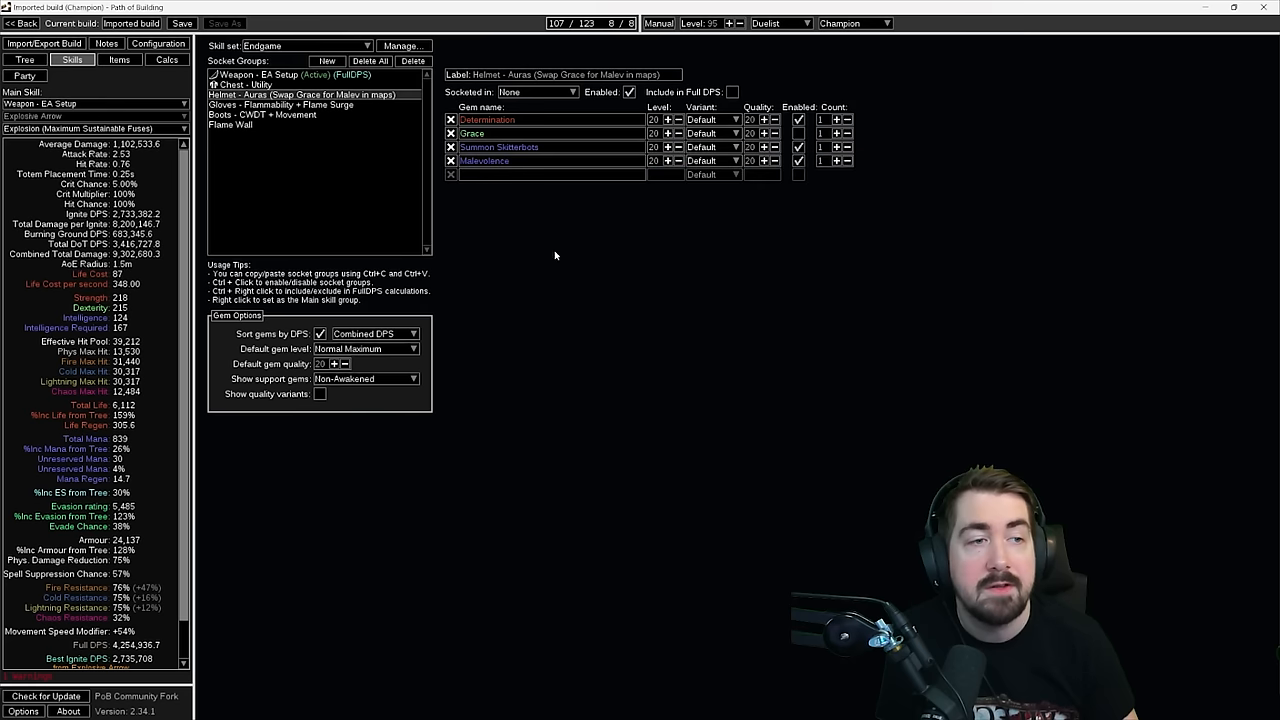
{"action": "mouse_move", "coordinate": [570, 360]}
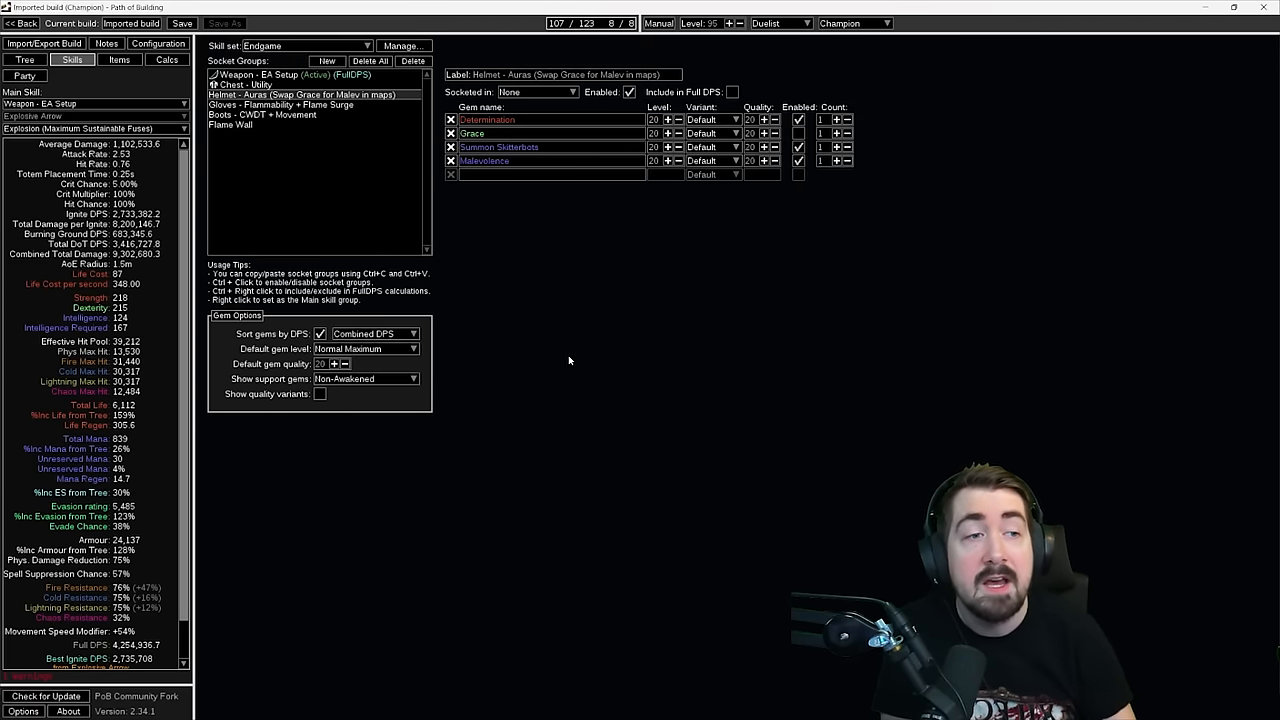
{"action": "mouse_move", "coordinate": [560, 432]}
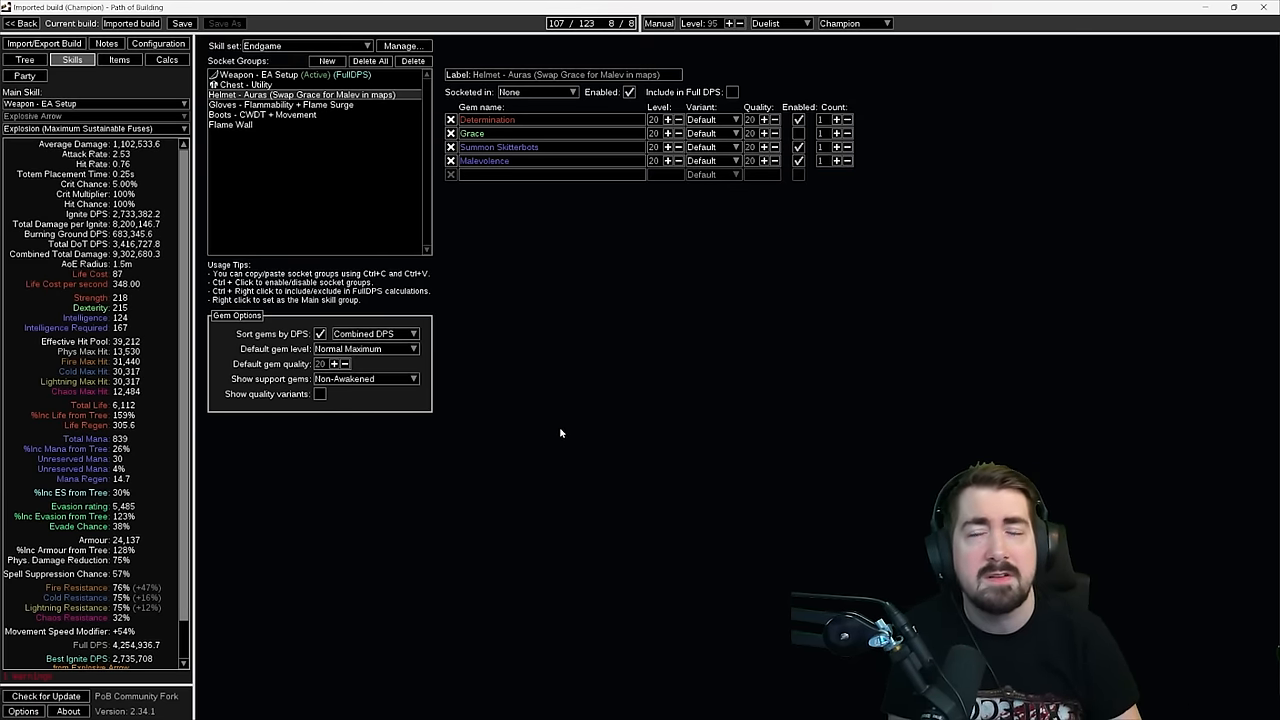
{"action": "mouse_move", "coordinate": [508, 245]}
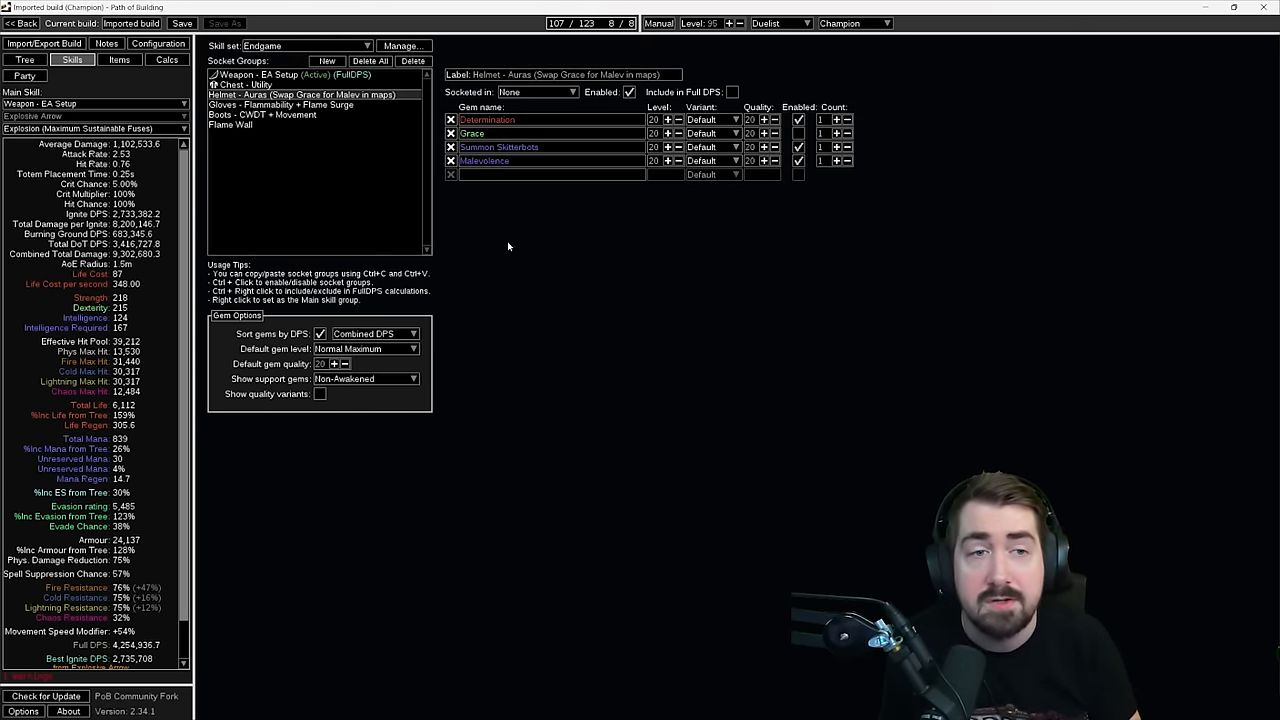
Switch to Endgame - Enlighten, test then remove Awakened Burning Damage, and view Chest - Defiance Banner
{"action": "left_click", "coordinate": [290, 74]}
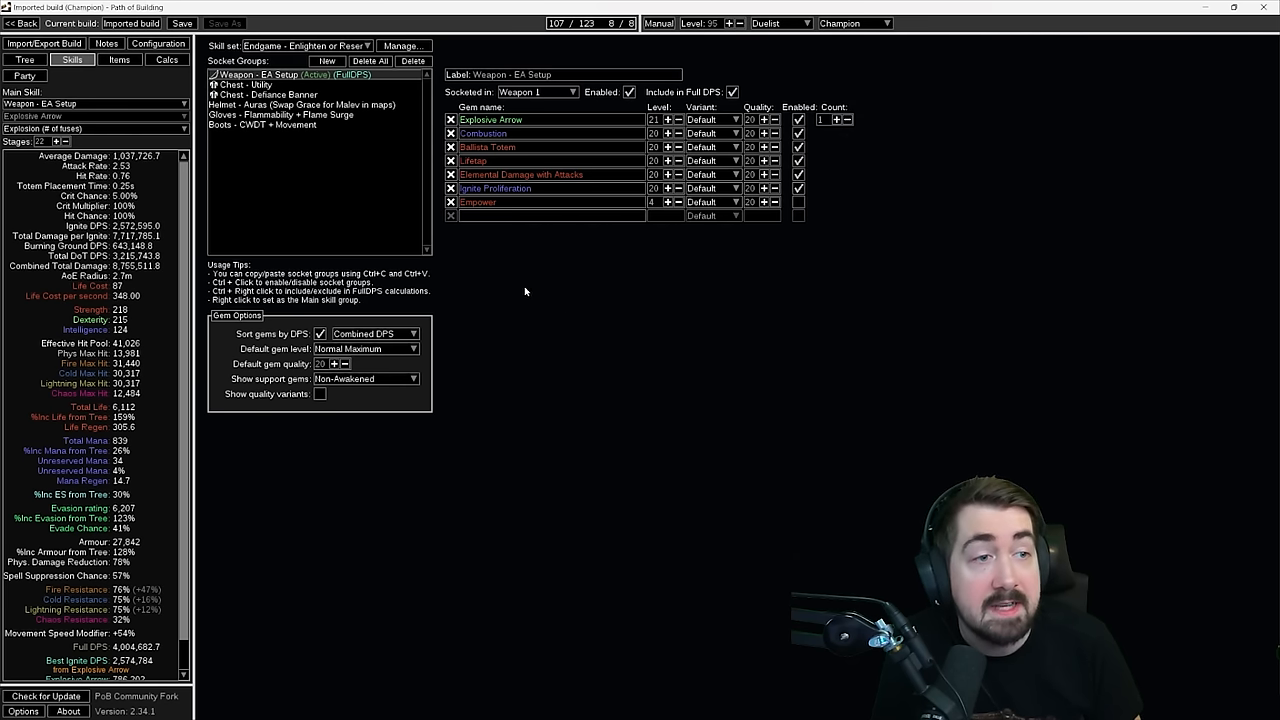
{"action": "mouse_move", "coordinate": [494, 188]}
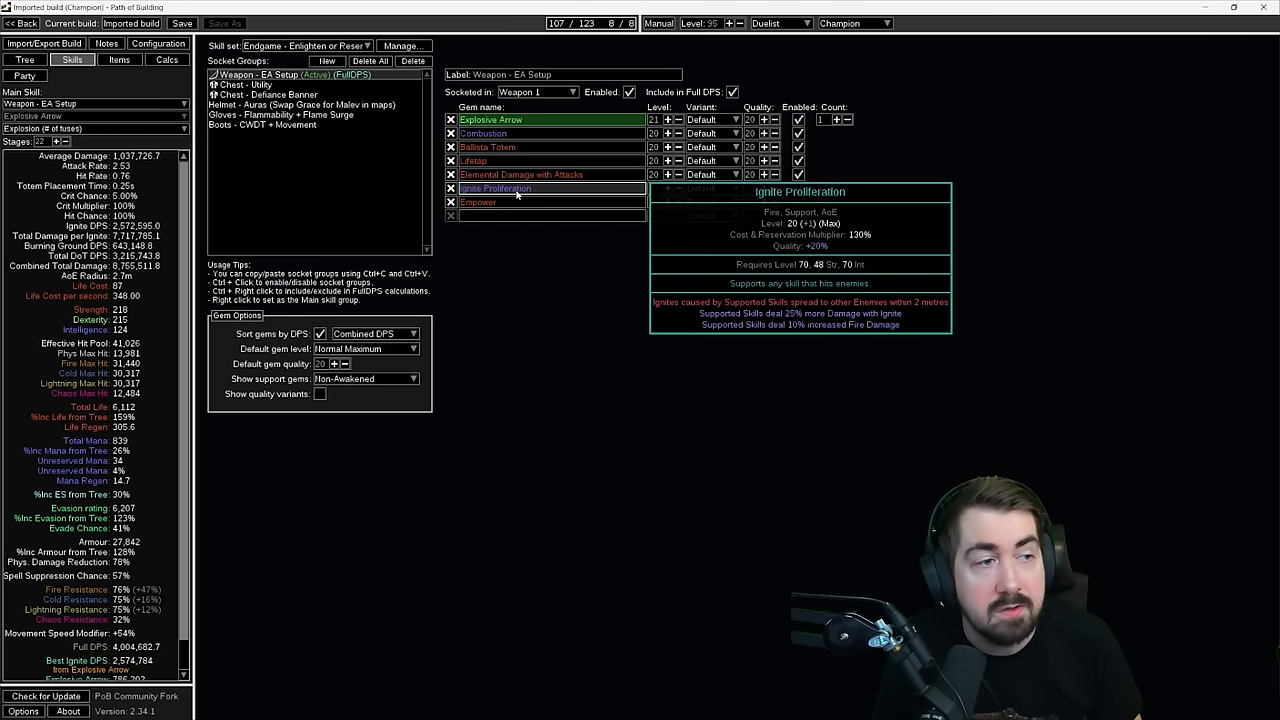
{"action": "left_click", "coordinate": [118, 59]}
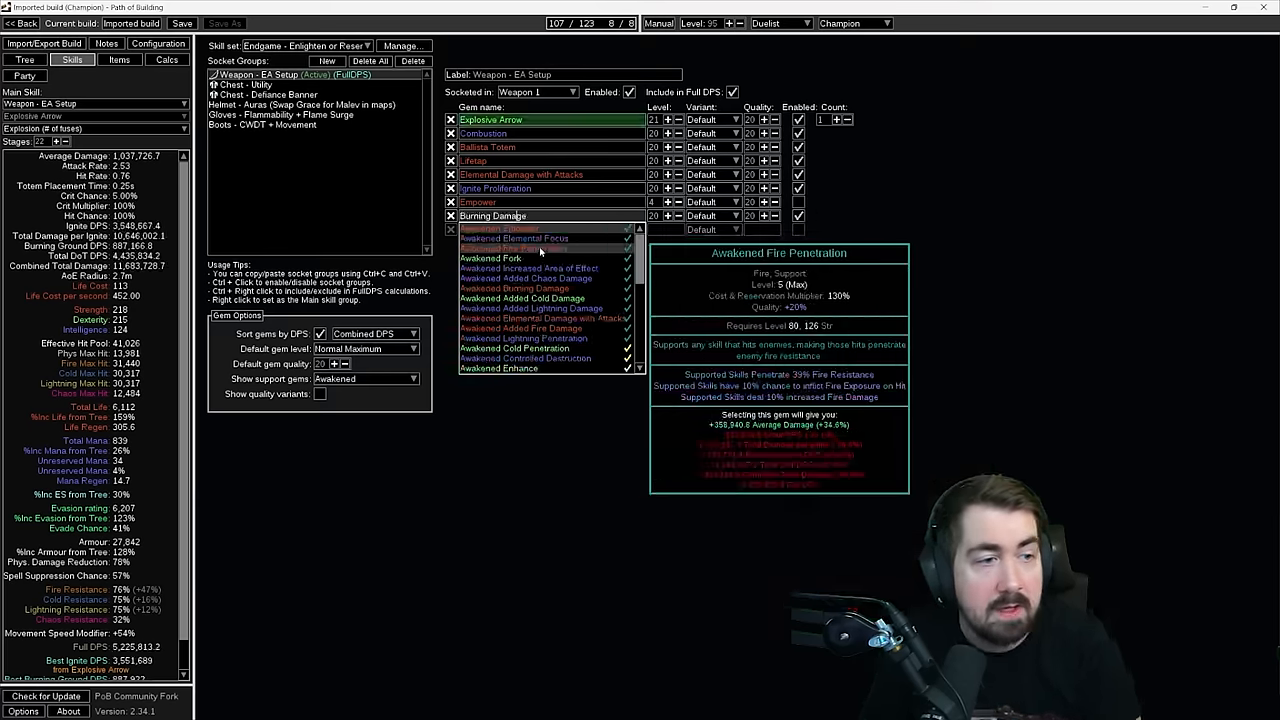
{"action": "left_click", "coordinate": [518, 288]}
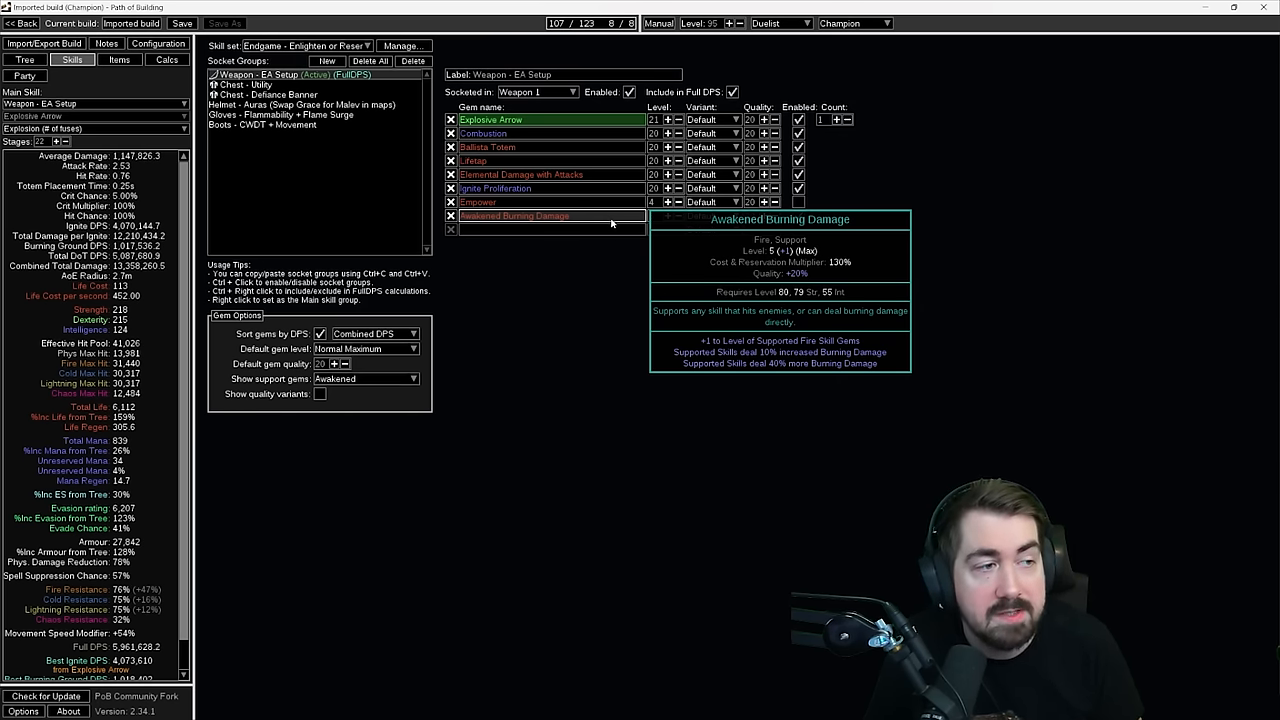
{"action": "left_click", "coordinate": [450, 215]}
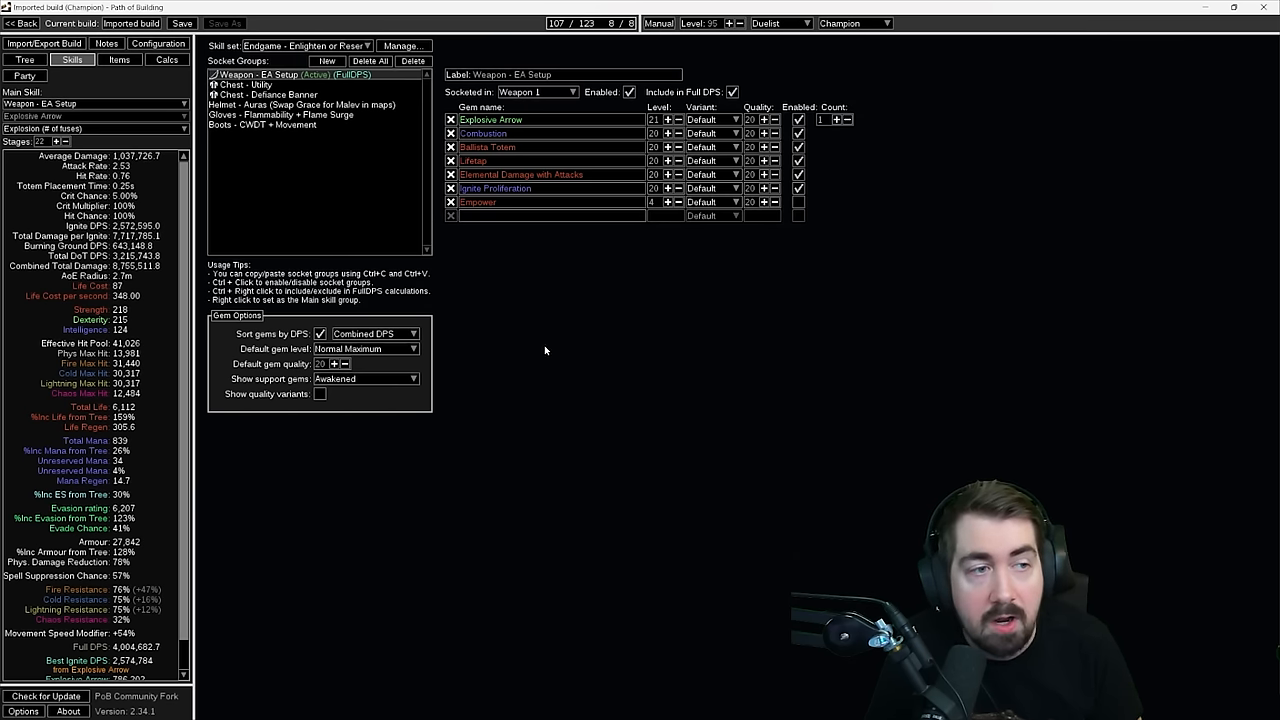
{"action": "mouse_move", "coordinate": [503, 291]}
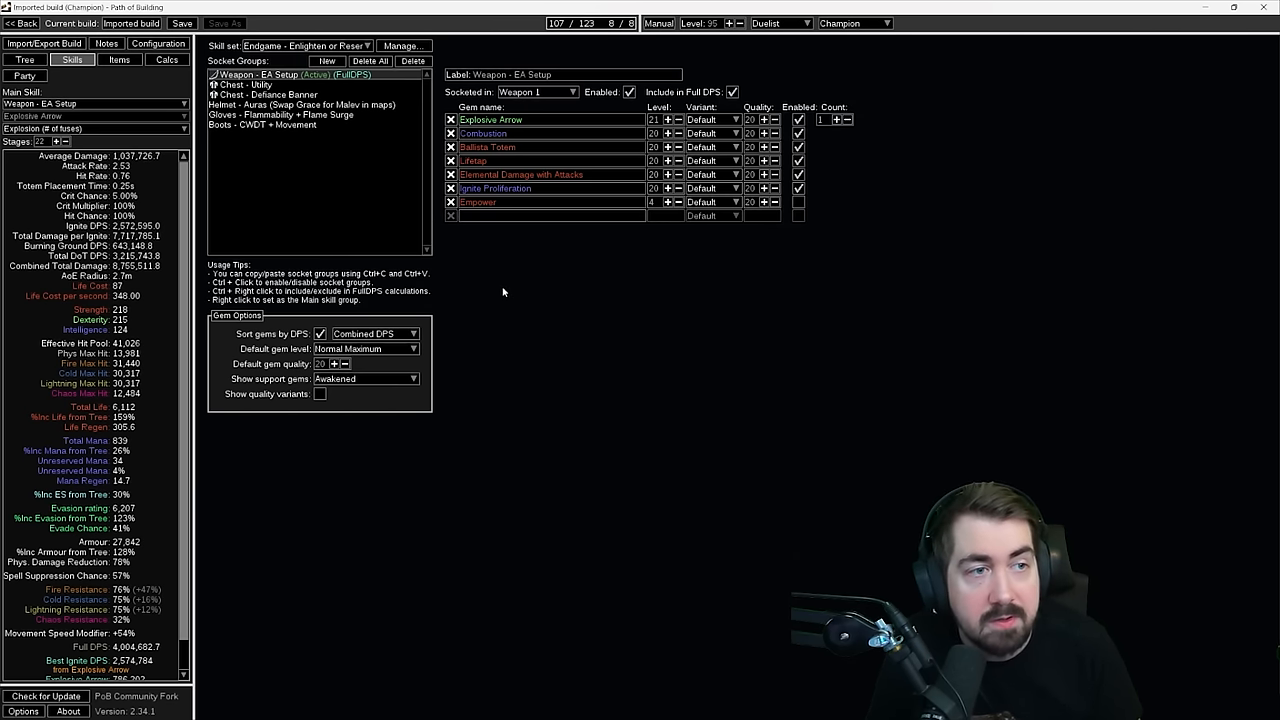
{"action": "mouse_move", "coordinate": [527, 171]}
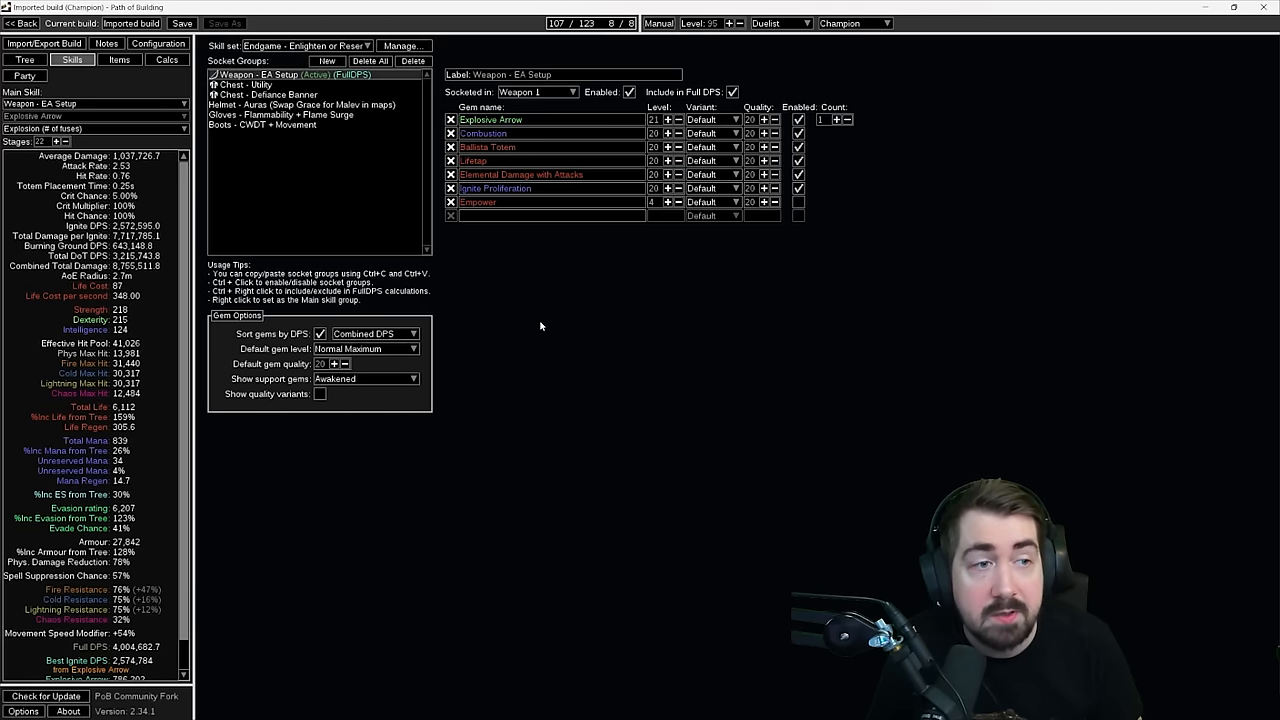
{"action": "left_click", "coordinate": [268, 94]}
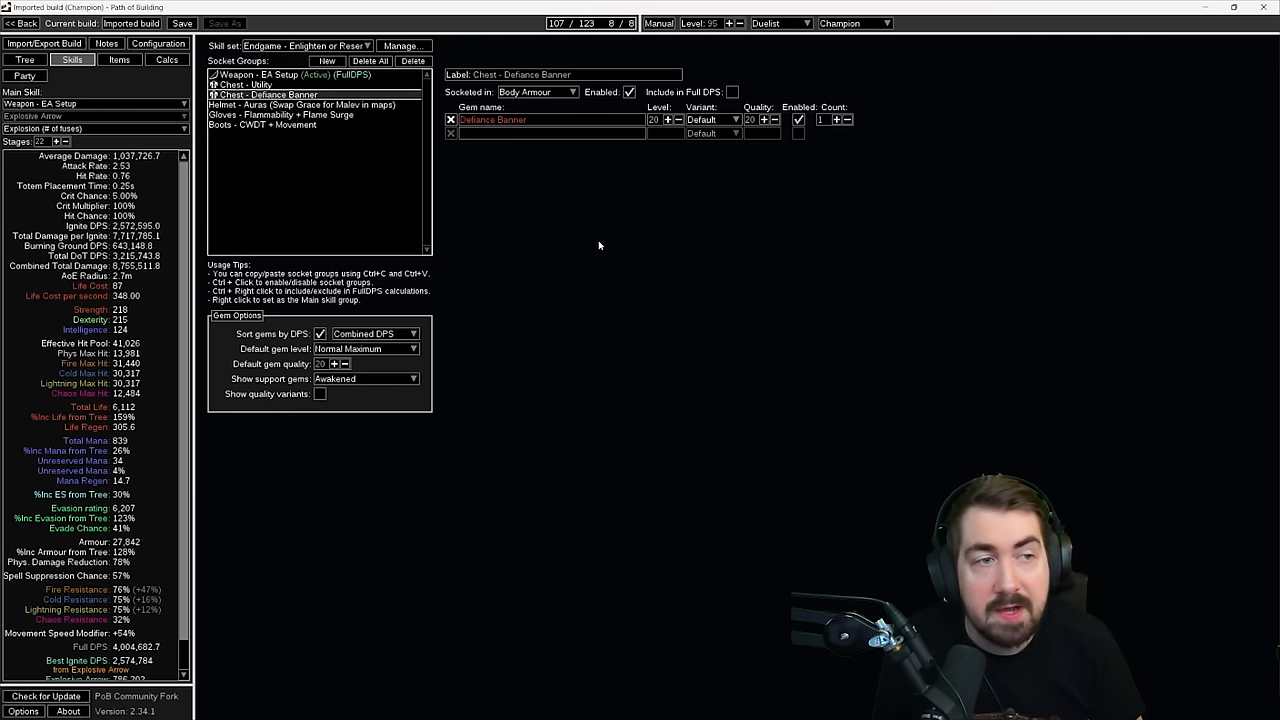
{"action": "mouse_move", "coordinate": [614, 224]}
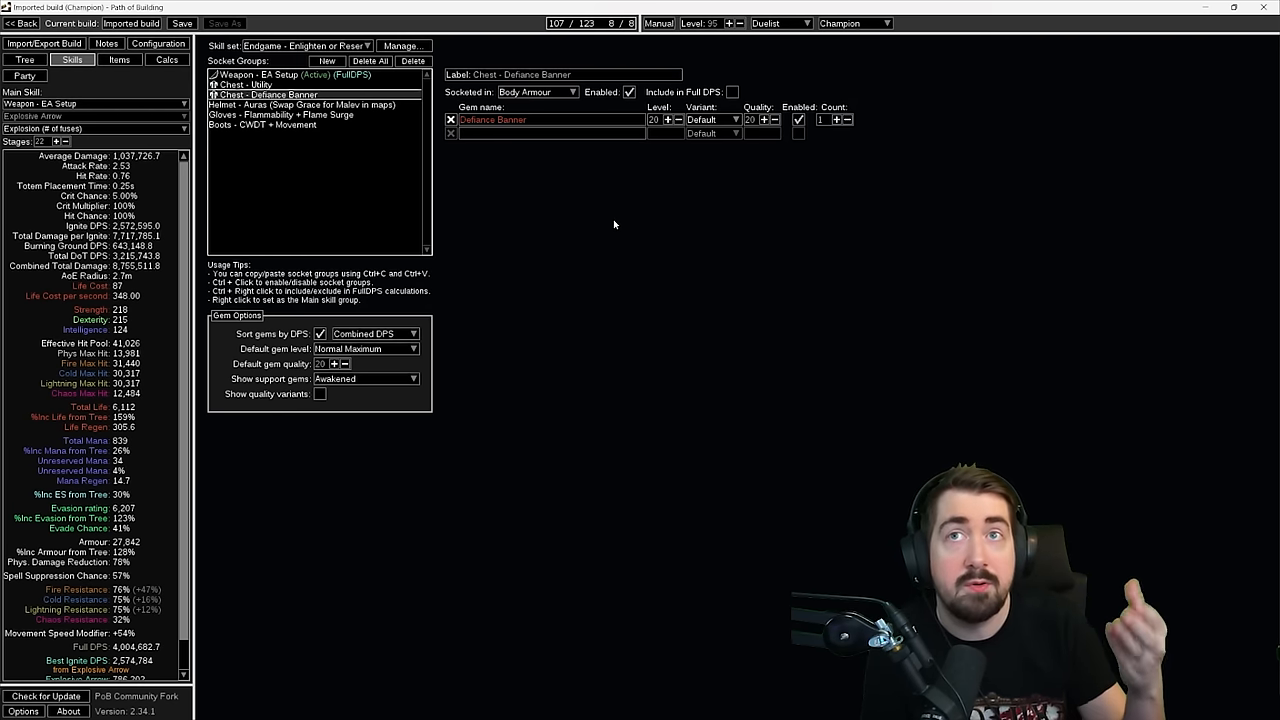
{"action": "mouse_move", "coordinate": [538, 237]}
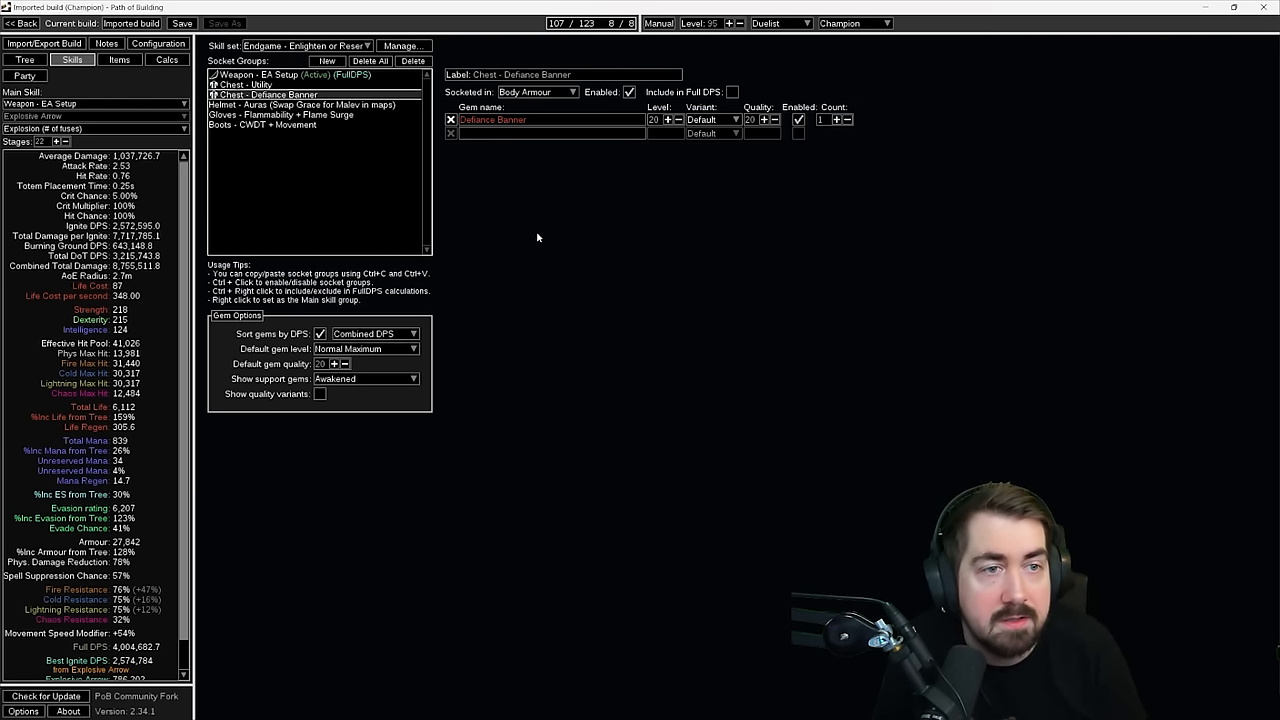
Show the Spectral Throw Leveling item set's gear, with Woodsplitter as the weapon
{"action": "left_click", "coordinate": [118, 59]}
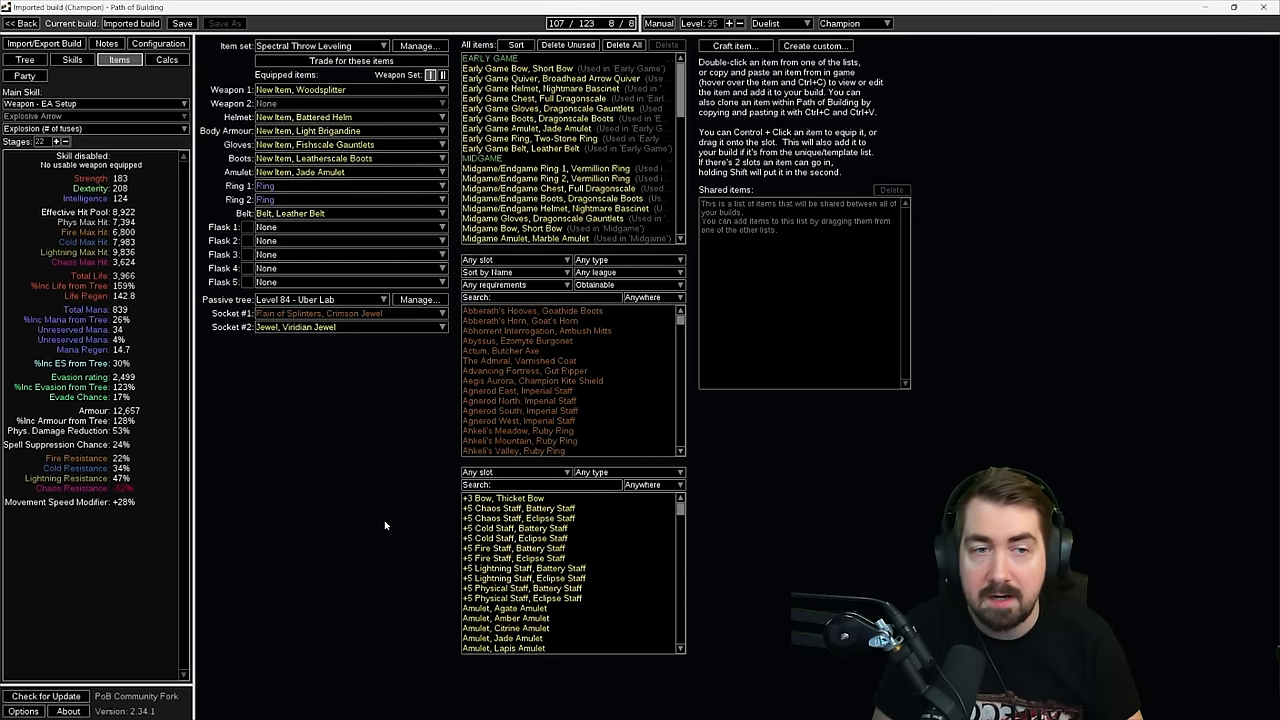
{"action": "mouse_move", "coordinate": [327, 559]}
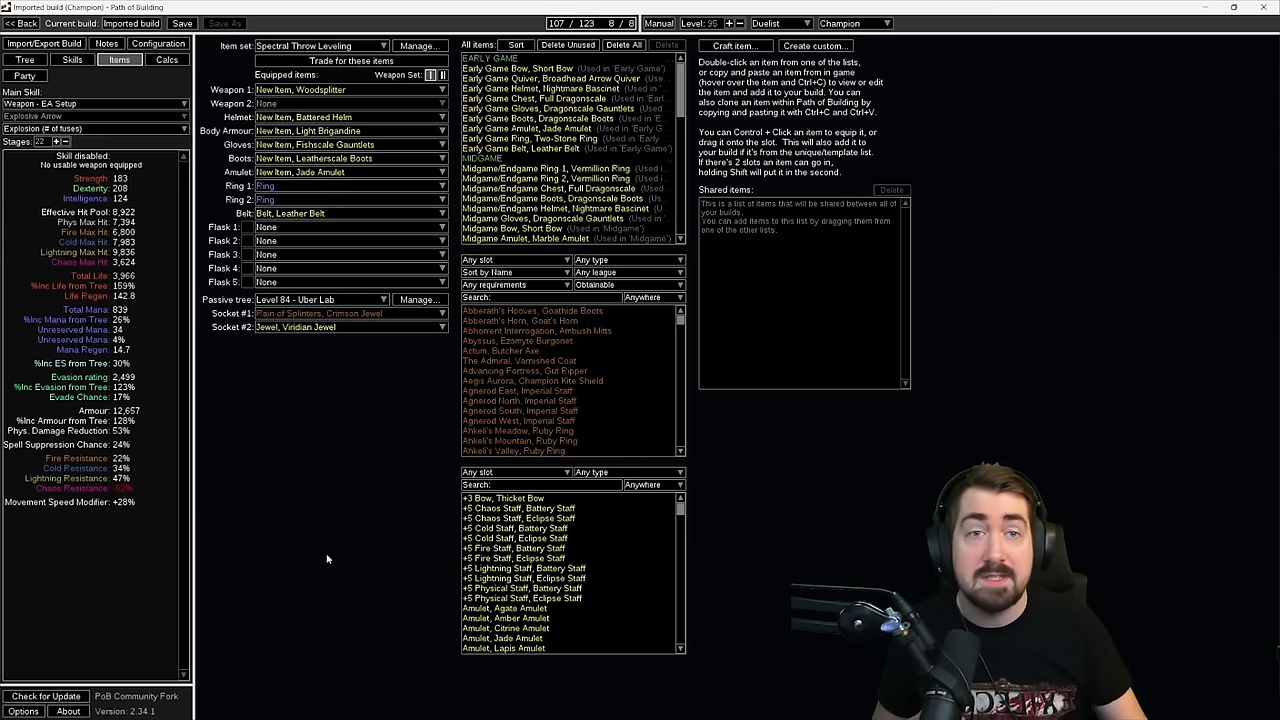
Equip the Useful leveling uniques item set with Quill Rain, Tabula Rasa and Wanderlust
{"action": "left_click", "coordinate": [318, 46]}
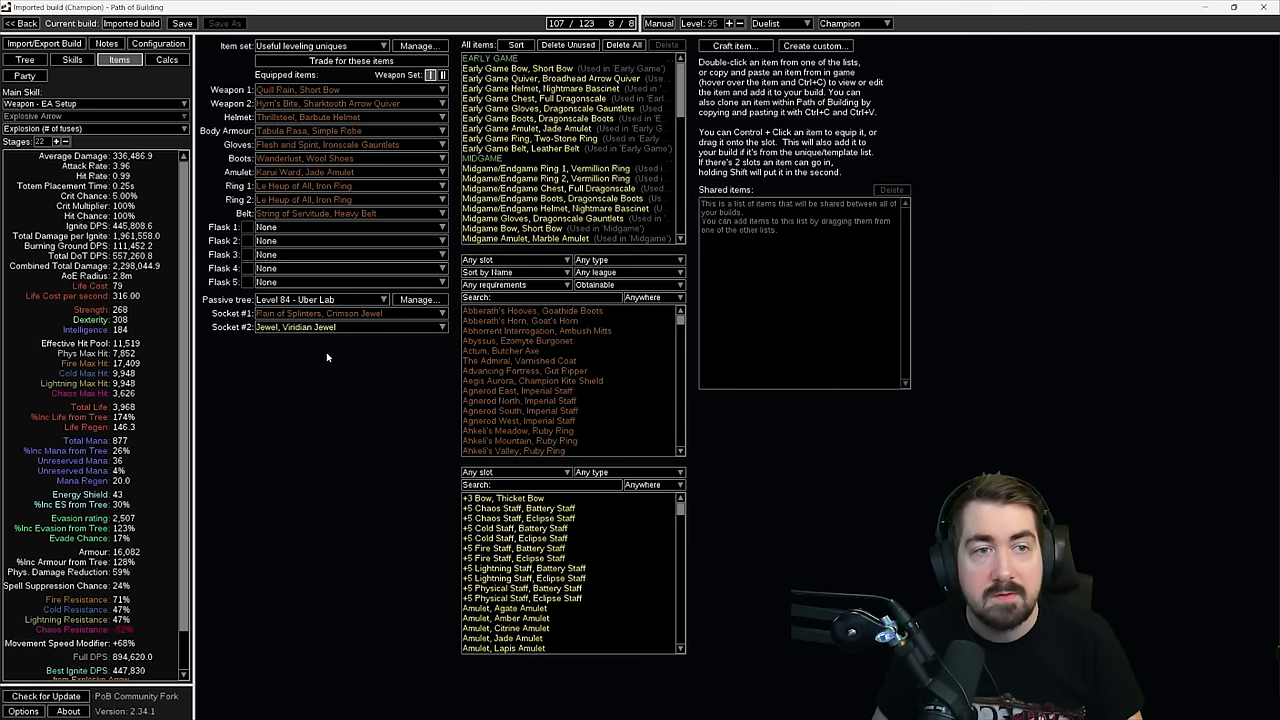
{"action": "mouse_move", "coordinate": [328, 402]}
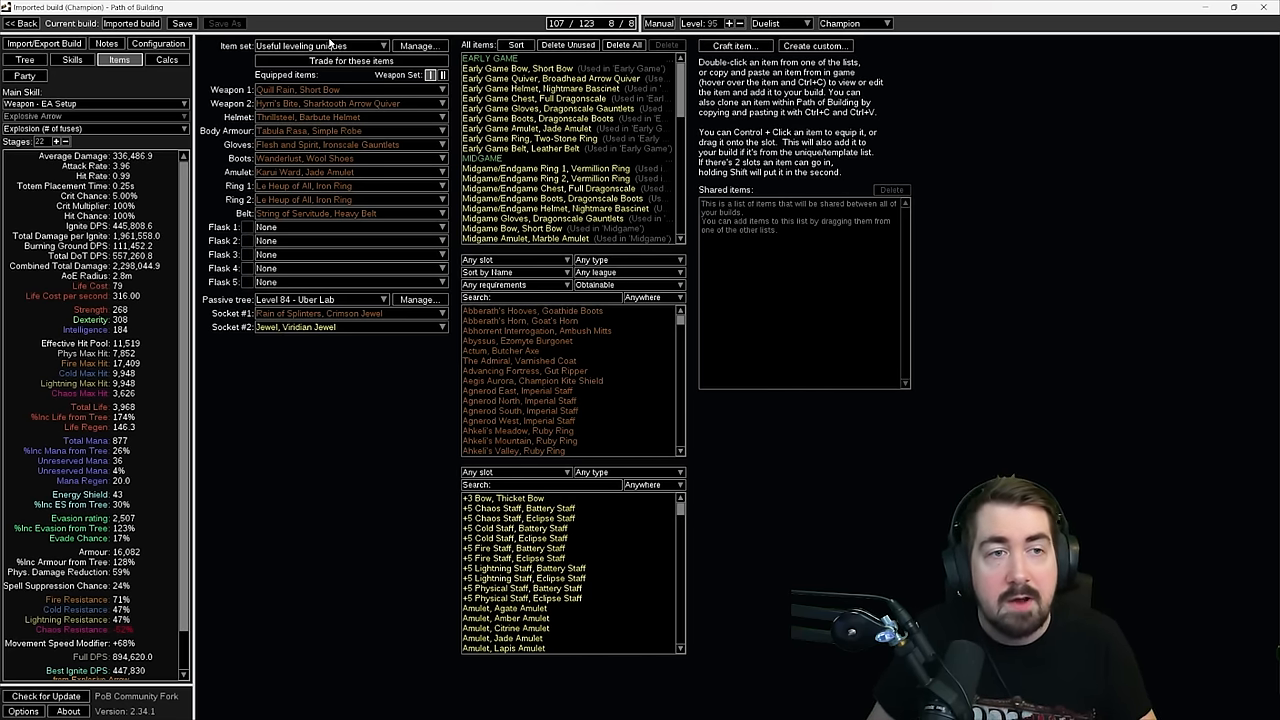
Equip the Early Game item set with its short bow, quiver, Dragonscale gear and flasks
{"action": "left_click", "coordinate": [315, 45]}
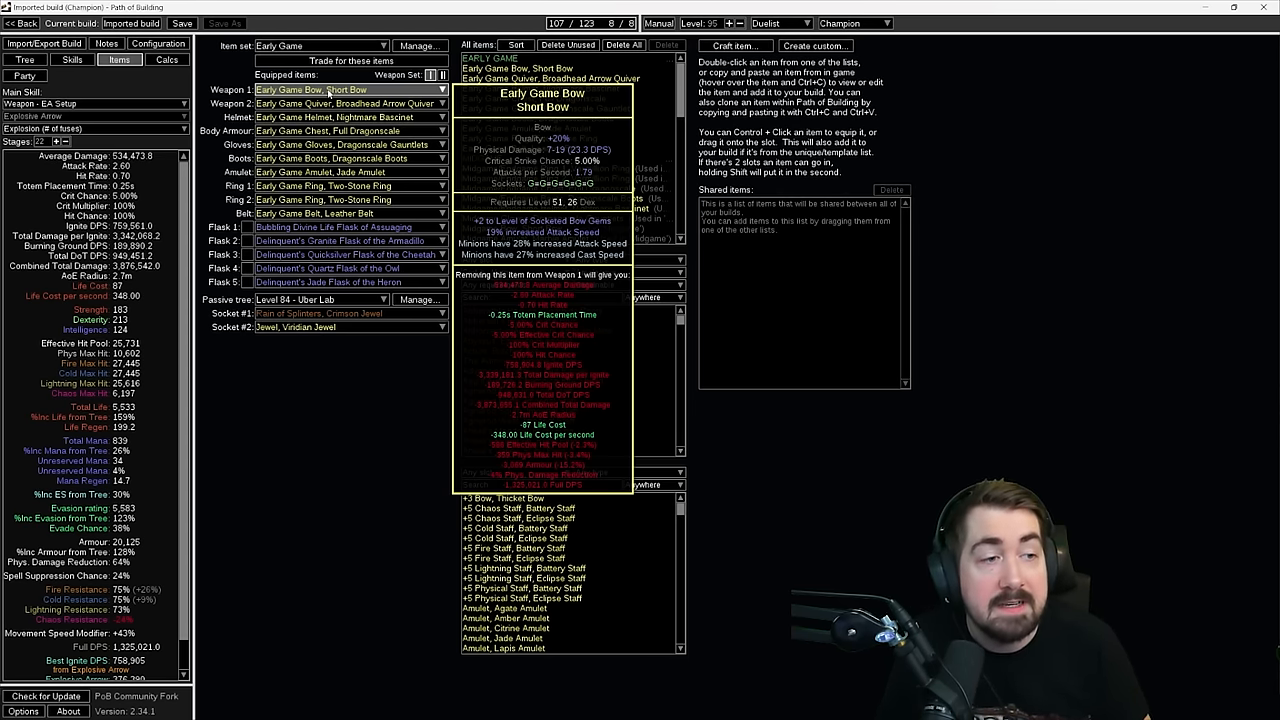
{"action": "left_click", "coordinate": [24, 59]}
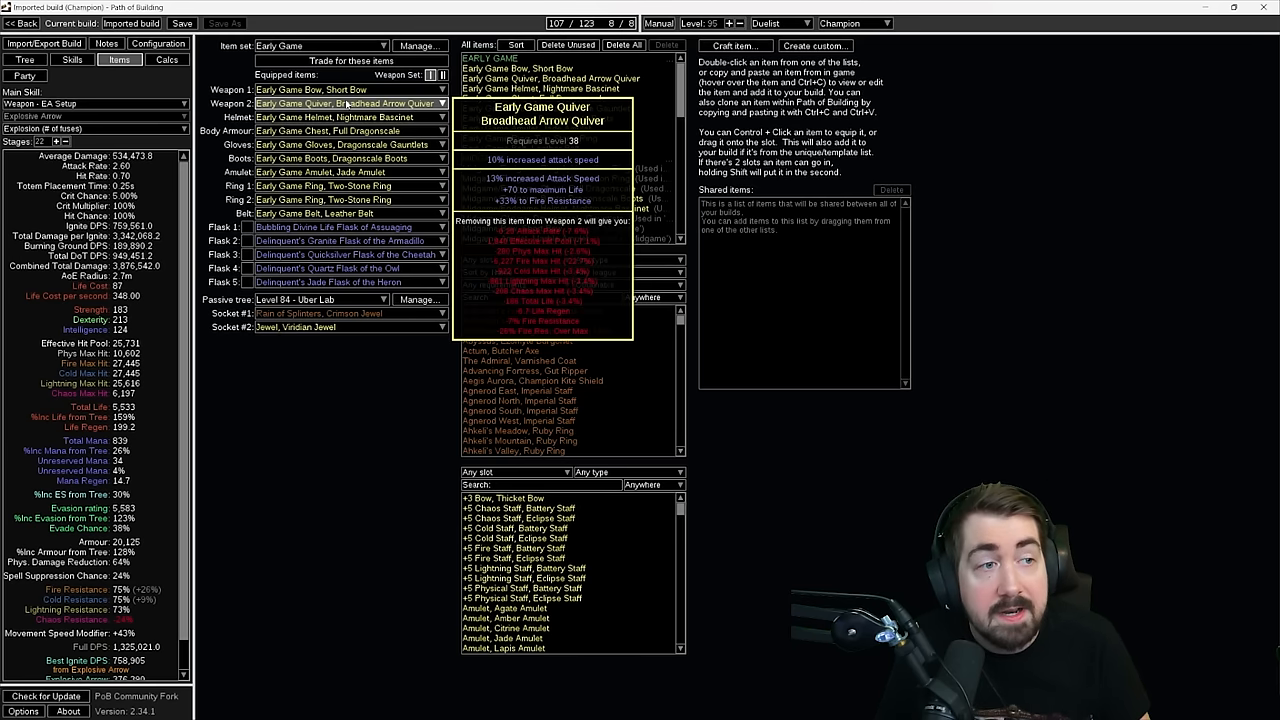
{"action": "mouse_move", "coordinate": [340, 117]}
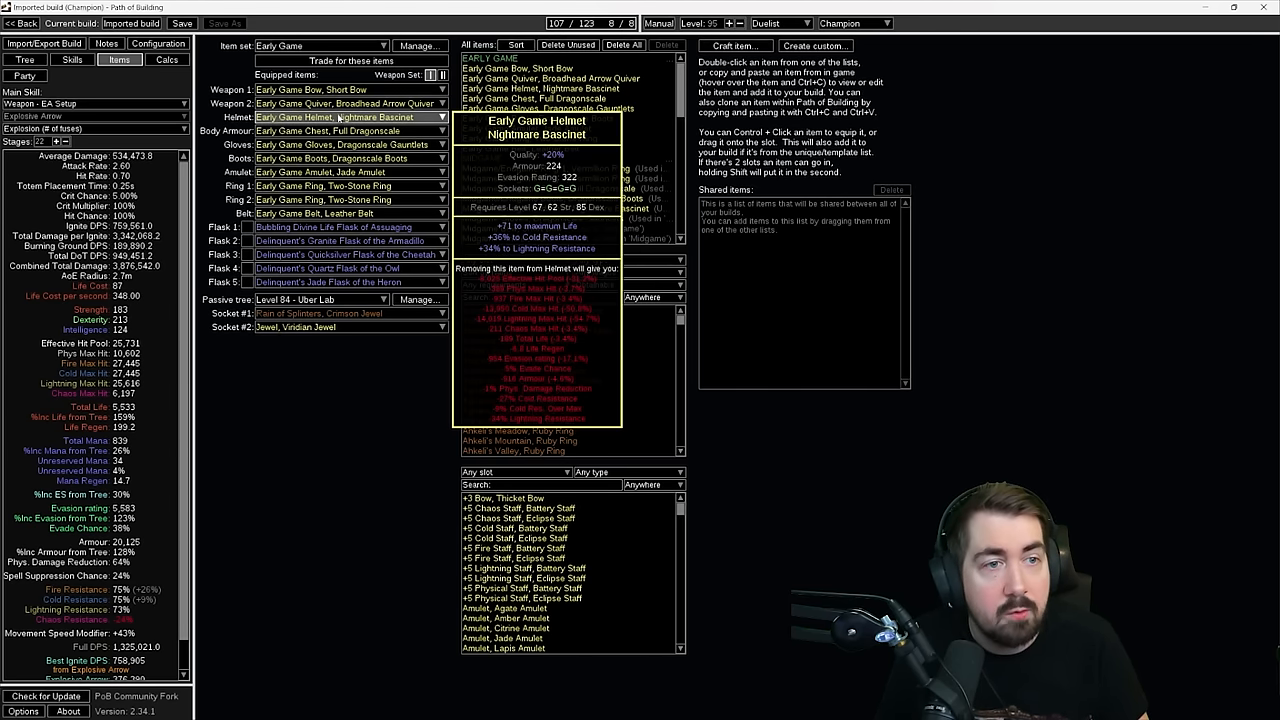
{"action": "mouse_move", "coordinate": [345, 145]}
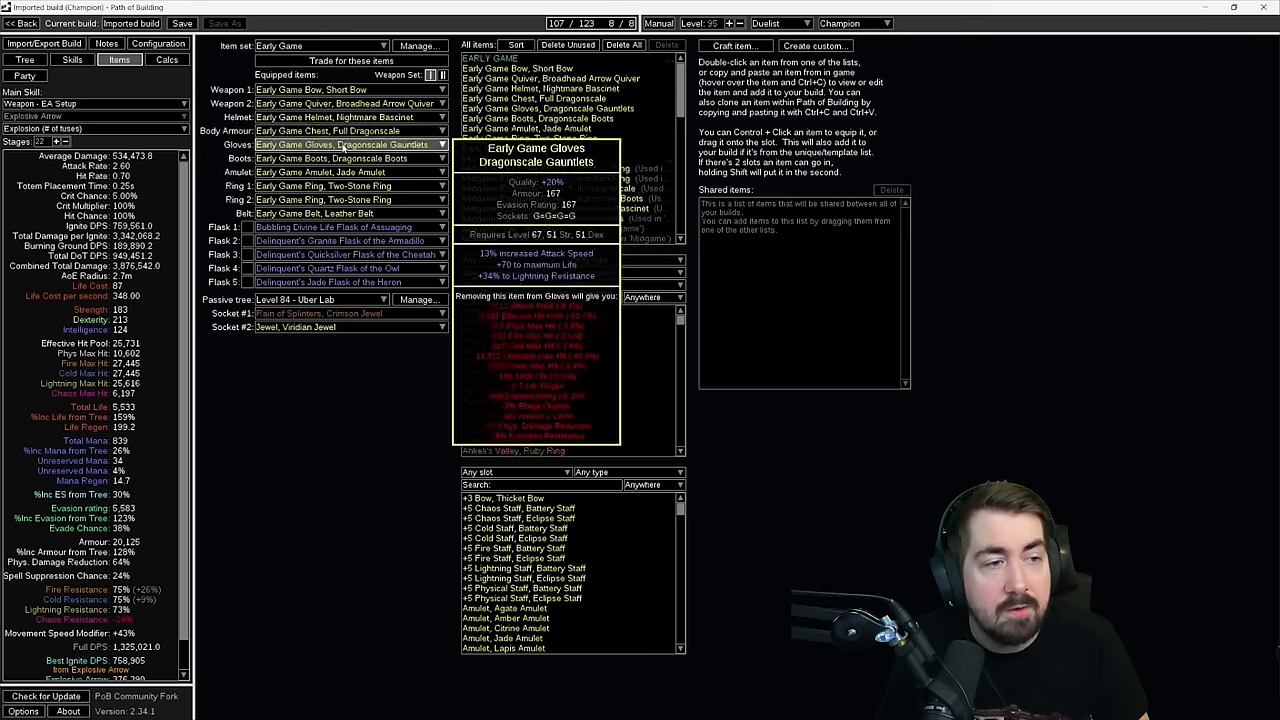
{"action": "mouse_move", "coordinate": [350, 199]}
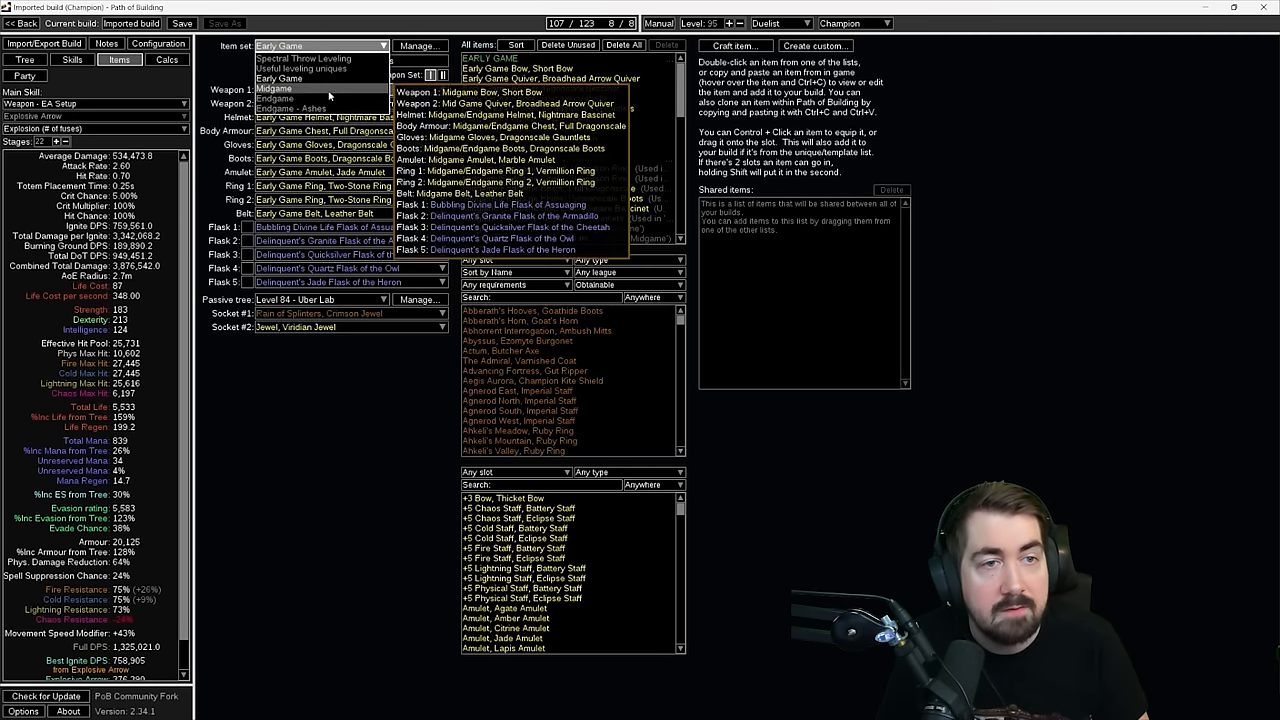
Switch to the Midgame item set with Midgame Bow and Mid Game Quiver, about 2.08M DPS
{"action": "left_click", "coordinate": [290, 88]}
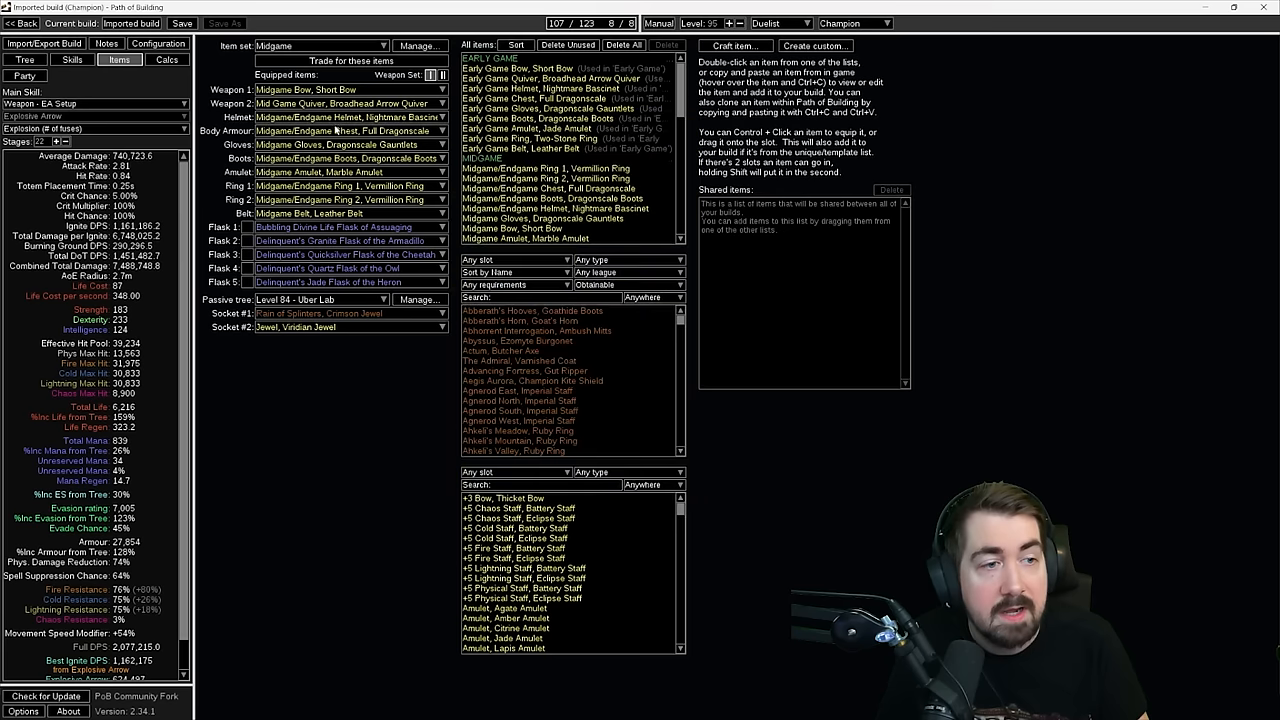
{"action": "mouse_move", "coordinate": [335, 186]}
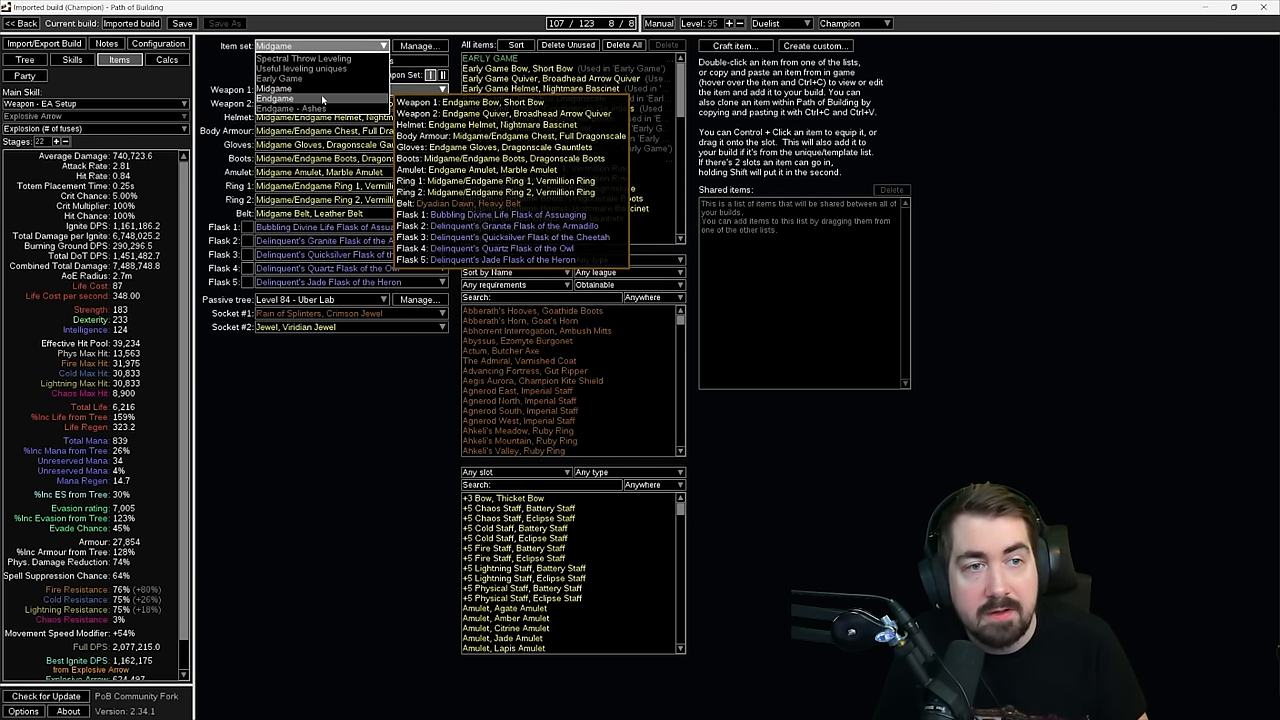
Switch to the Endgame item set with Endgame Bow and Cyadian Dawn belt, about 4.6M DPS
{"action": "left_click", "coordinate": [274, 99]}
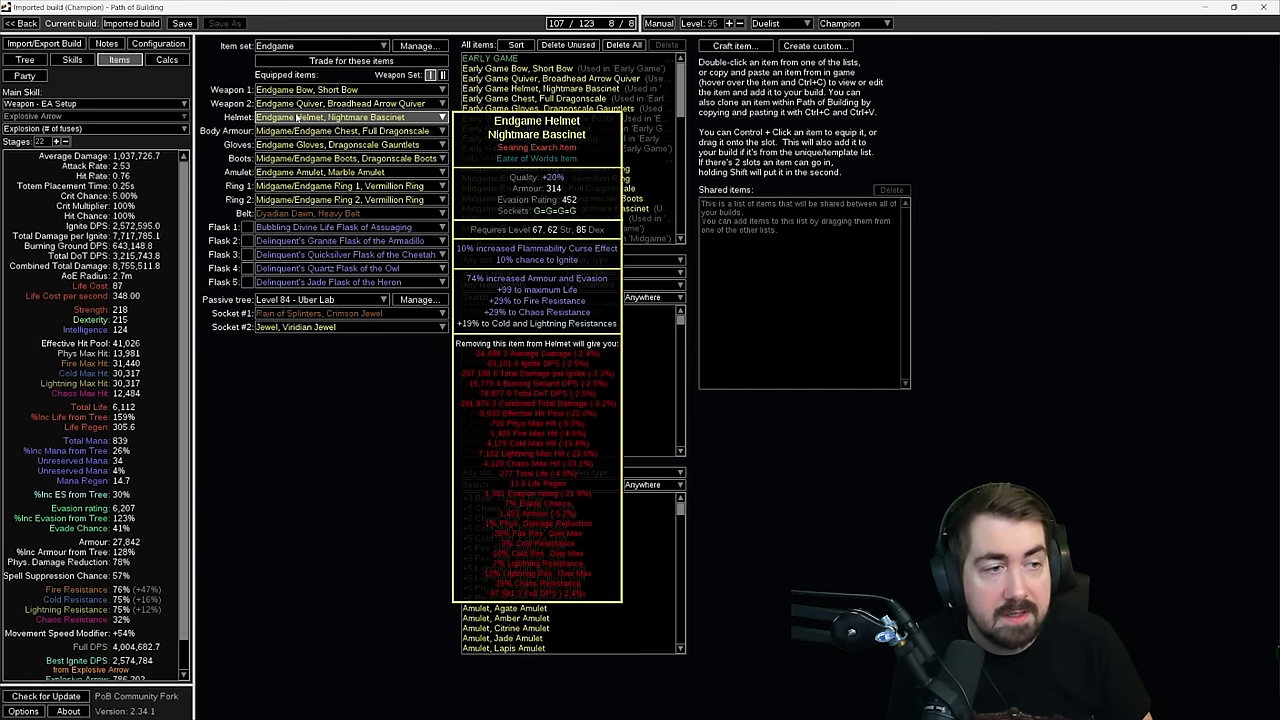
{"action": "mouse_move", "coordinate": [345, 130]}
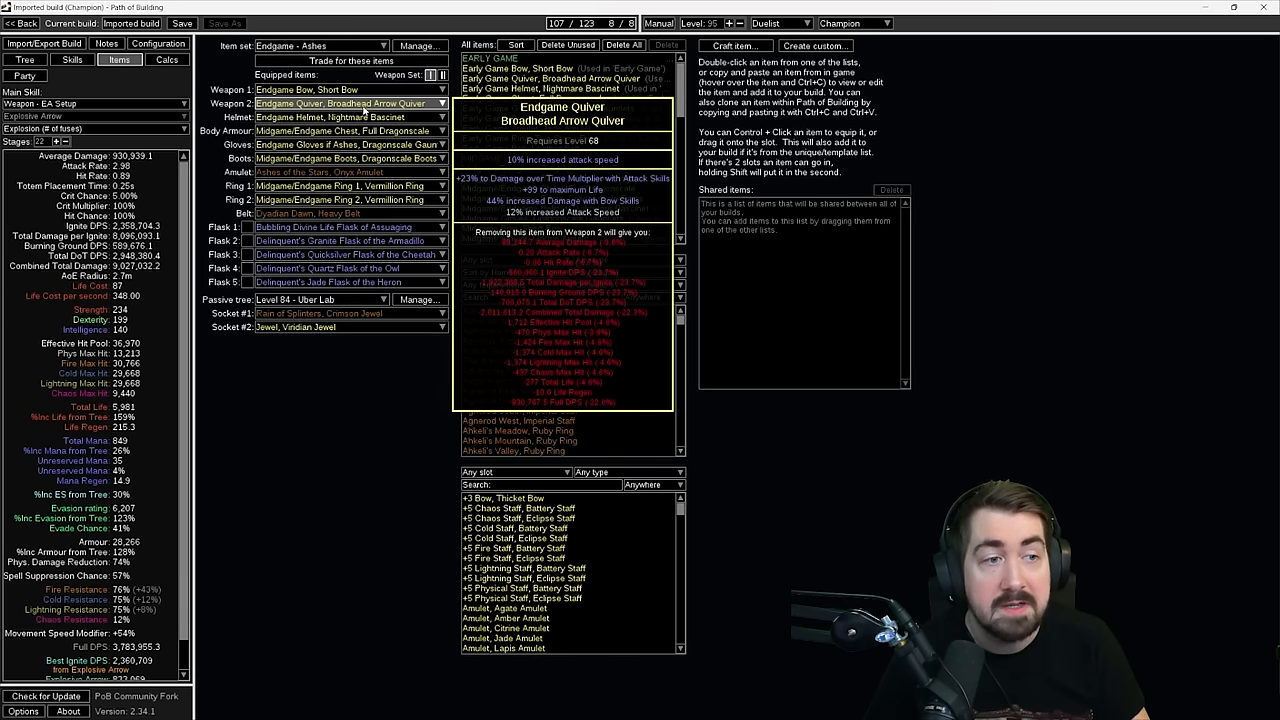
{"action": "mouse_move", "coordinate": [340, 158]}
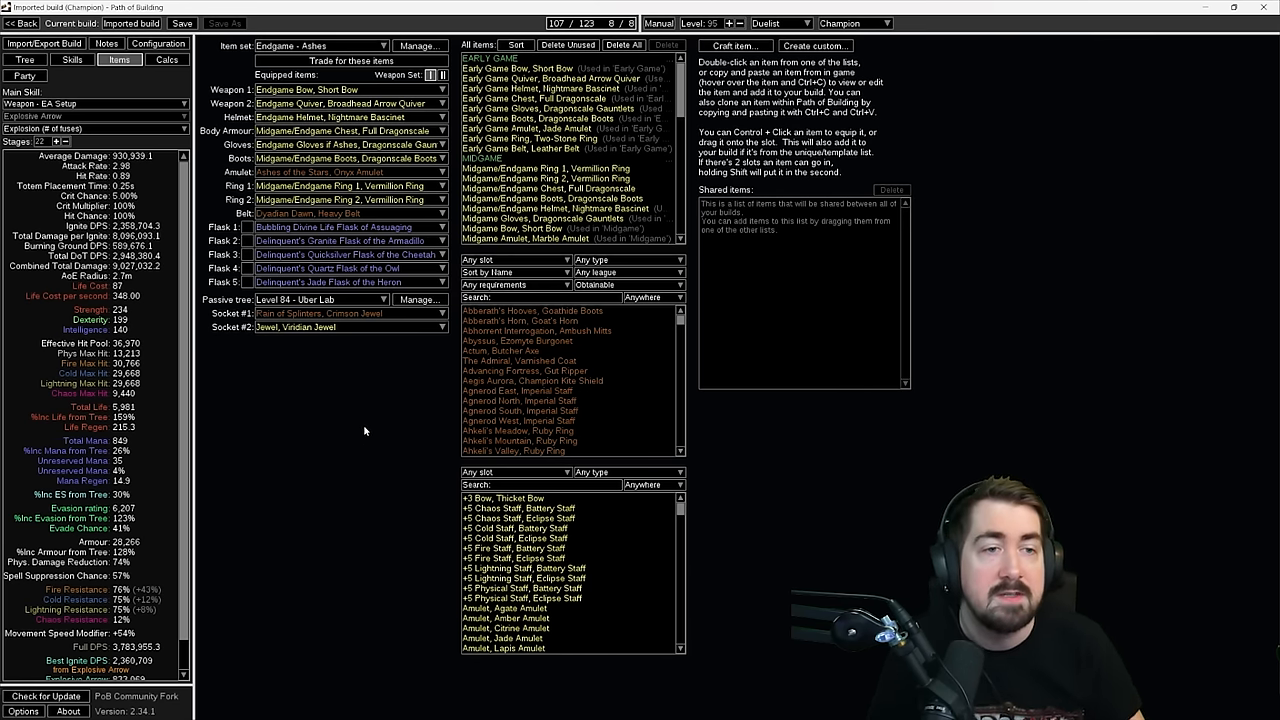
{"action": "mouse_move", "coordinate": [345, 241]}
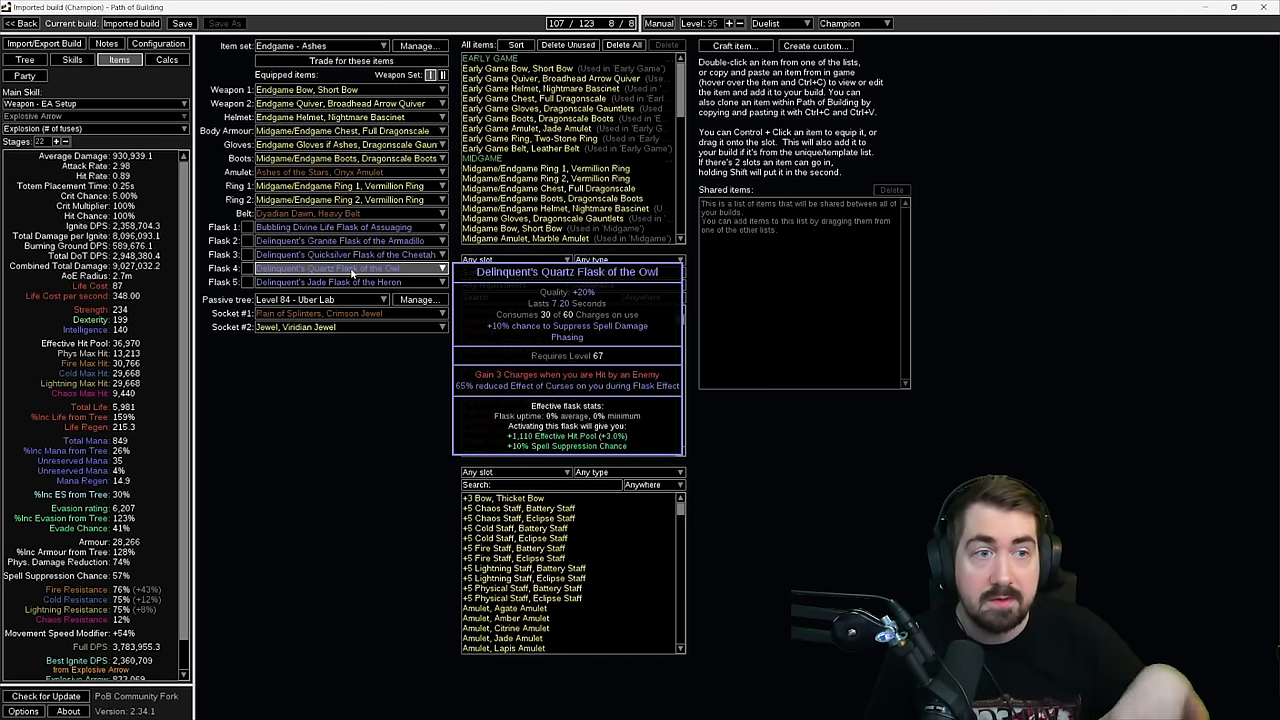
{"action": "mouse_move", "coordinate": [350, 227]}
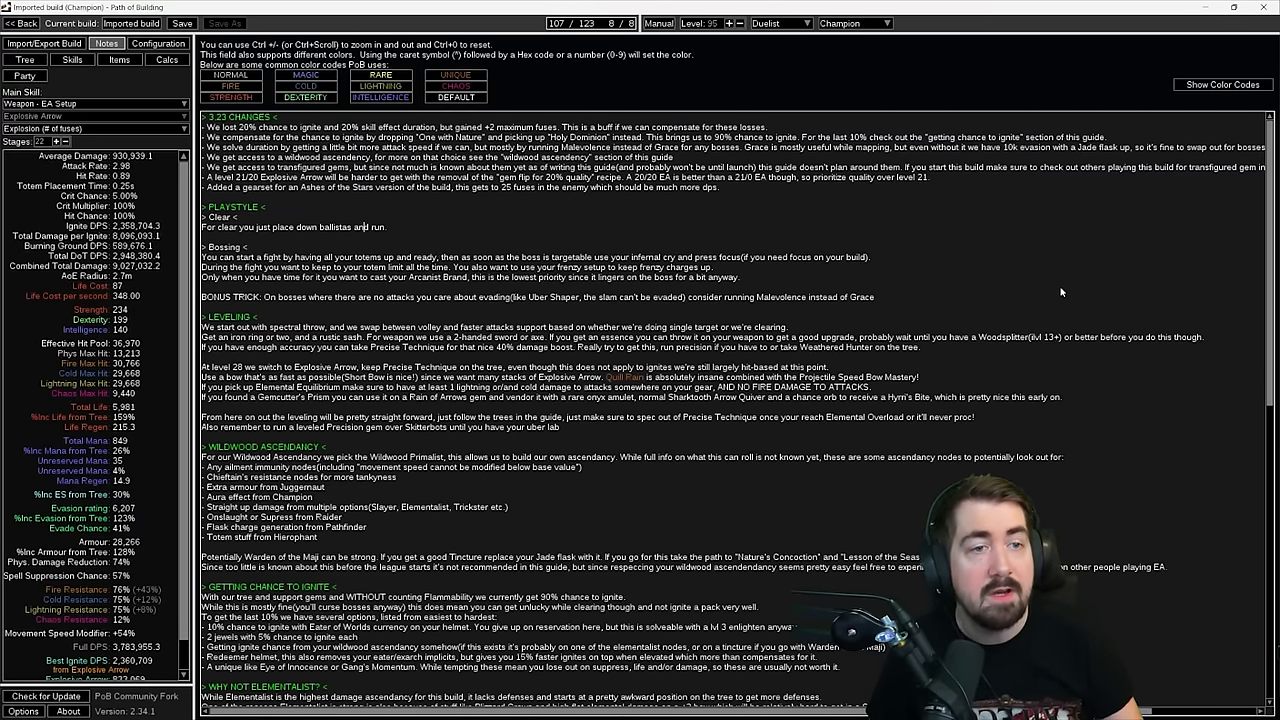
Scroll the build notes down to the ignite chance, bow colours and gear crafting sections
{"action": "scroll", "scroll_direction": "down", "scroll_amount": 3}
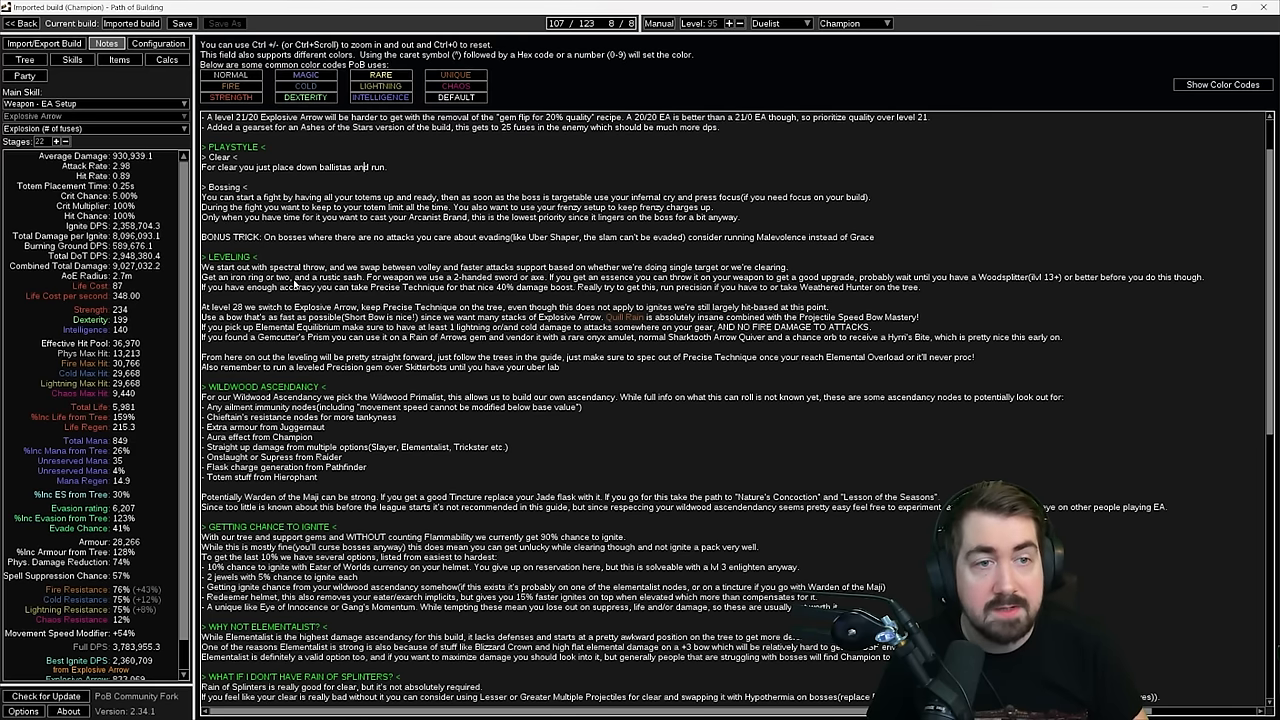
{"action": "scroll", "scroll_direction": "down", "scroll_amount": 3}
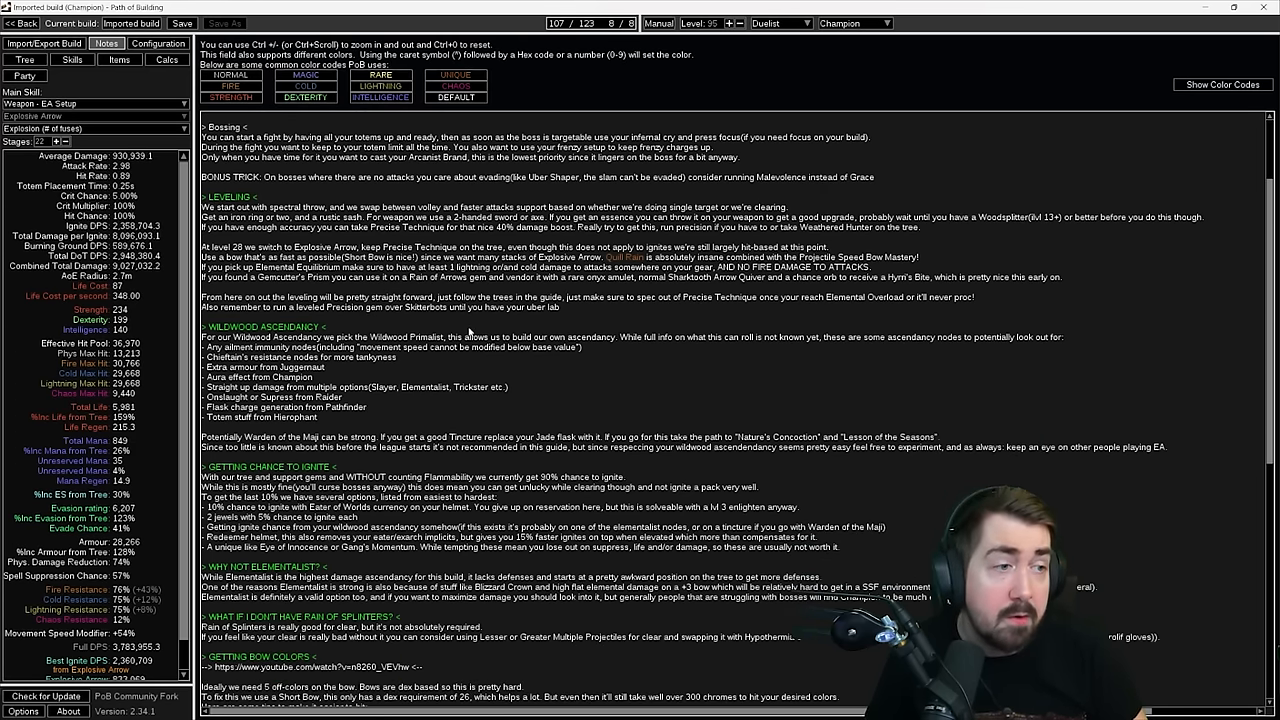
{"action": "scroll", "scroll_direction": "down", "scroll_amount": 3}
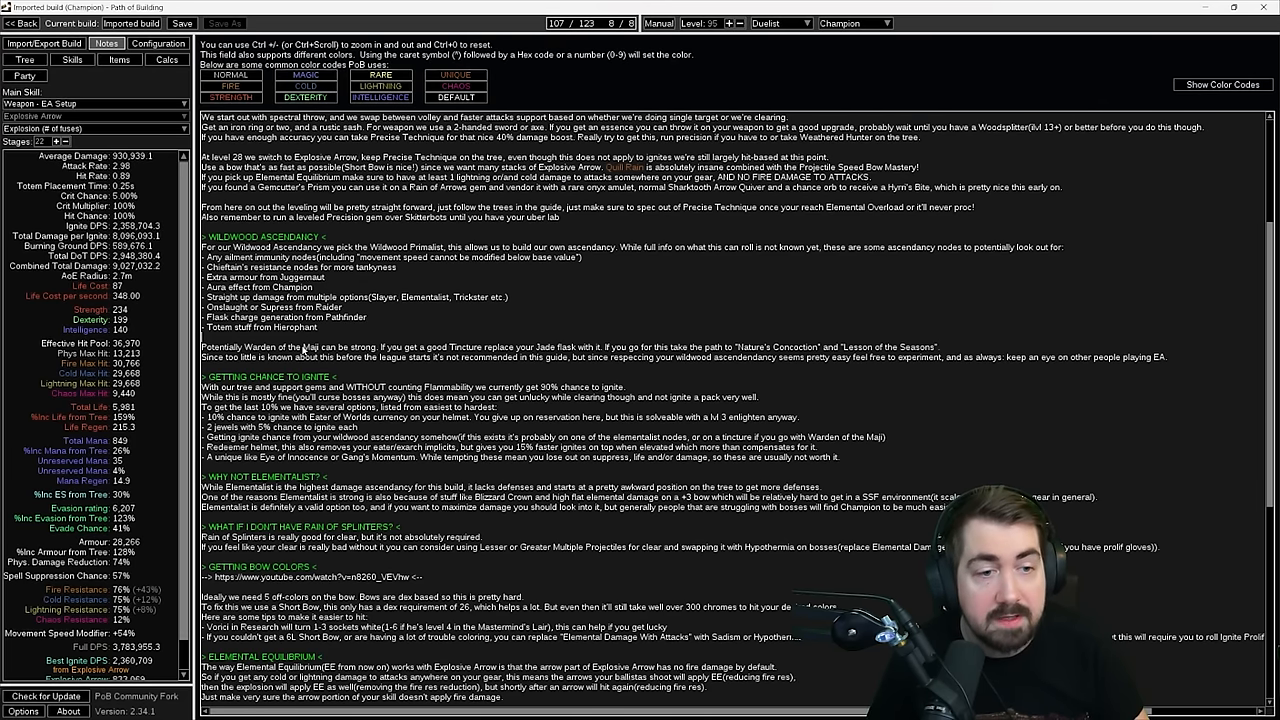
{"action": "scroll", "scroll_direction": "down", "scroll_amount": 3}
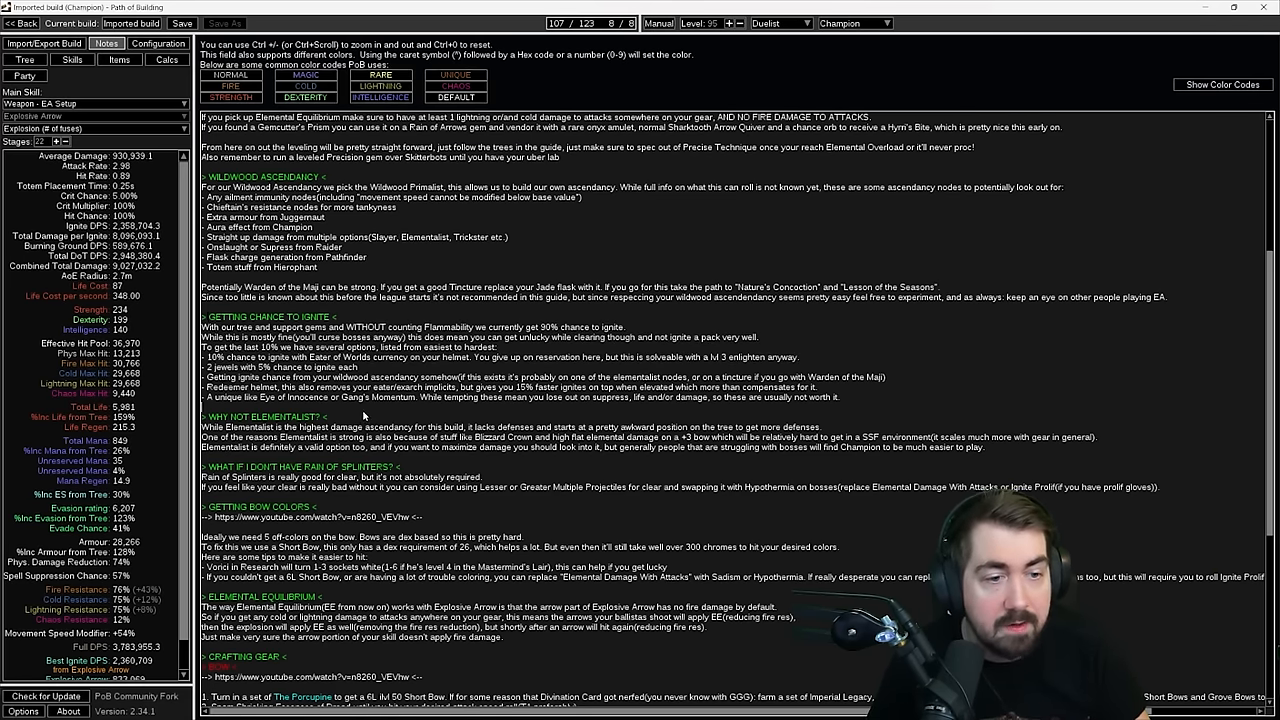
{"action": "scroll", "scroll_direction": "down", "scroll_amount": 3}
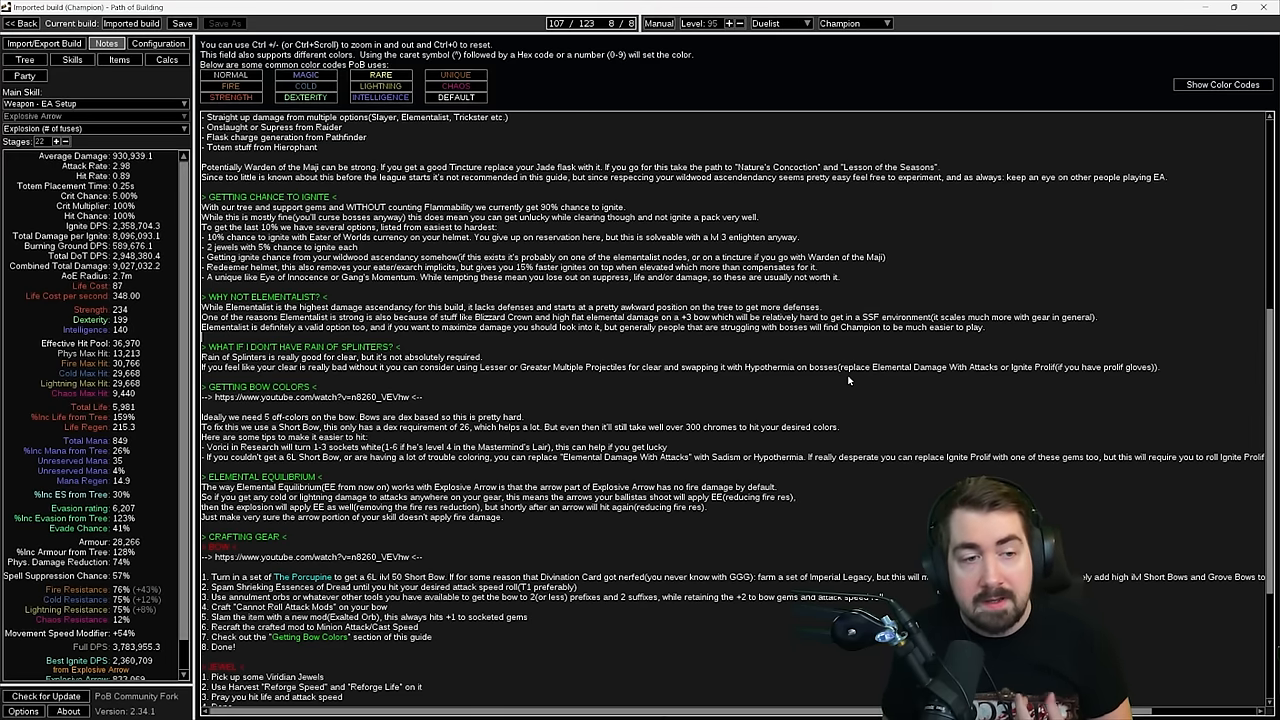
{"action": "scroll", "scroll_direction": "down", "scroll_amount": 3}
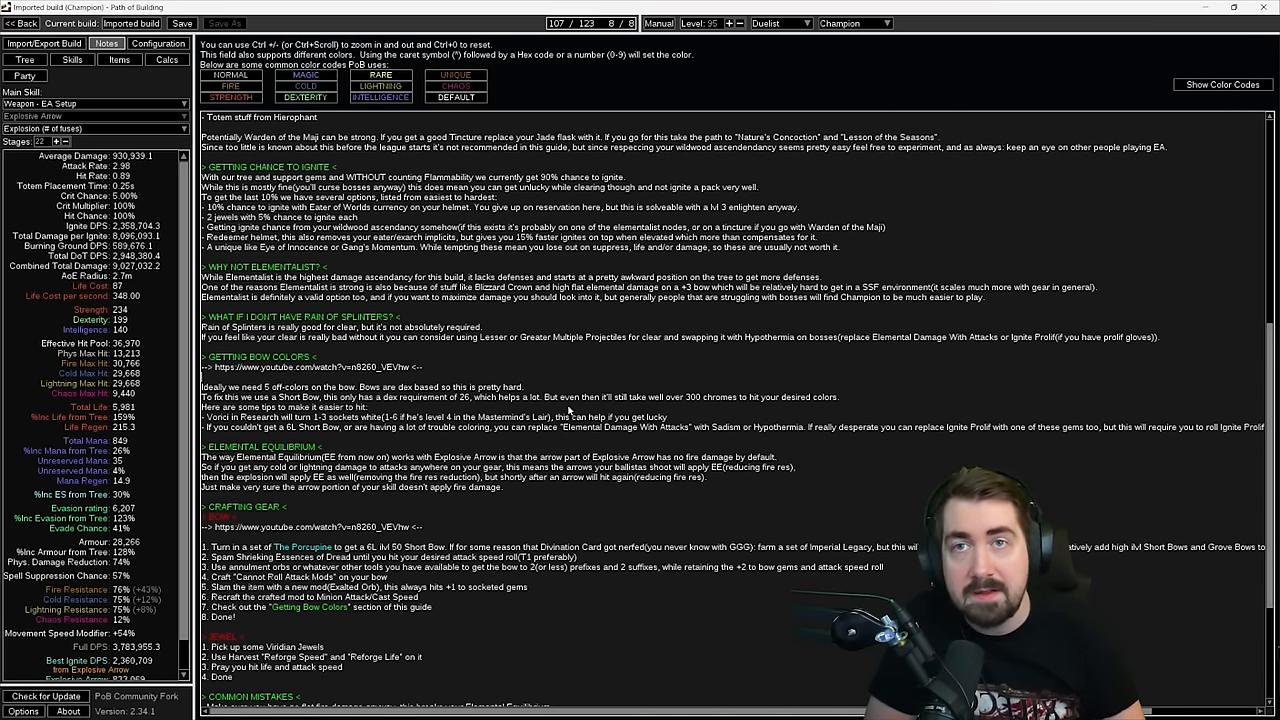
{"action": "left_click", "coordinate": [118, 59]}
{"action": "type", "text": "k"}
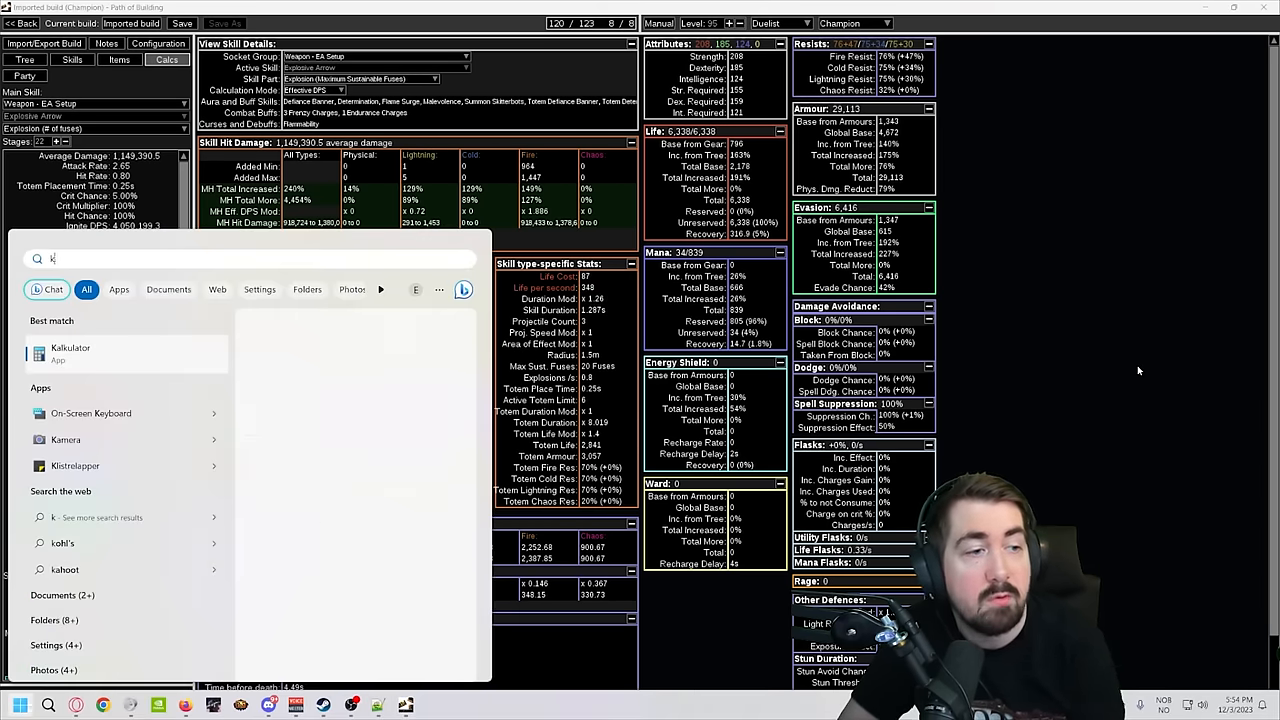
Launch Calculator from the Start menu and compute the result 21.4633
{"action": "left_click", "coordinate": [70, 352]}
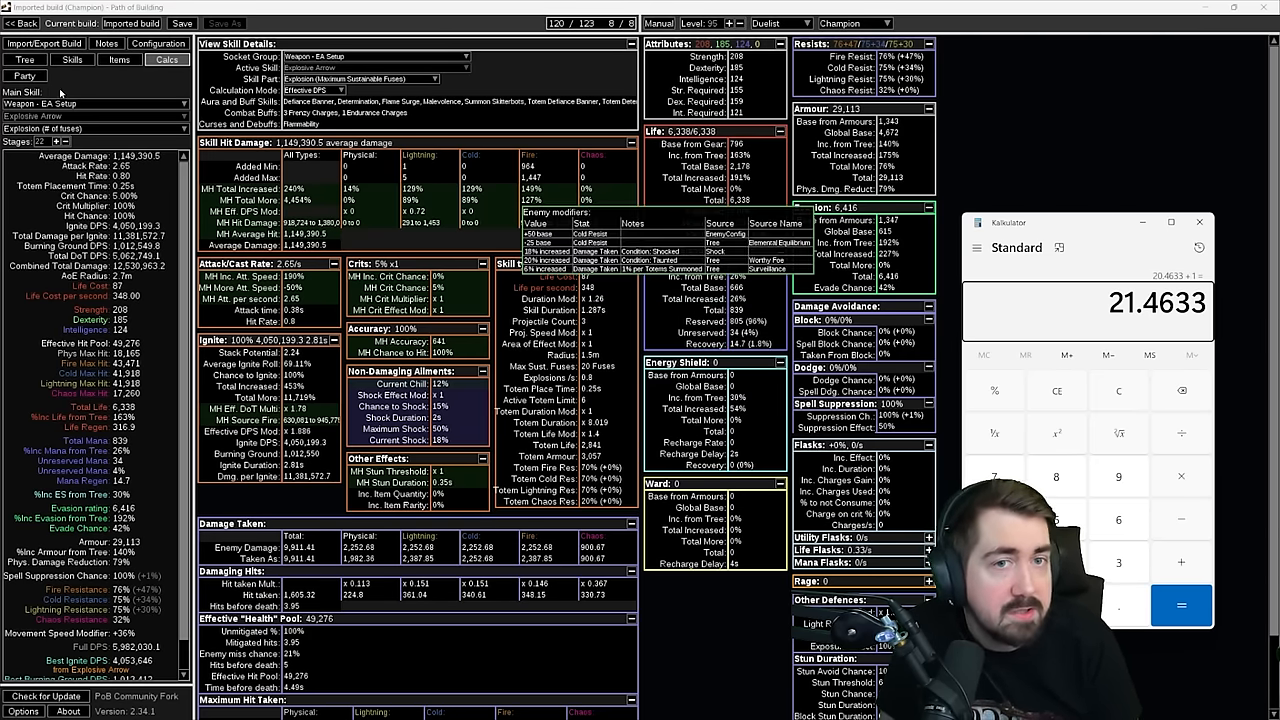
Return to the endgame passive tree, showing 120 of 123 points allocated
{"action": "left_click", "coordinate": [25, 59]}
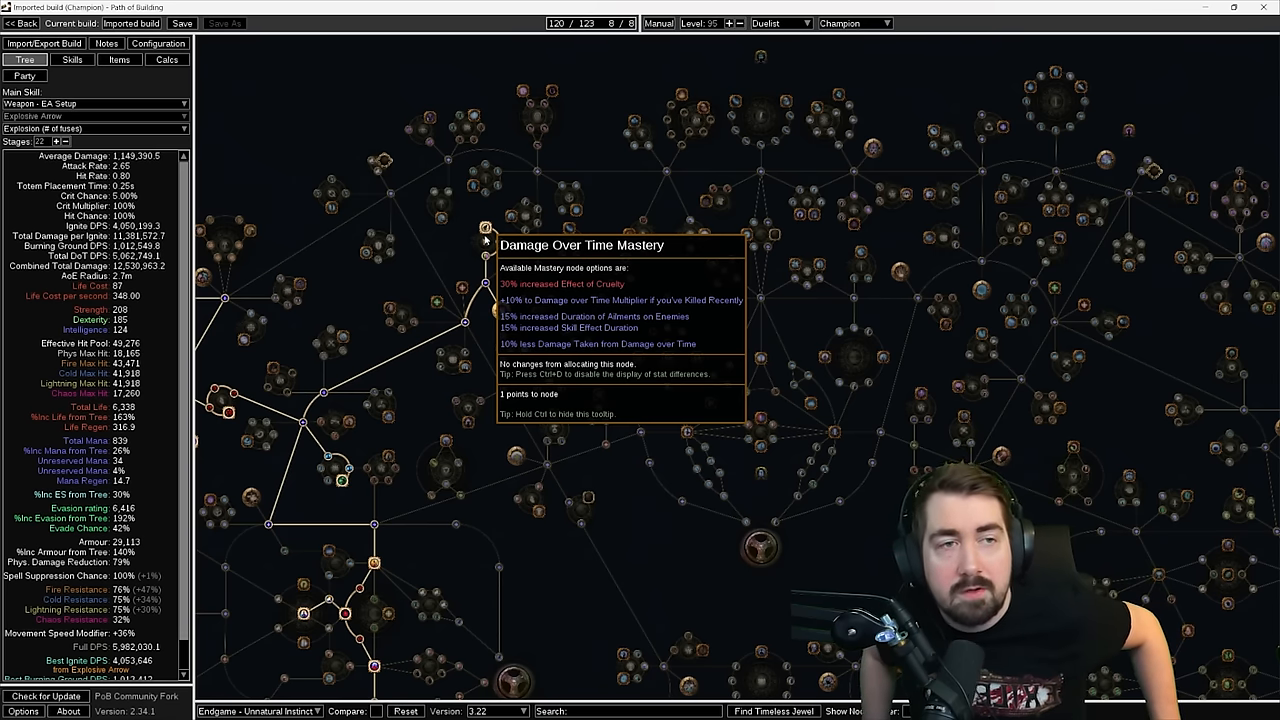
{"action": "mouse_move", "coordinate": [497, 287]}
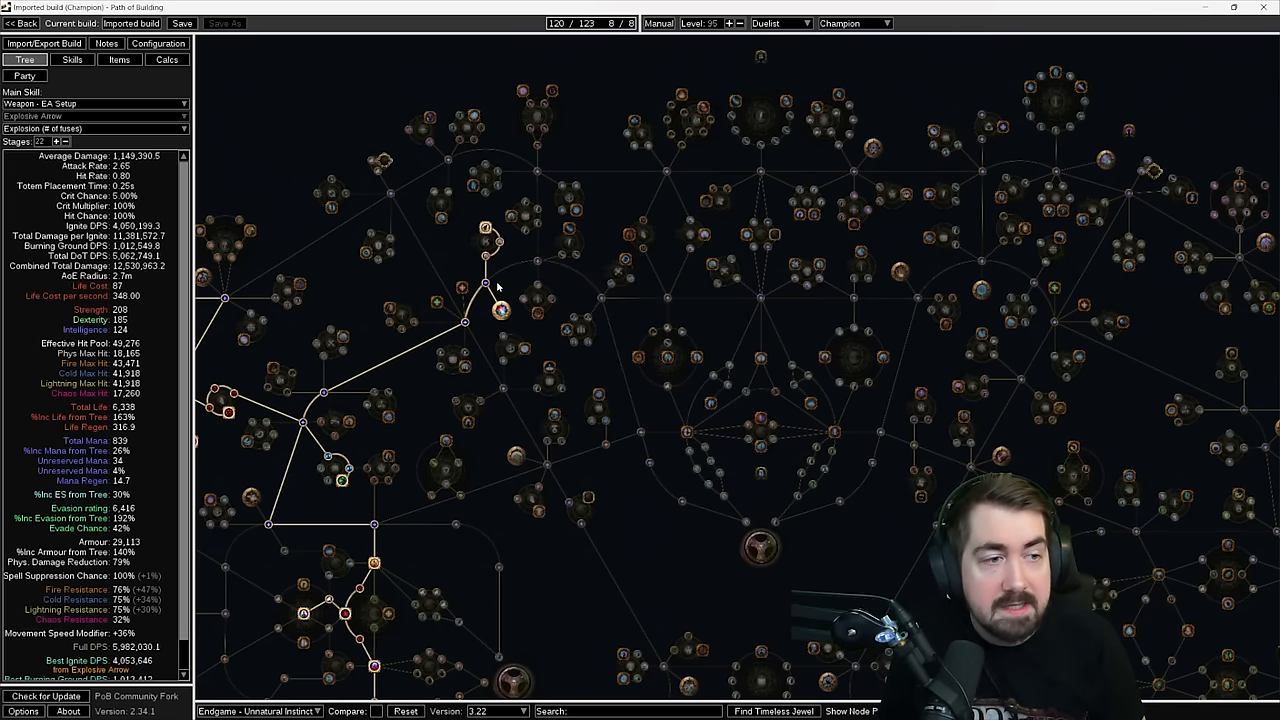